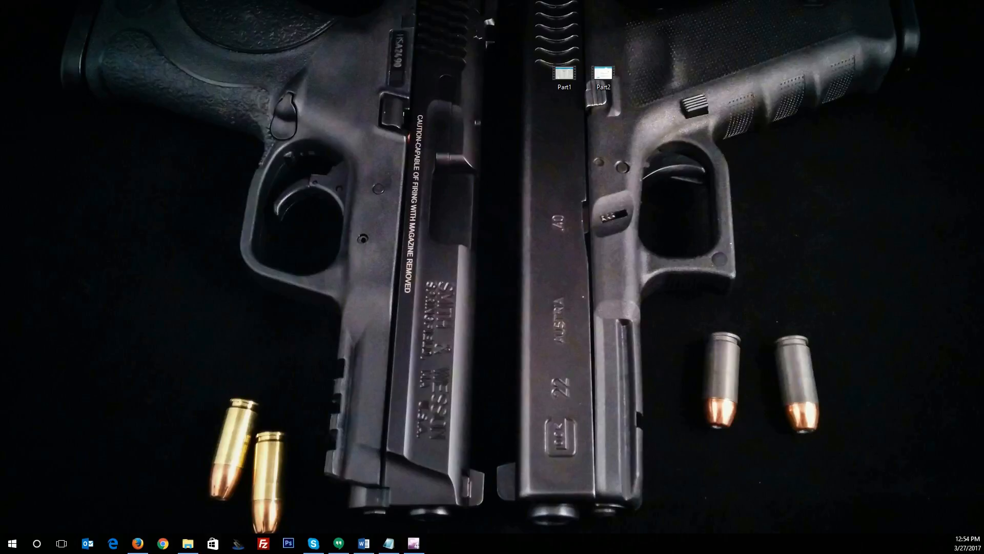
Launch Firefox, reach the router login page at 192.168.1.1 and enter username root
click(163, 543)
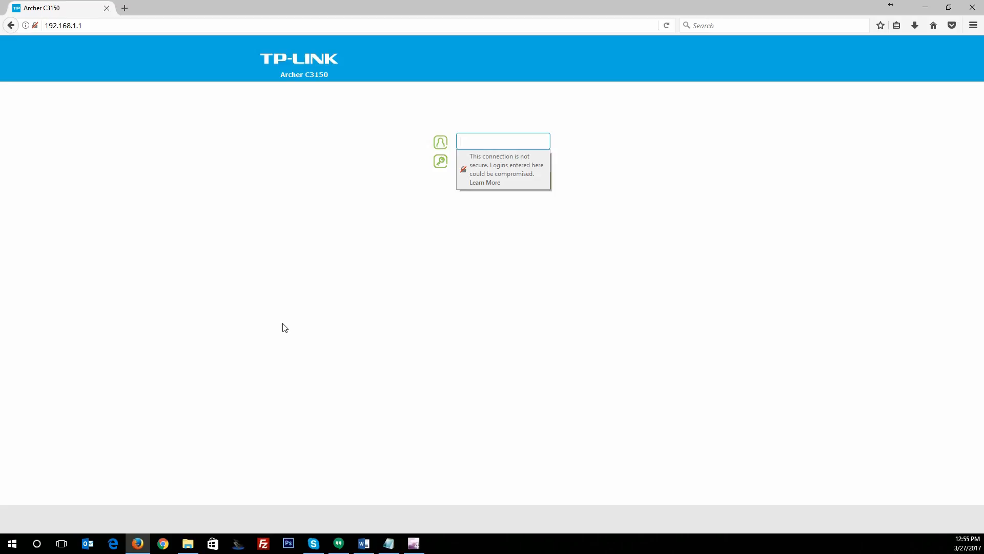
text(root)
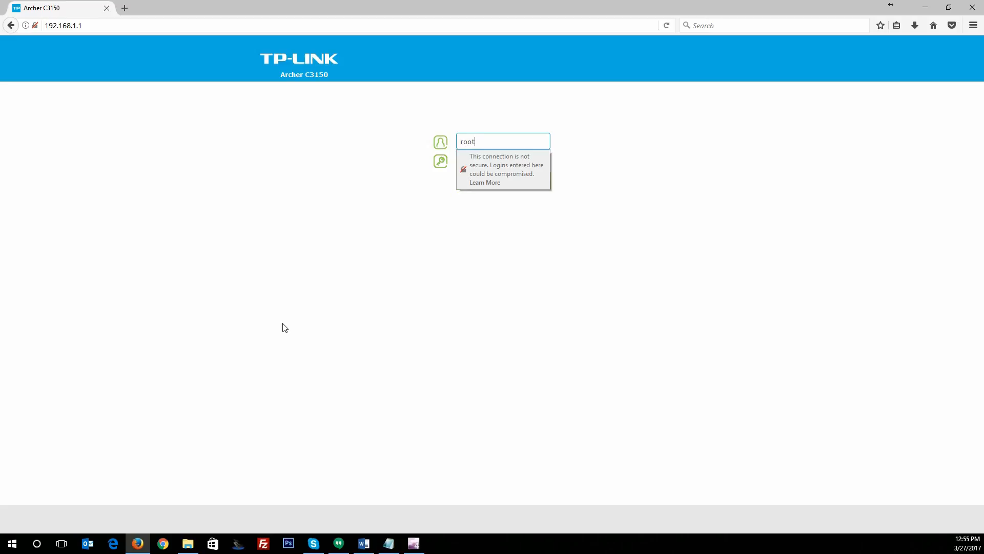
Log in to the router, landing on the Basic Network Map with internet connected
click(502, 160)
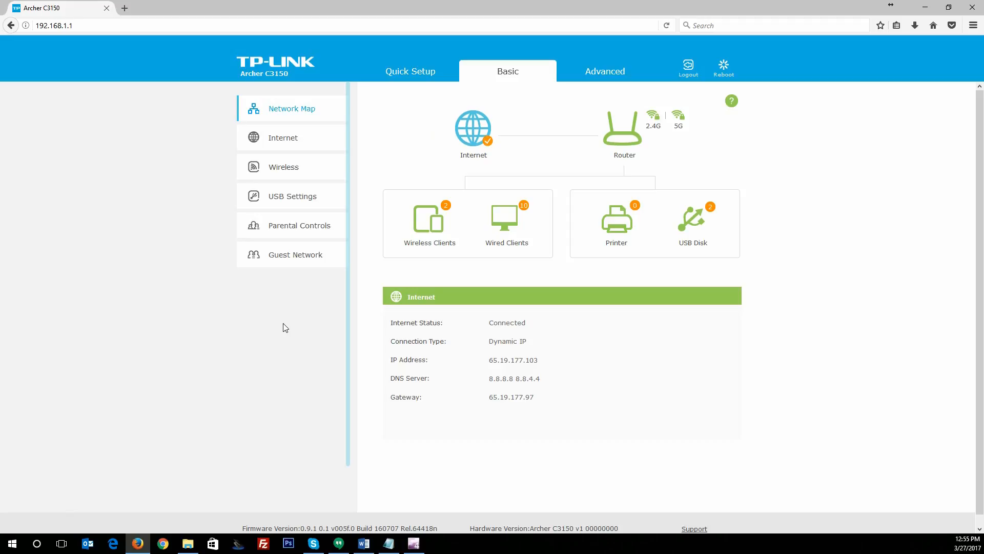
mouse_move(416, 223)
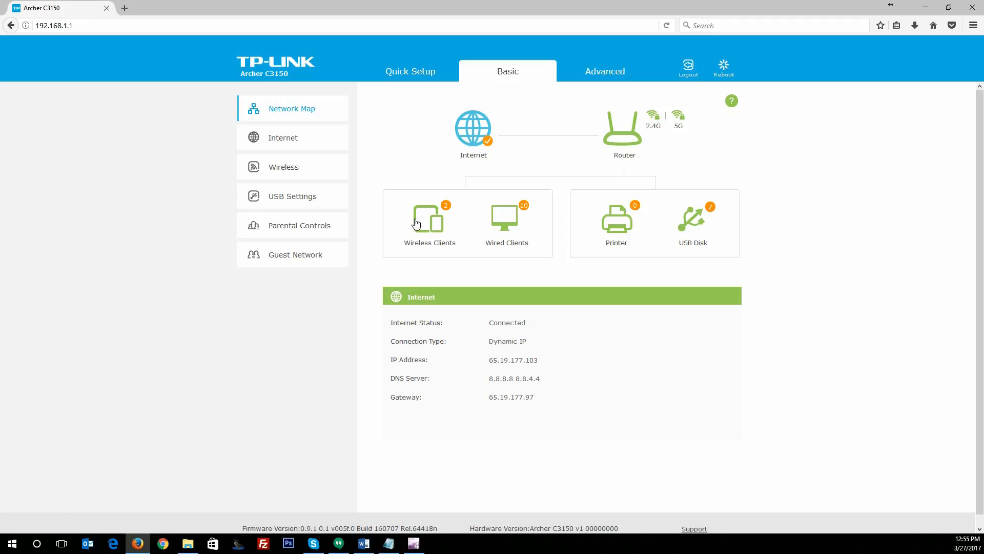
mouse_move(657, 164)
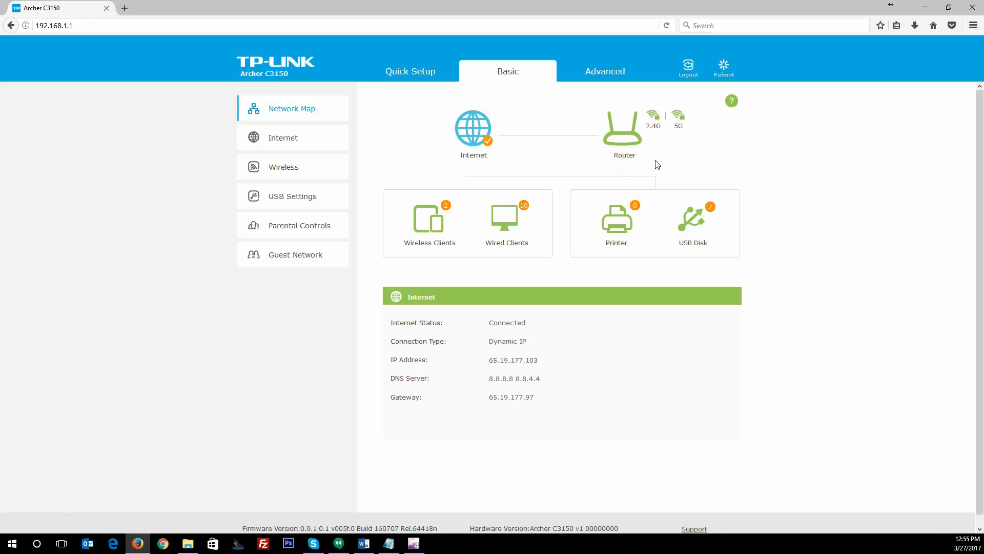
mouse_move(631, 155)
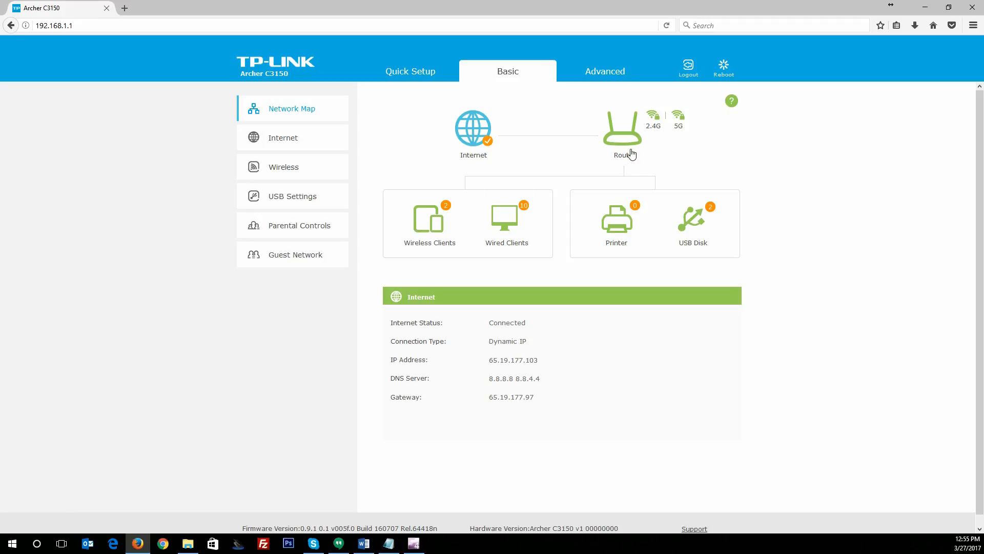
mouse_move(620, 170)
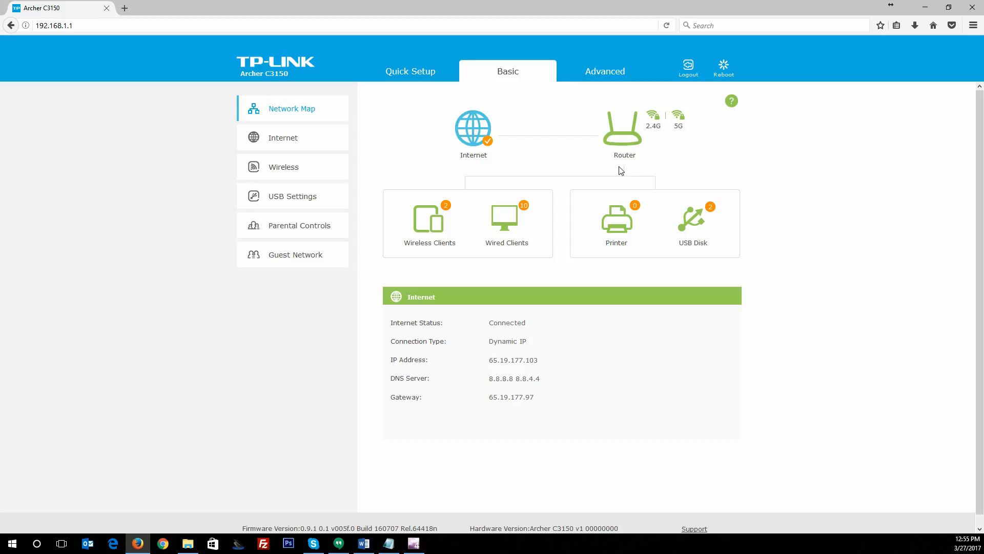
mouse_move(471, 94)
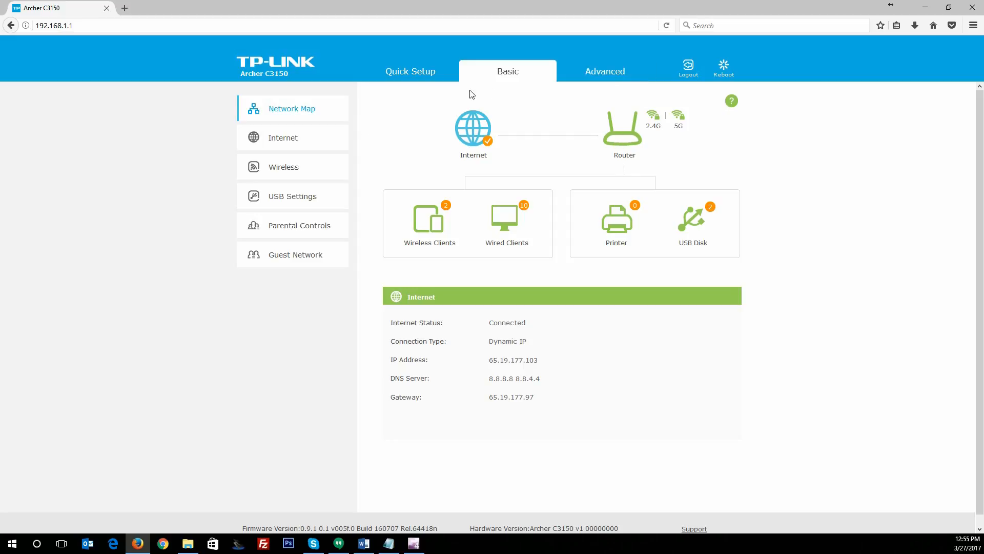
mouse_move(292, 116)
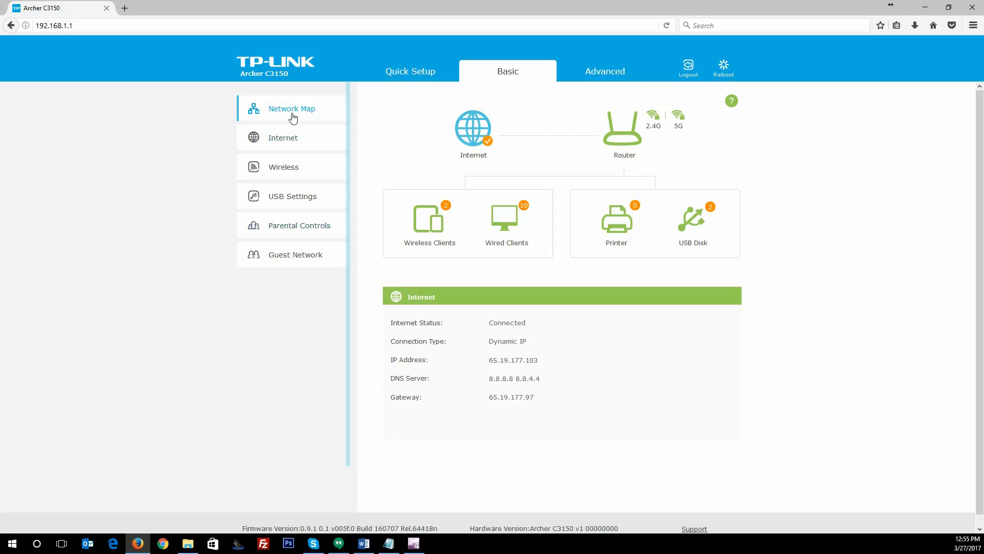
mouse_move(524, 83)
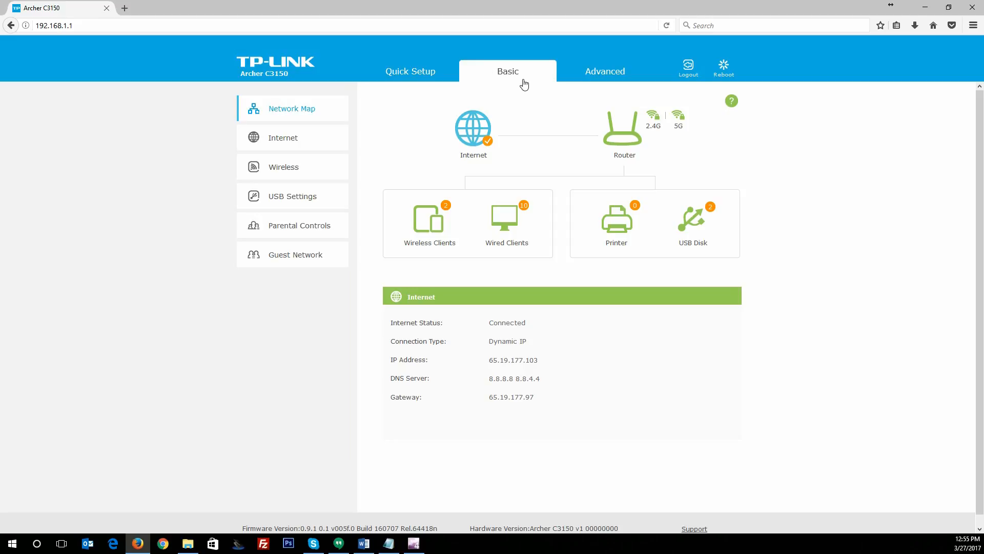
mouse_move(304, 137)
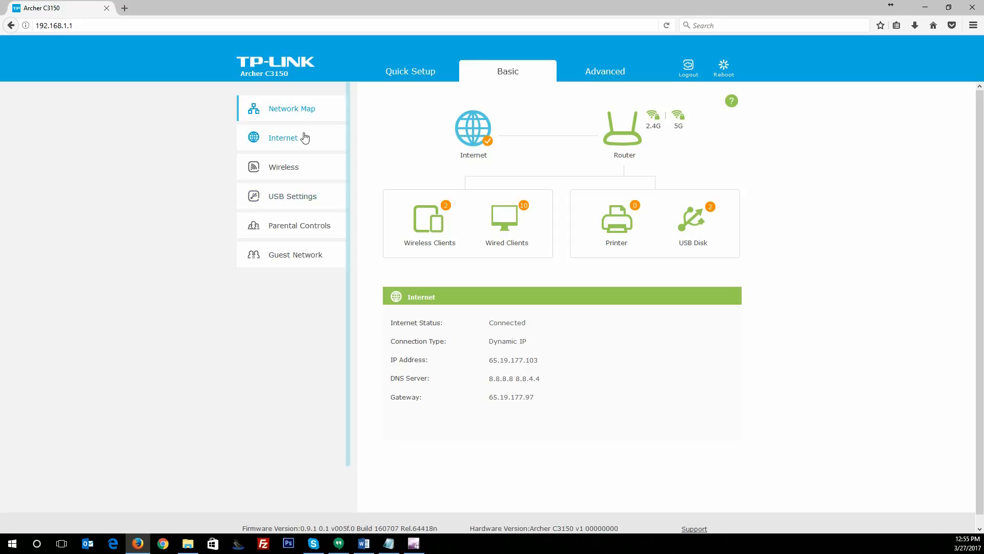
Show the Basic Internet settings page with Dynamic IP as the connection type
click(283, 137)
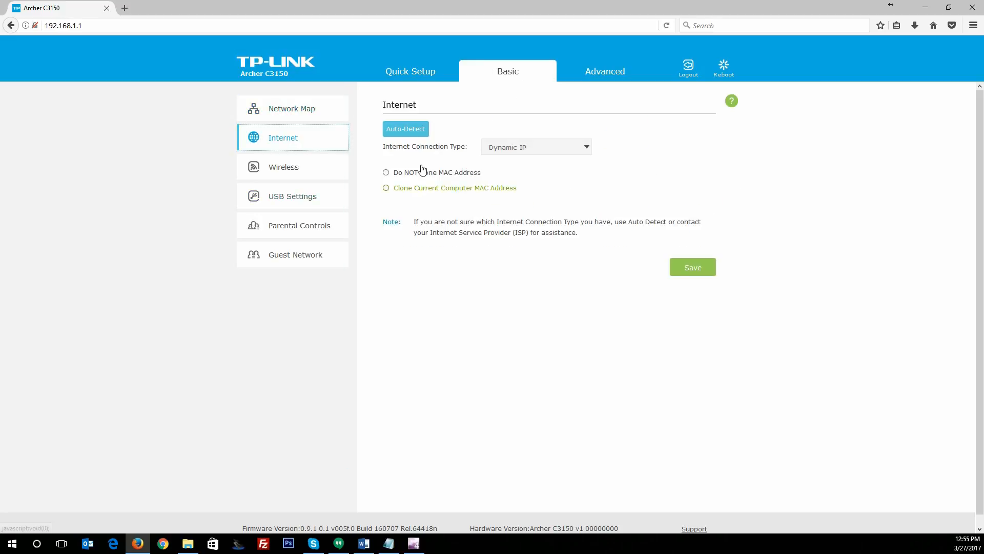
mouse_move(488, 137)
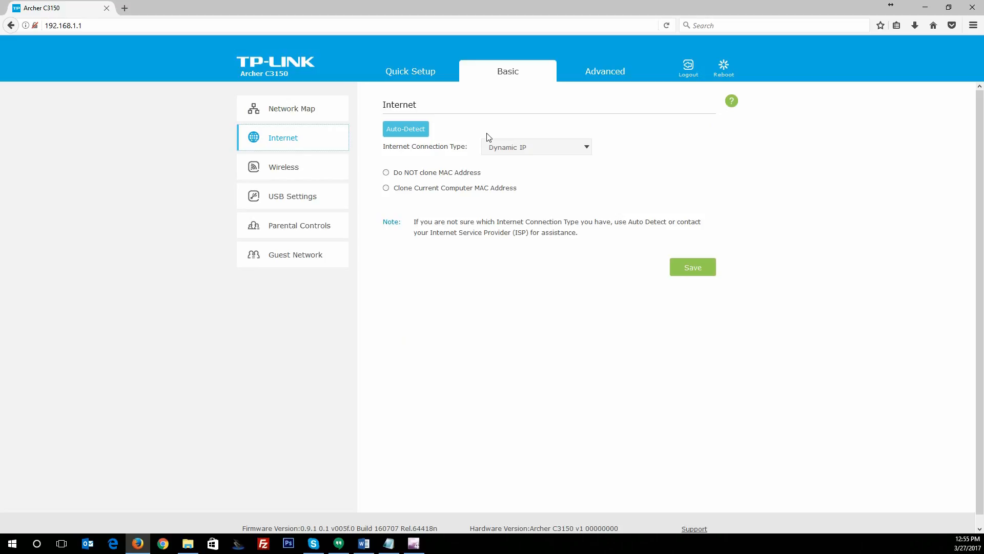
mouse_move(451, 159)
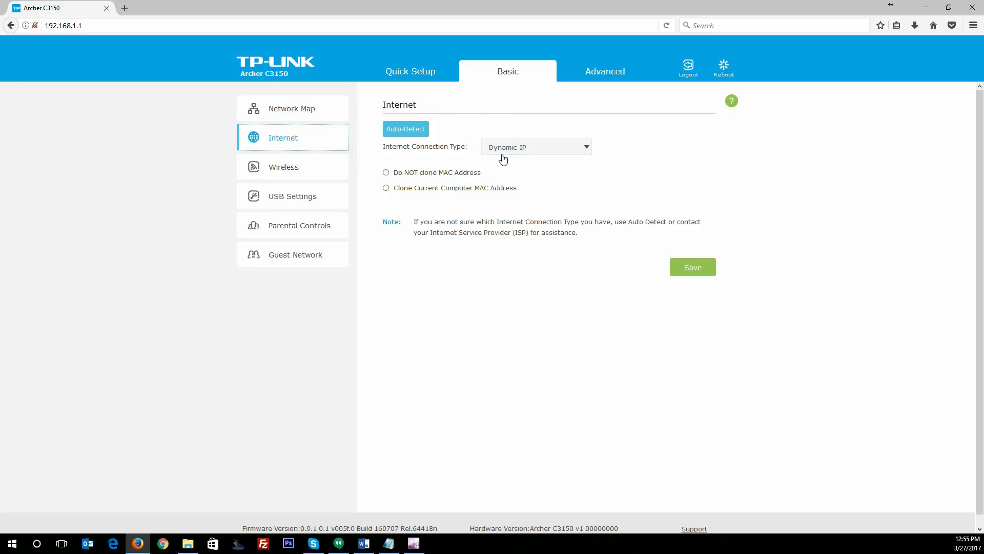
mouse_move(574, 242)
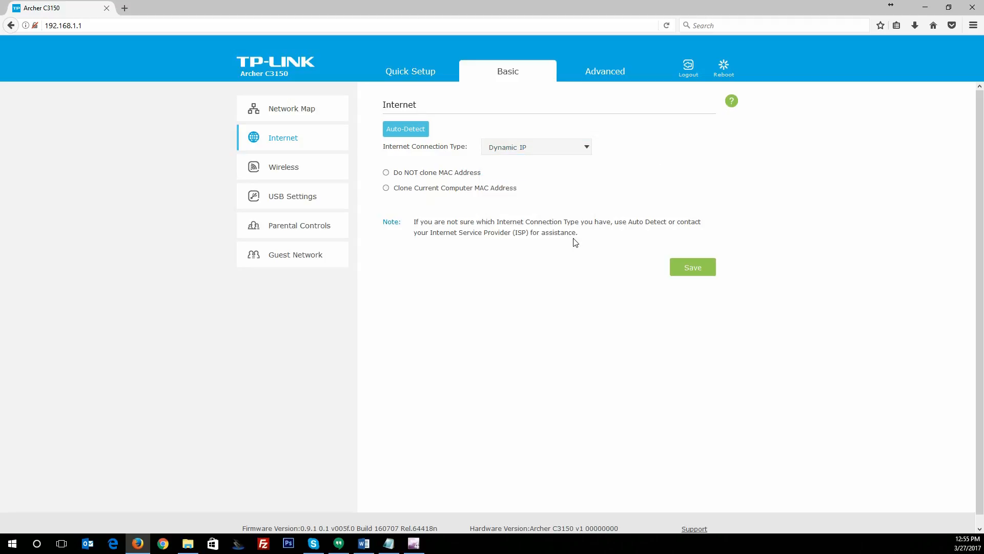
Show the Basic Wireless Settings page listing the enabled 2.4GHz and 5GHz networks
click(283, 166)
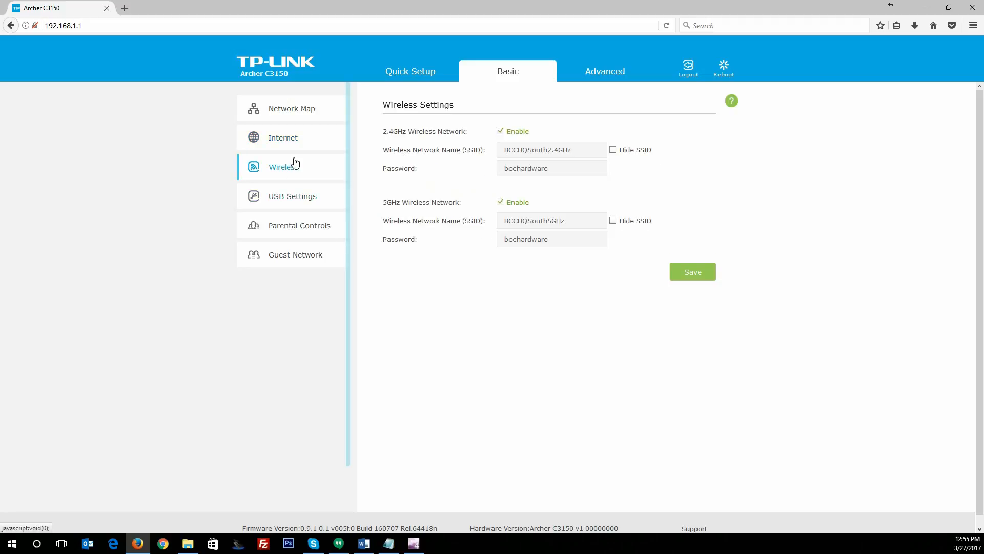
mouse_move(320, 170)
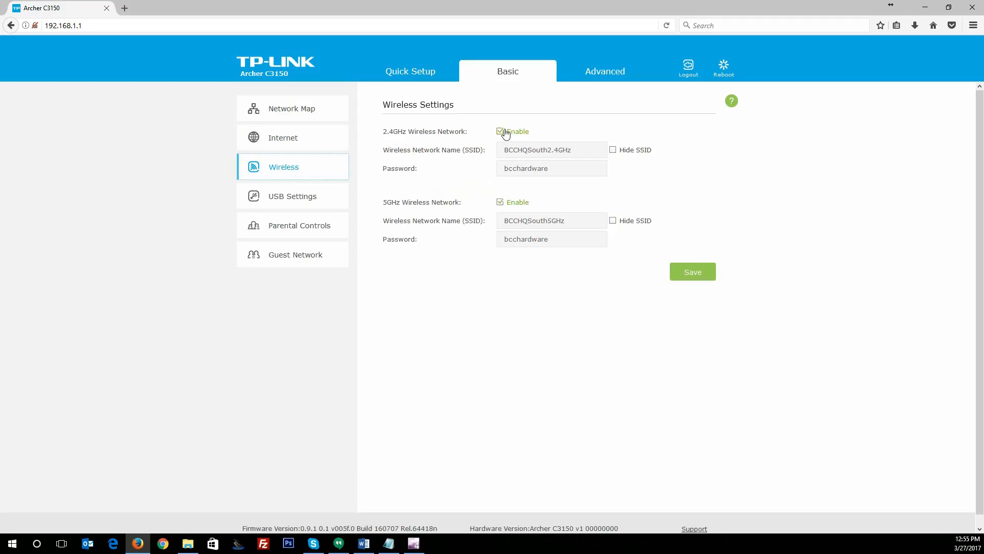
mouse_move(501, 202)
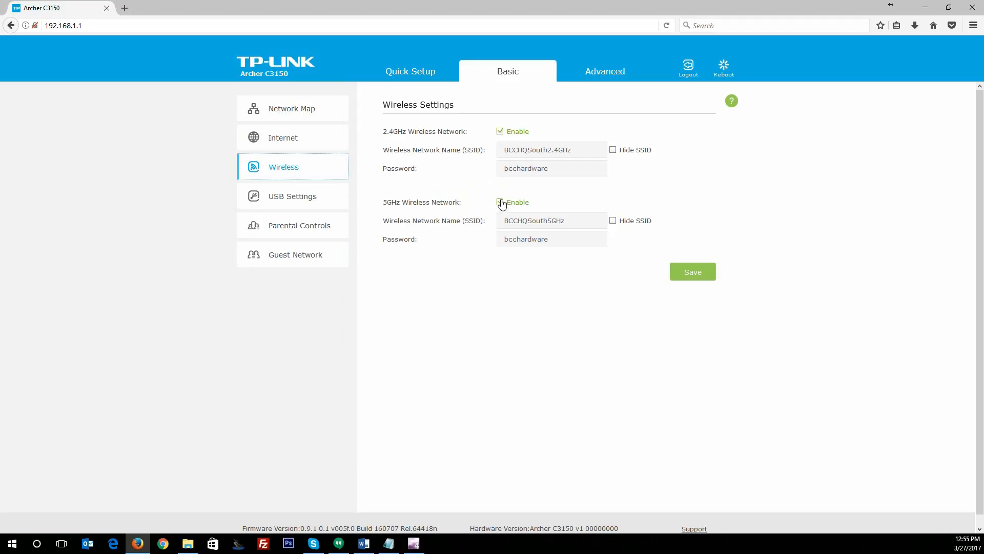
click(500, 202)
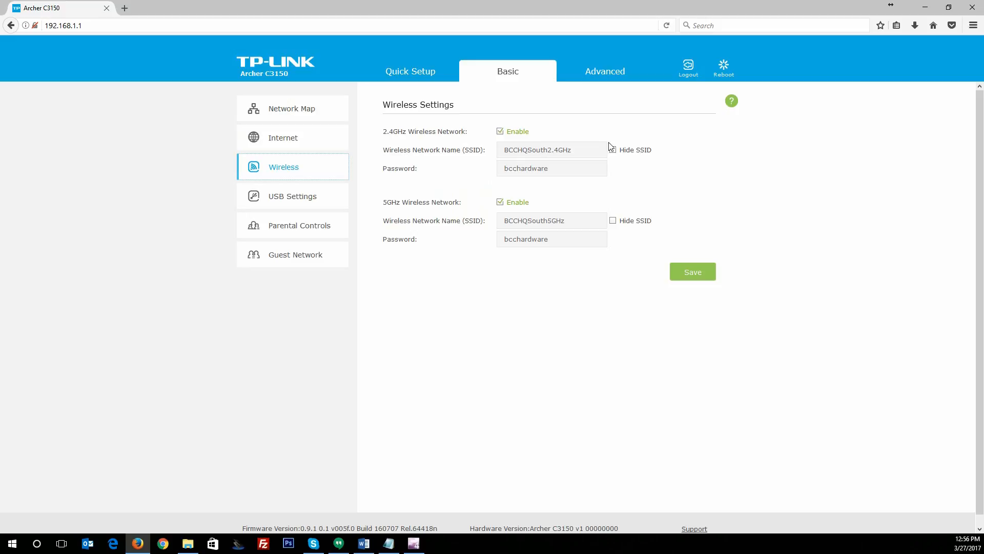
mouse_move(572, 224)
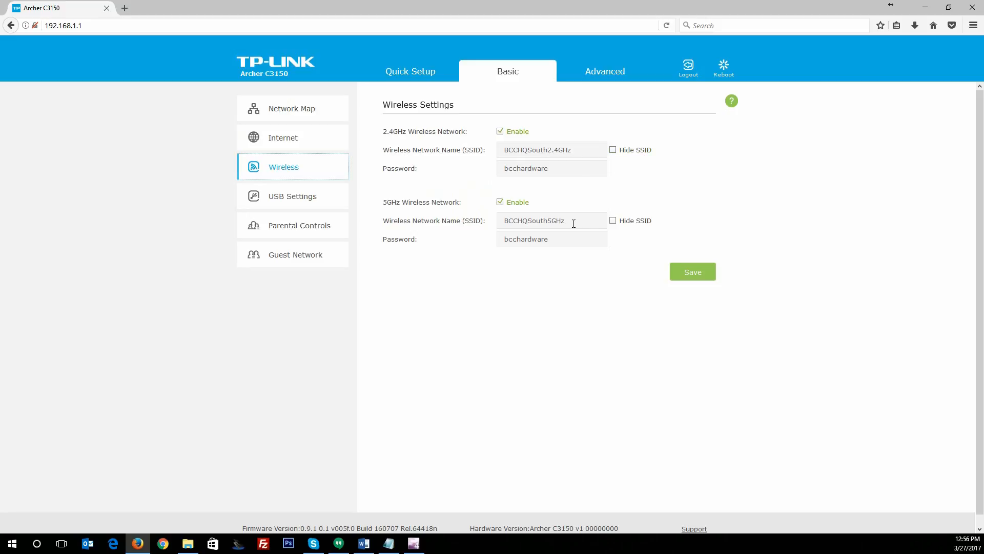
mouse_move(358, 220)
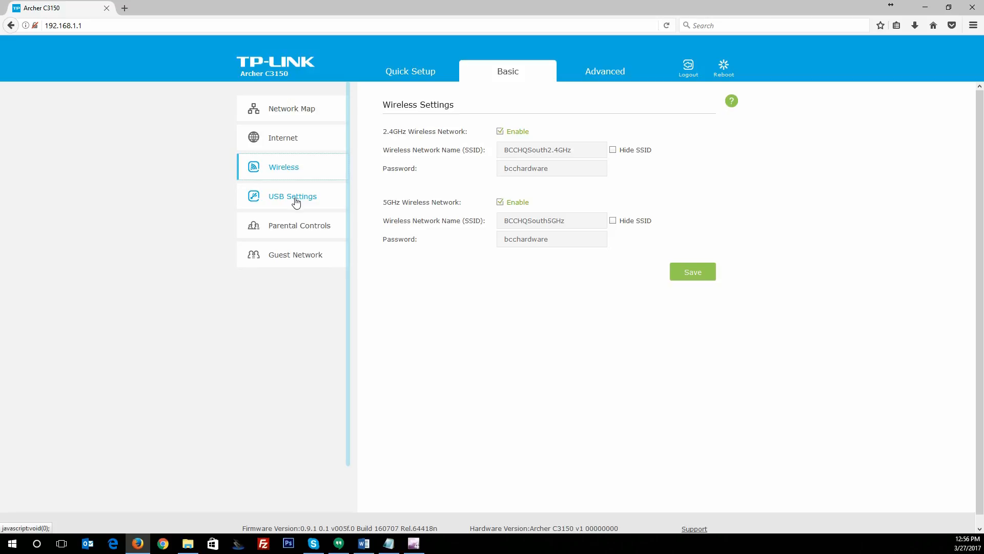
Review USB Sharing Access, scrolling through the two flash disks and Share All folder settings
click(292, 196)
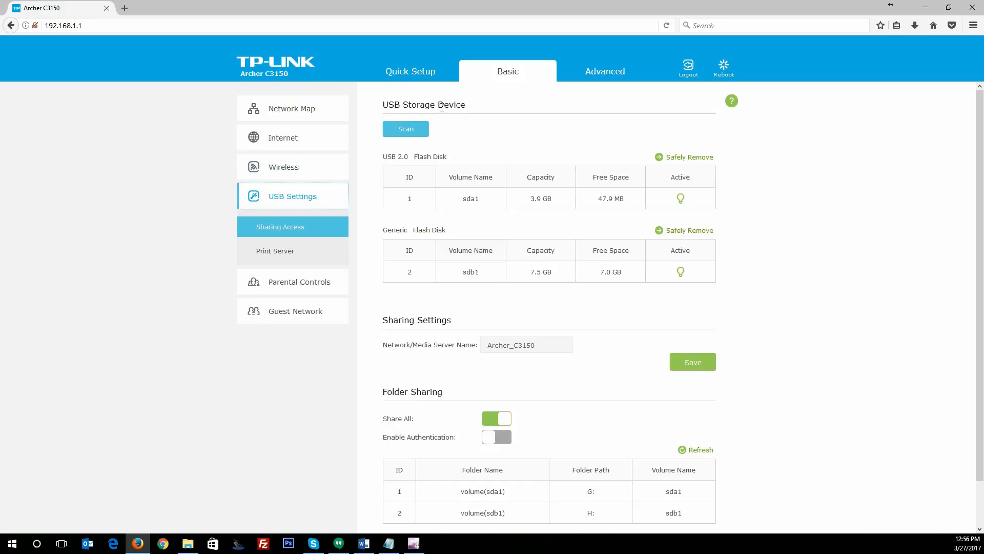
mouse_move(584, 203)
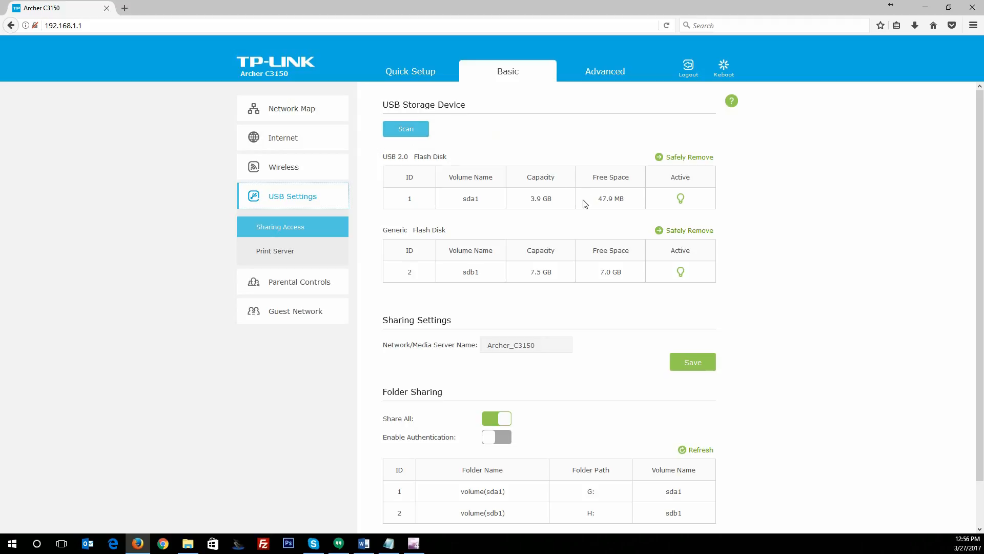
mouse_move(557, 201)
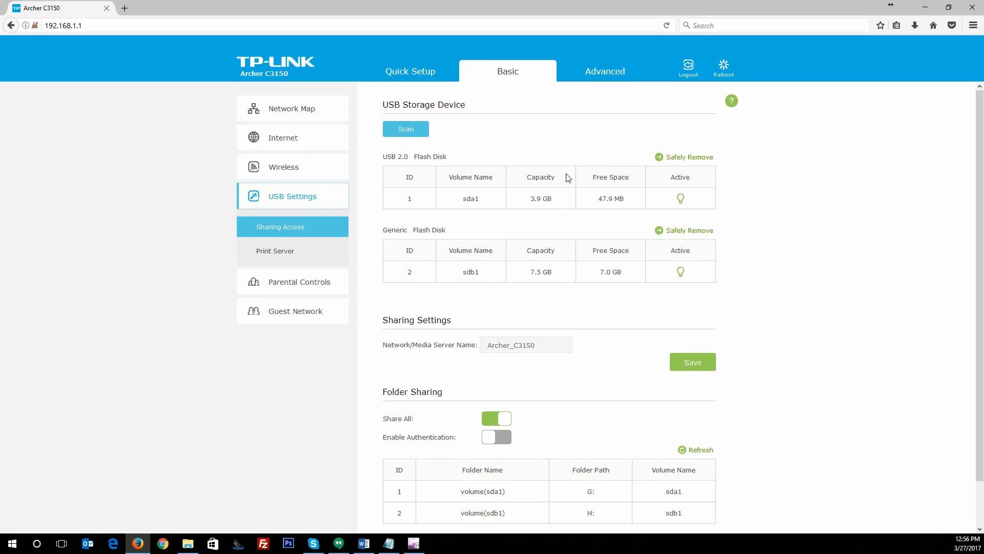
scroll(down, 3)
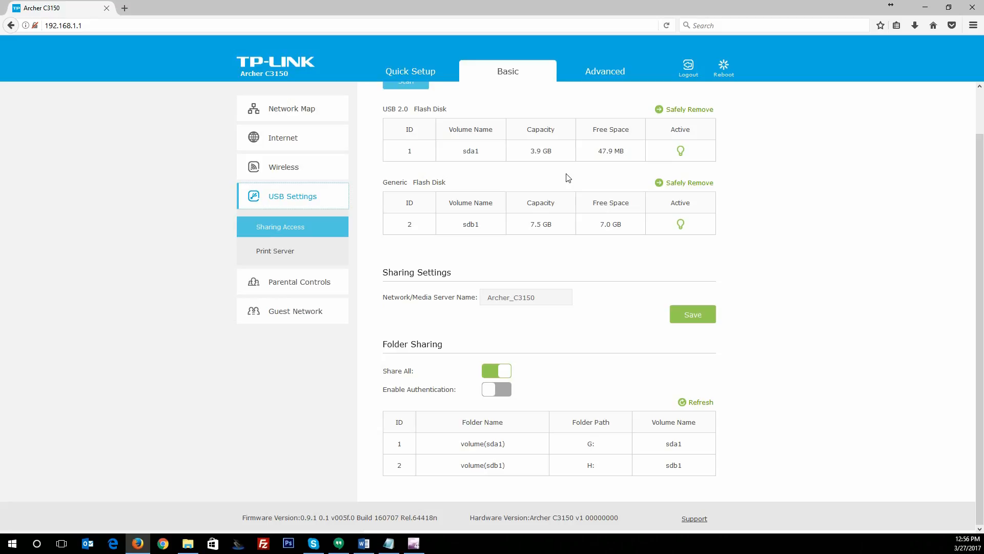
scroll(up, 3)
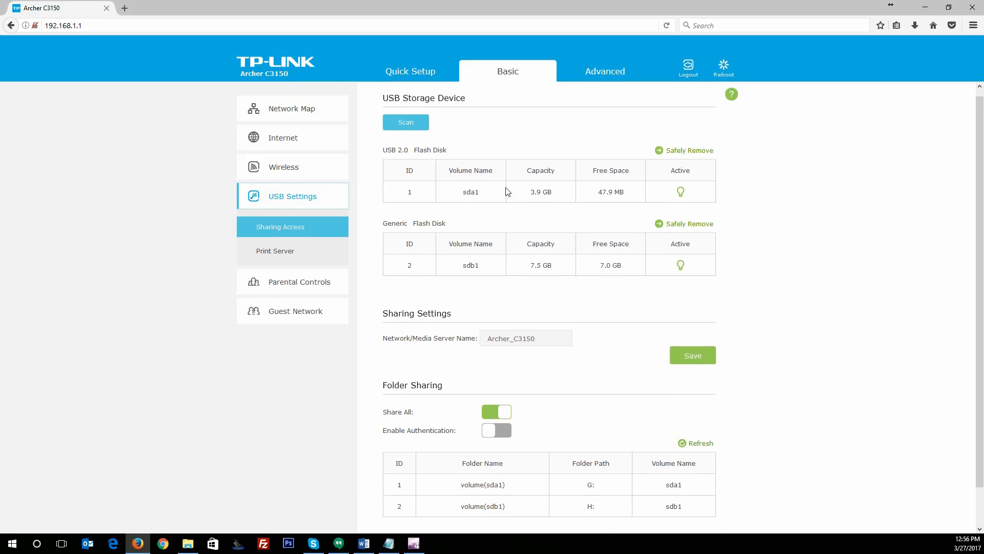
scroll(down, 3)
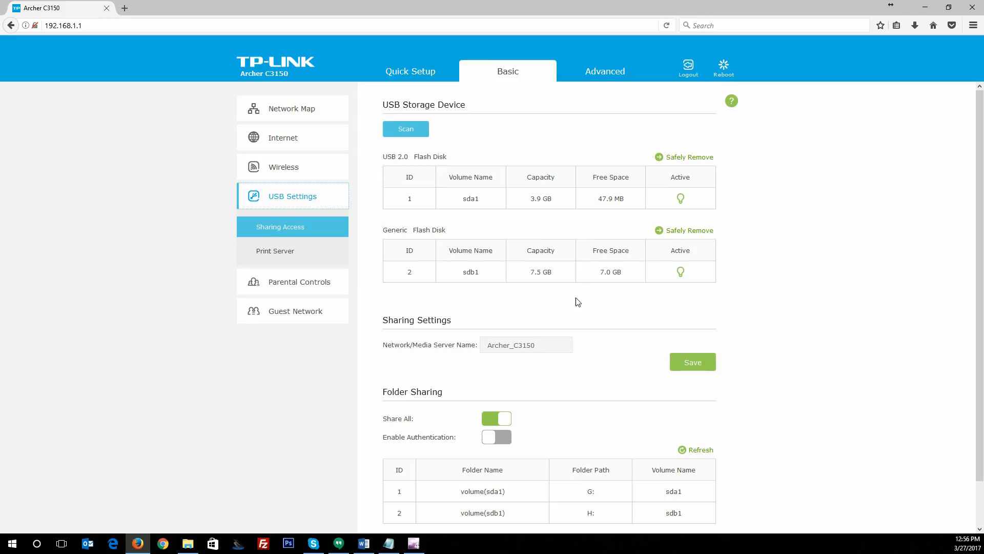
scroll(down, 3)
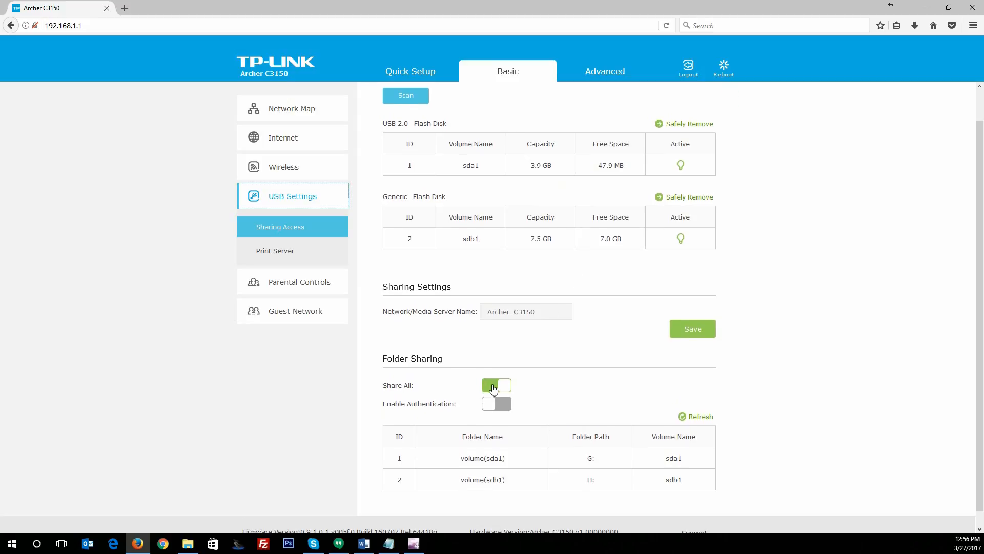
scroll(down, 3)
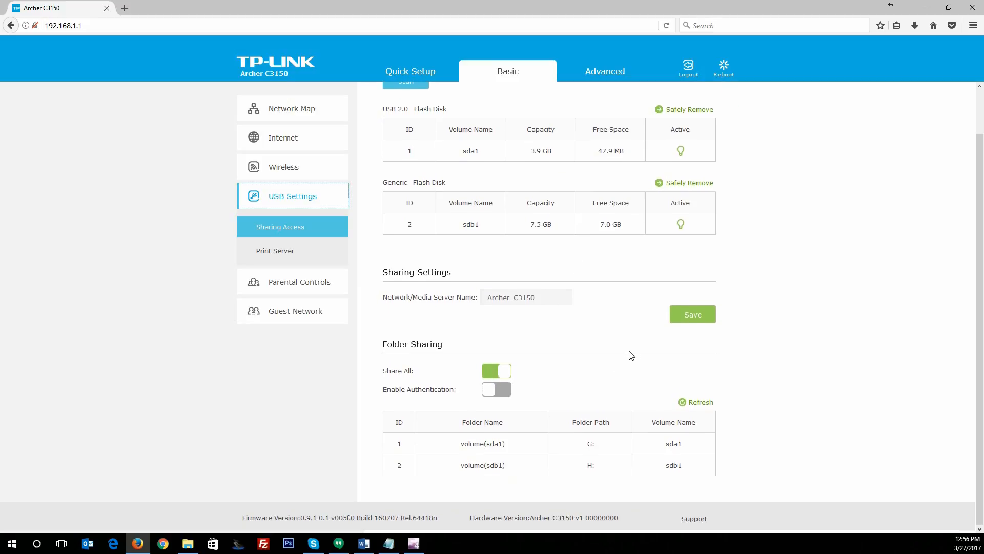
scroll(up, 3)
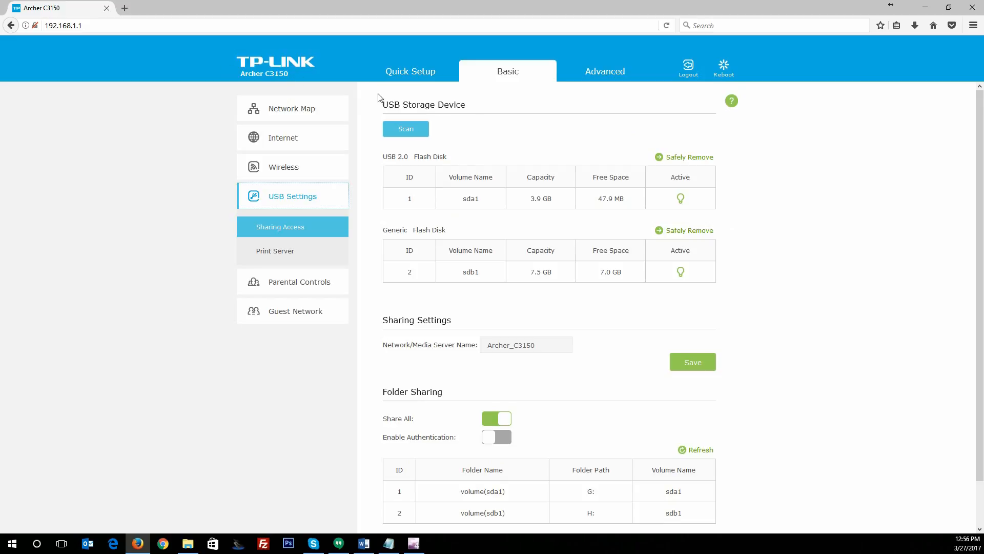
mouse_move(387, 154)
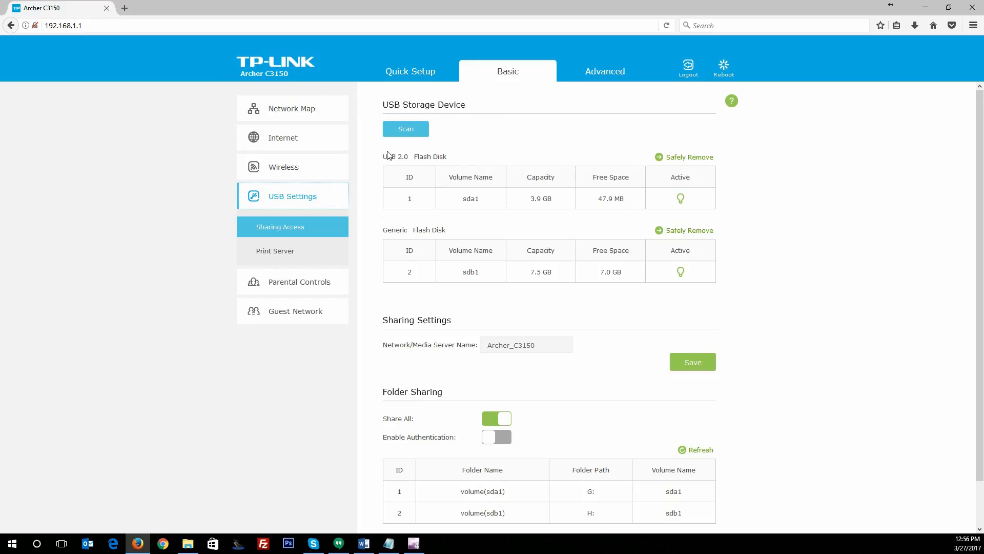
mouse_move(578, 247)
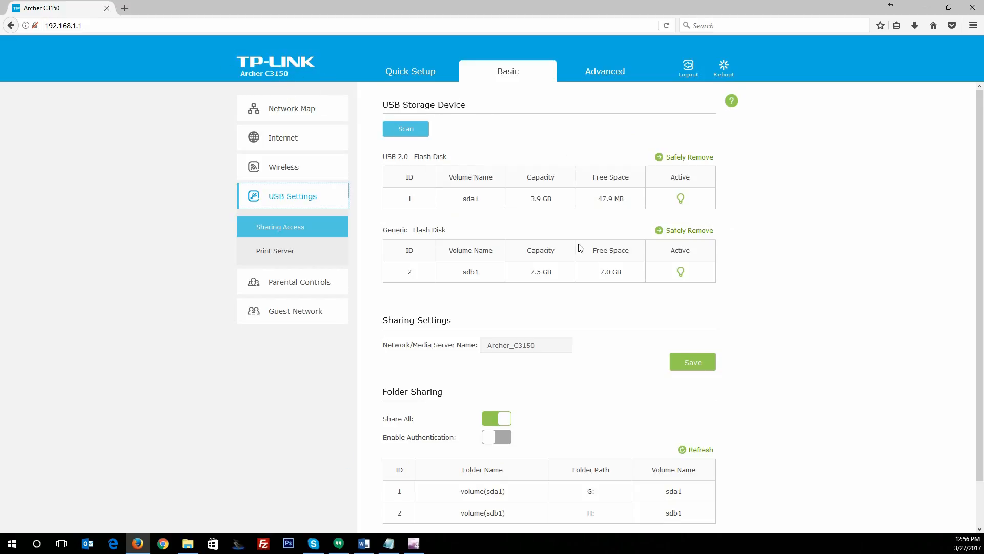
scroll(down, 3)
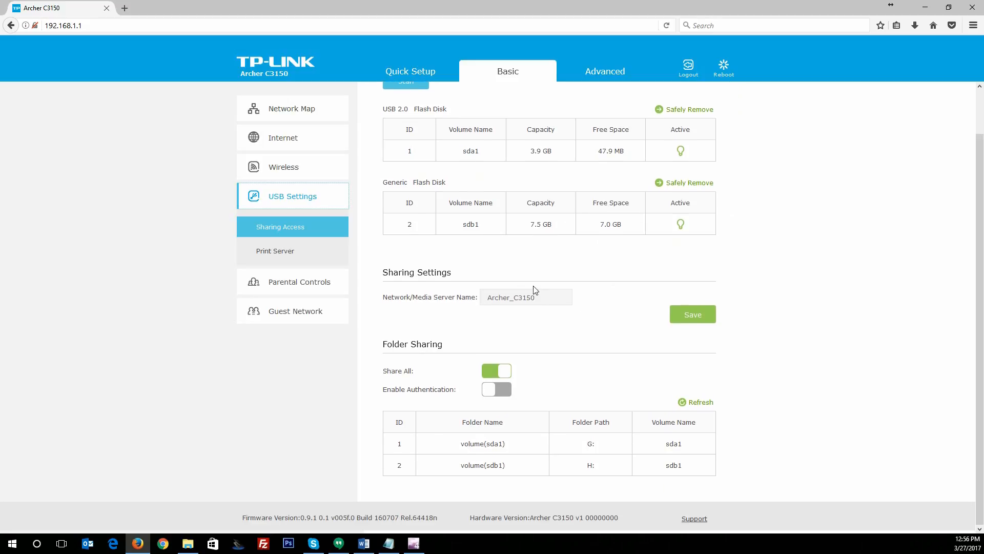
mouse_move(513, 440)
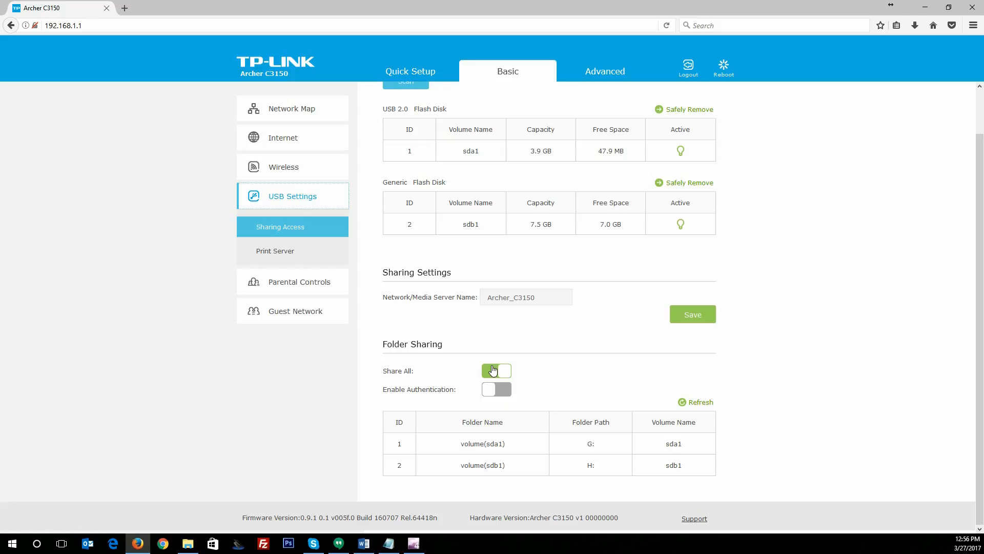
click(495, 370)
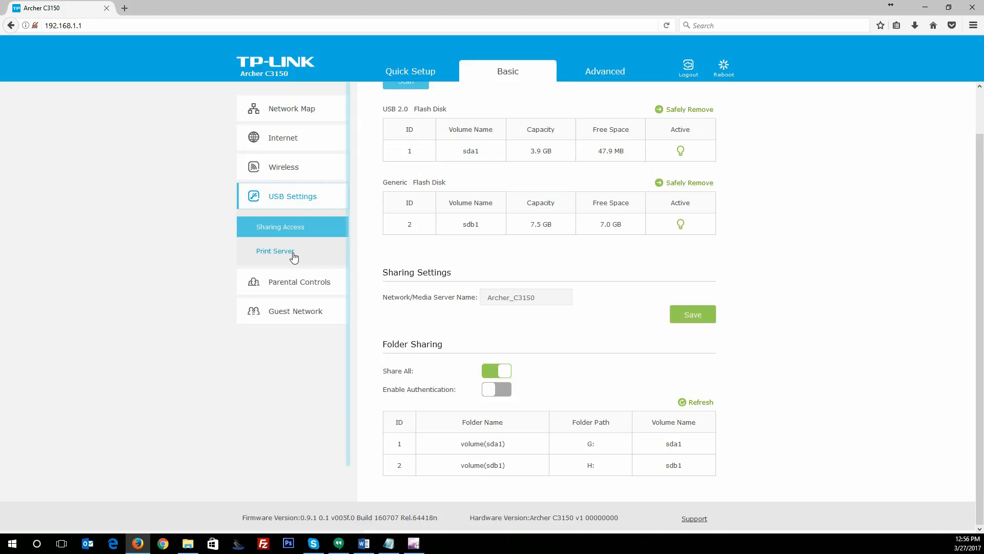
Show the USB Print Server page with the print server enabled and no printer named
click(275, 250)
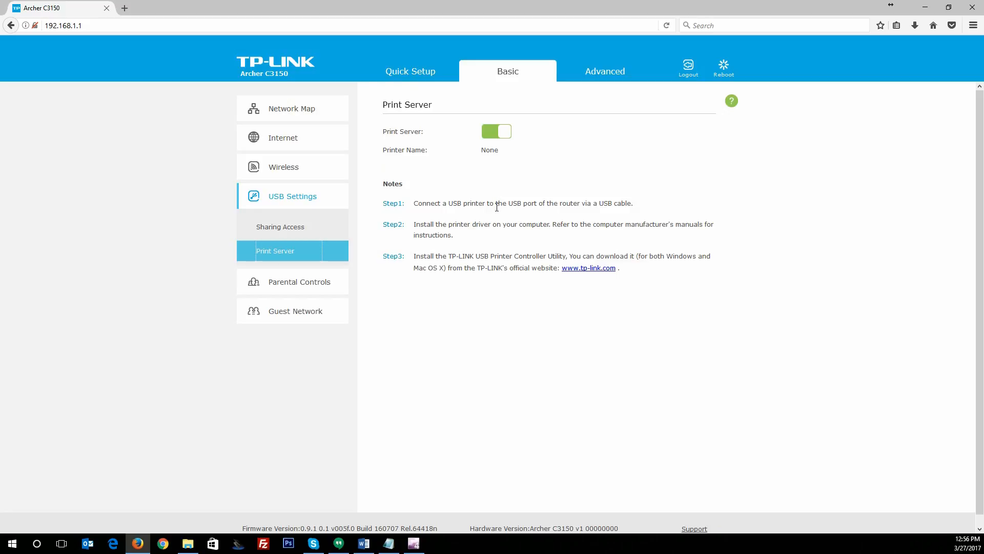
mouse_move(455, 202)
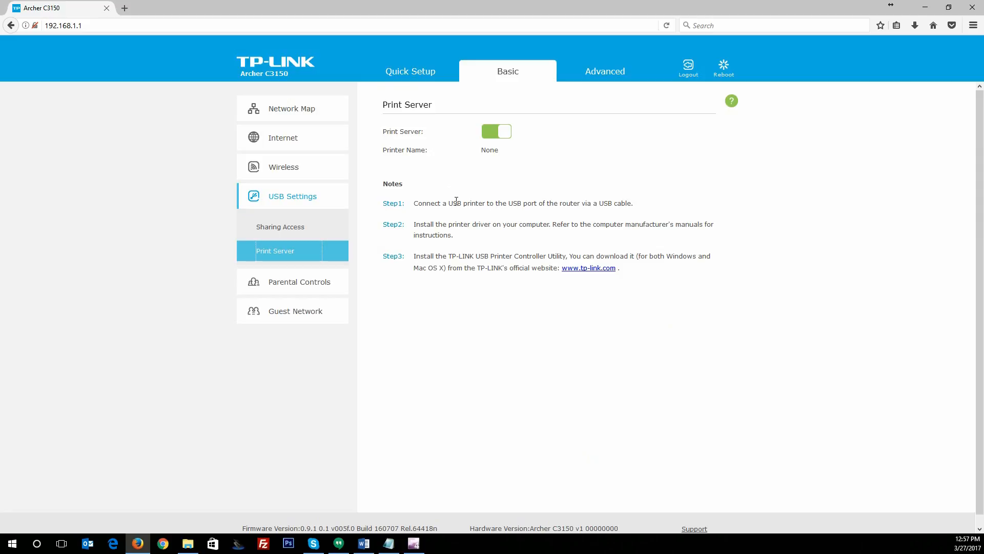
mouse_move(480, 234)
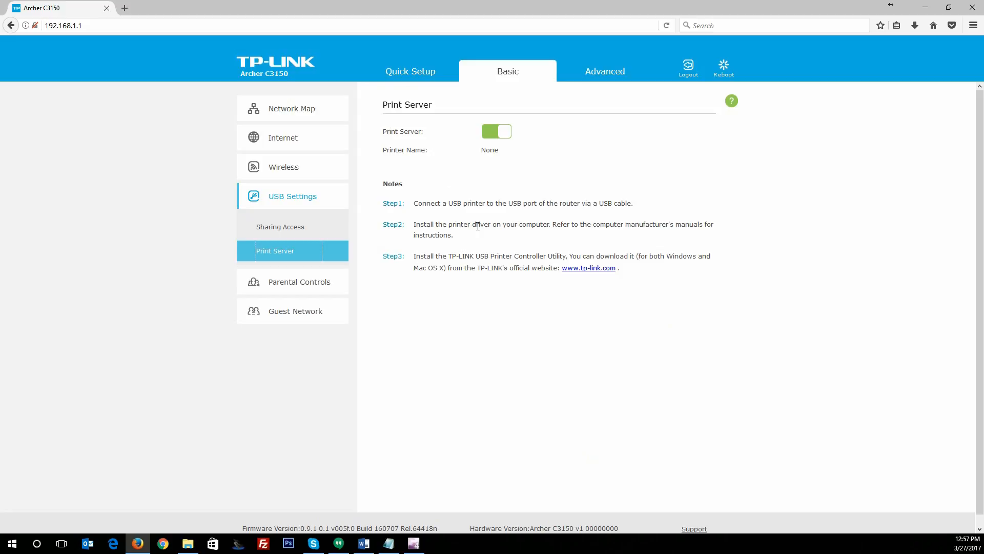
mouse_move(468, 266)
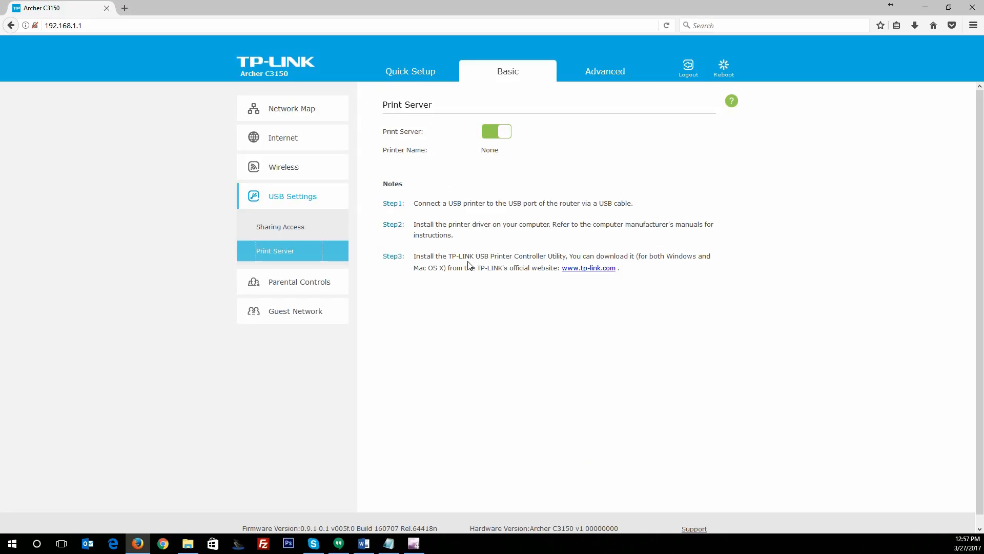
mouse_move(299, 281)
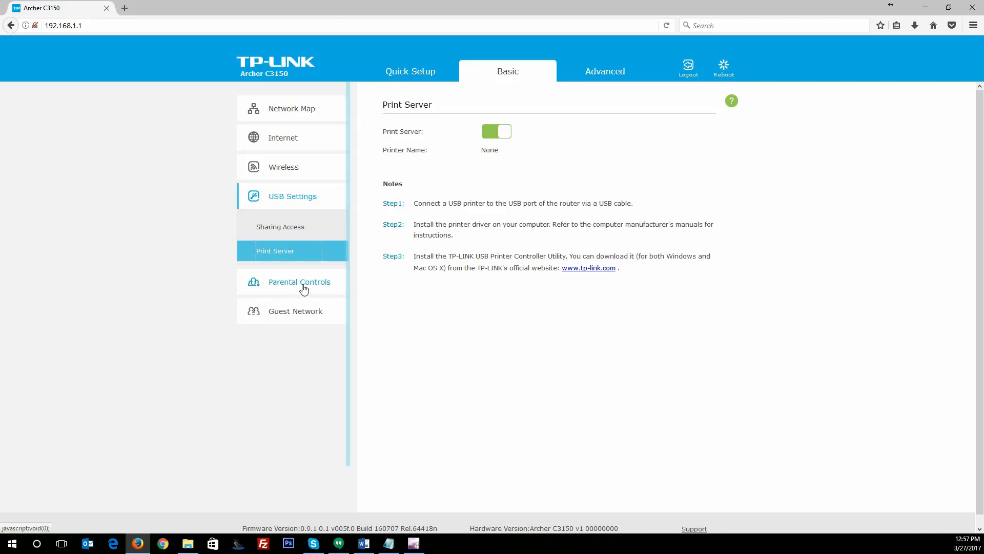
Review Parental Controls, then show the Guest Network page with both guest bands enabled and unsecured
click(299, 280)
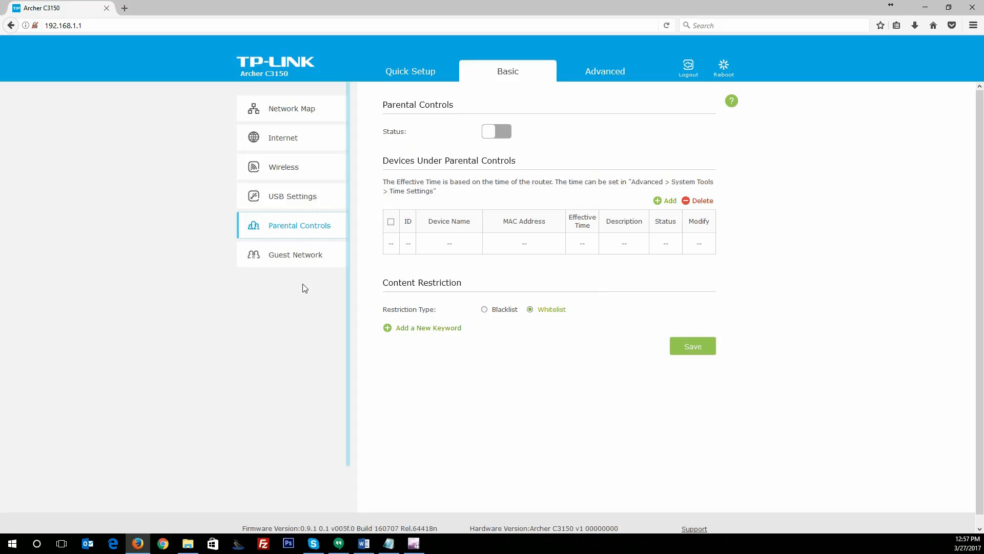
mouse_move(476, 147)
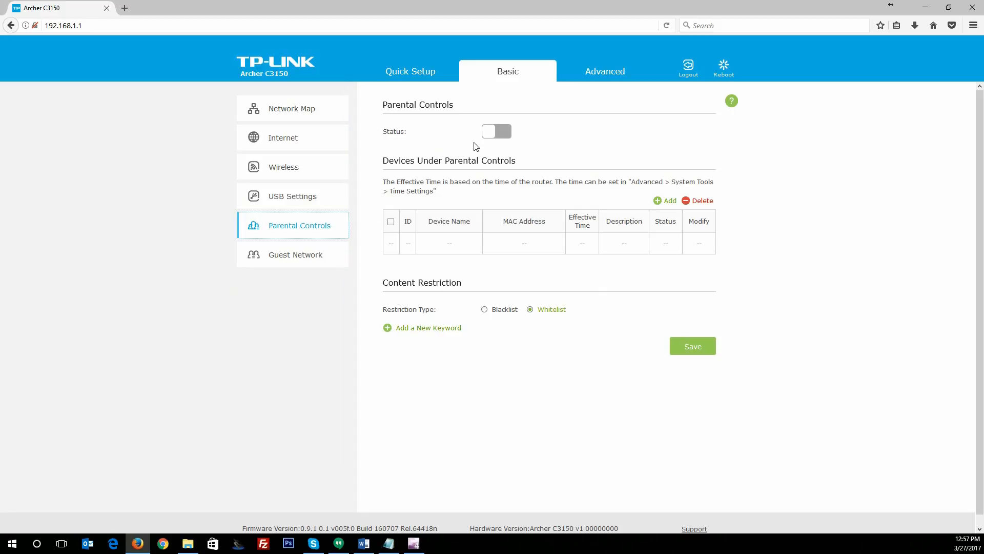
mouse_move(478, 158)
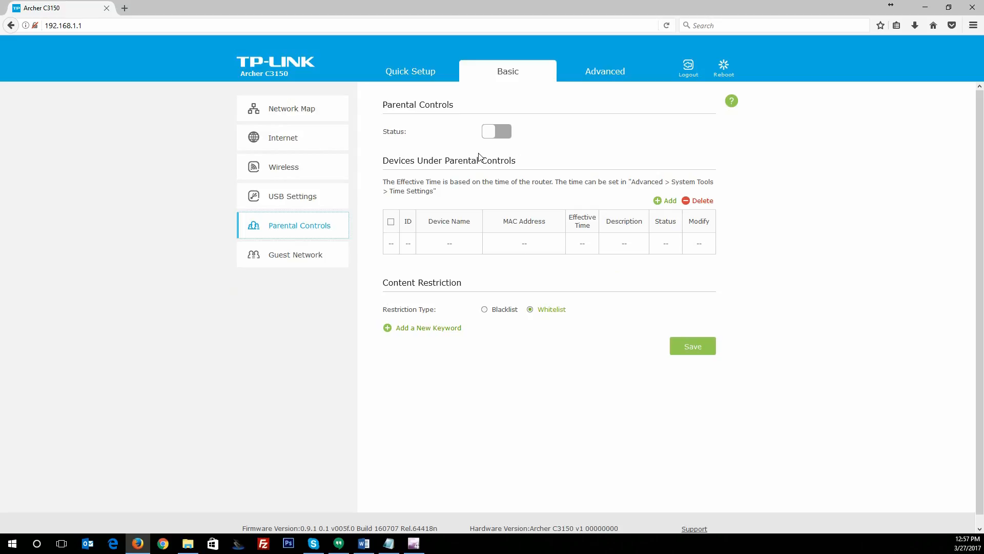
mouse_move(500, 232)
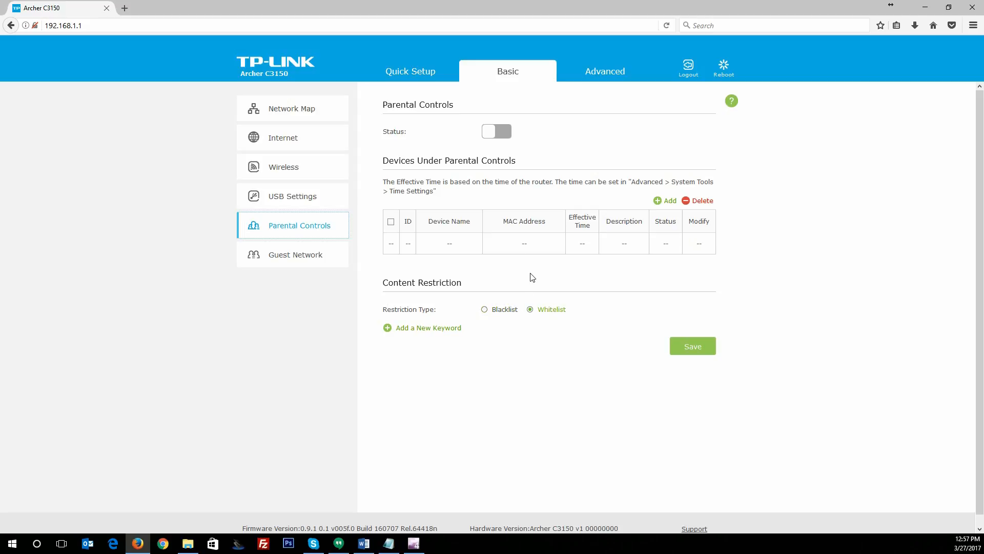
mouse_move(536, 210)
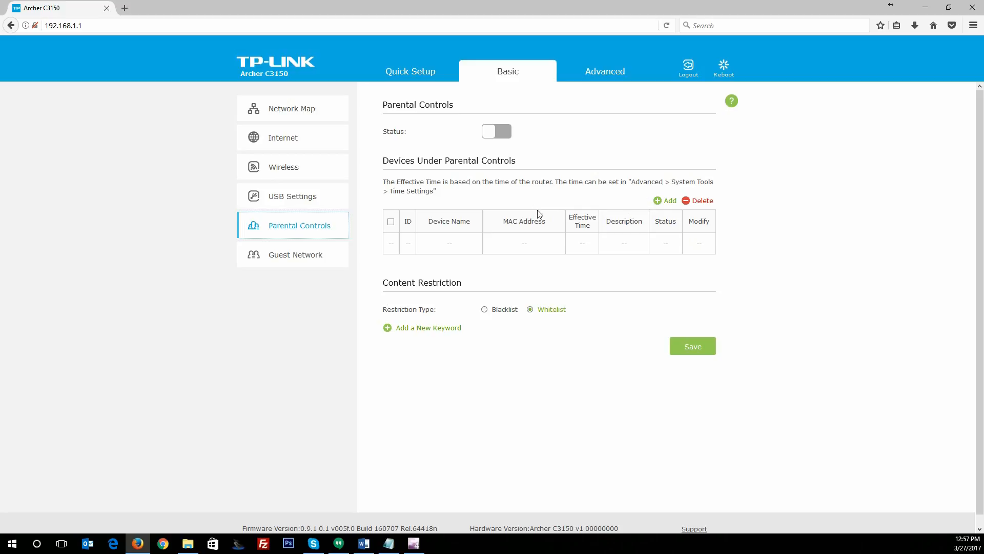
click(295, 255)
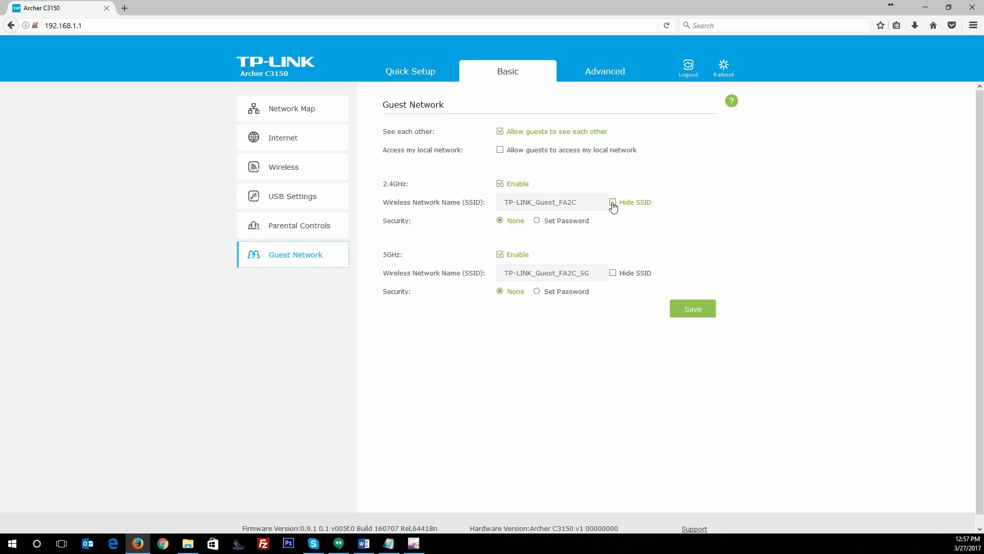
click(613, 202)
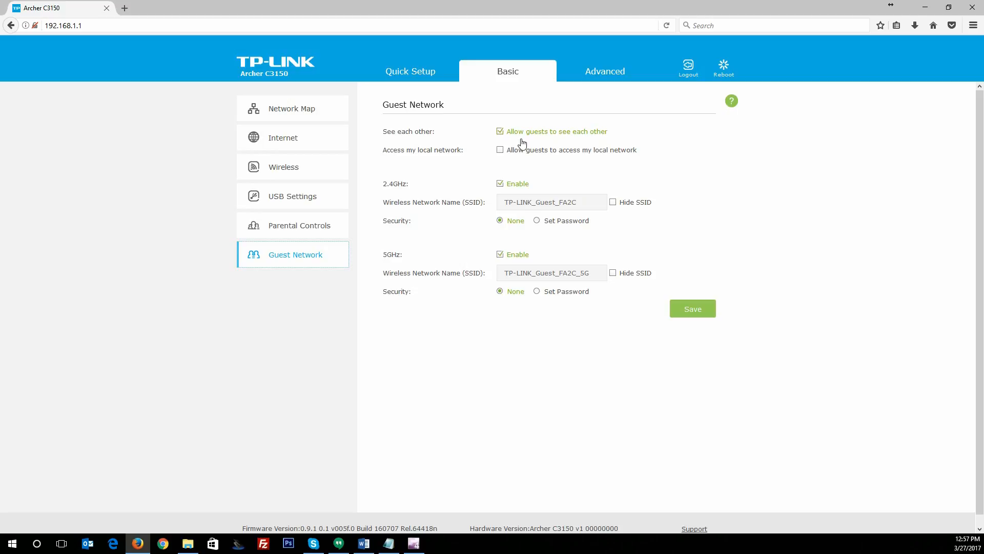
mouse_move(604, 141)
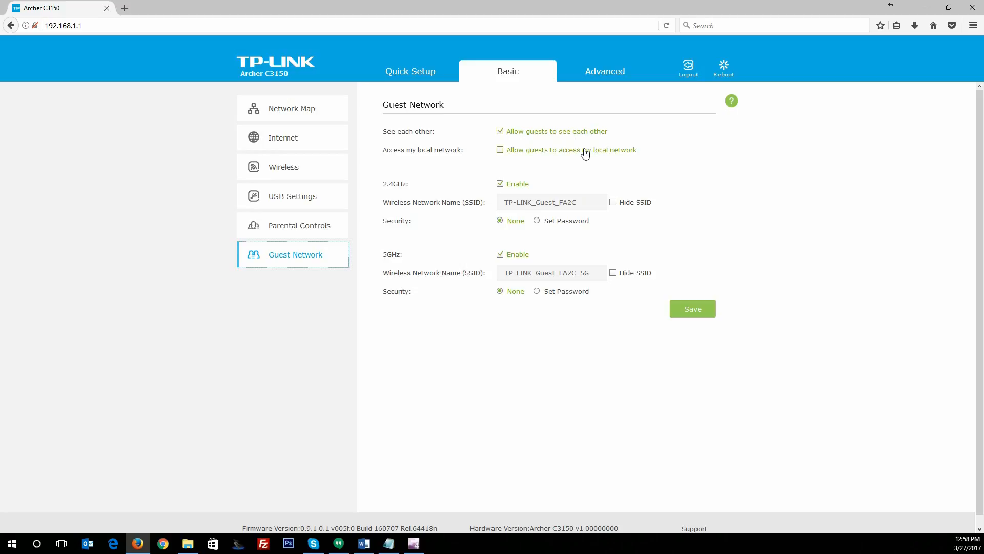
mouse_move(562, 169)
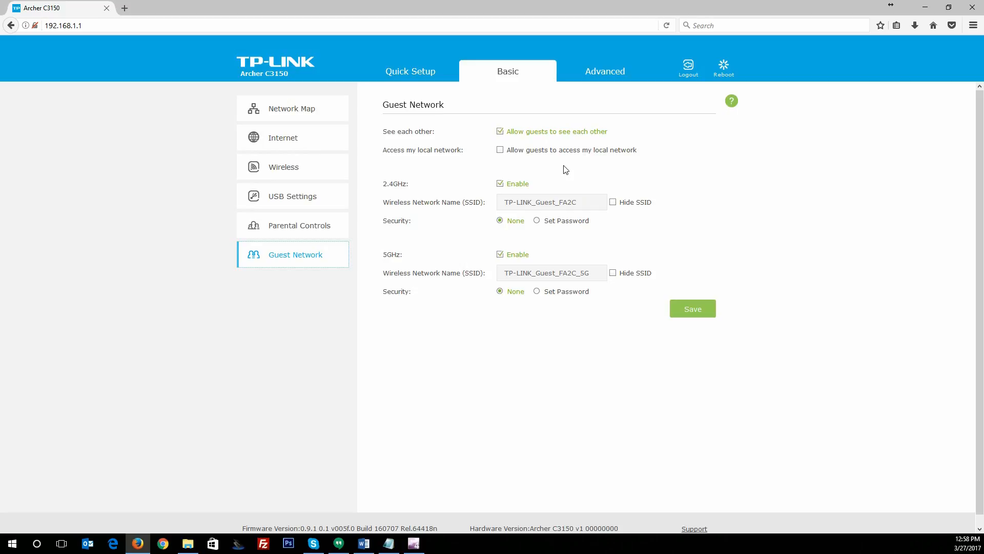
mouse_move(547, 161)
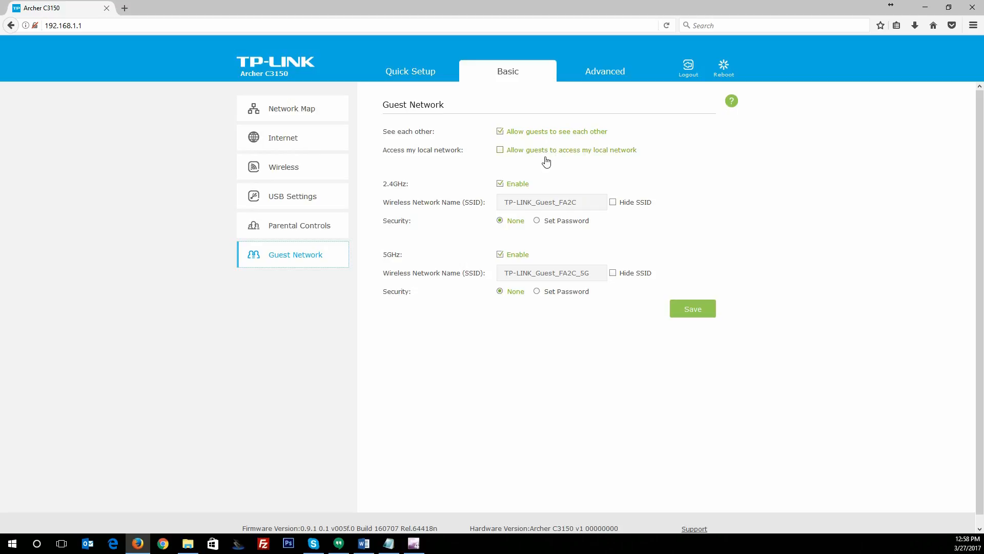
mouse_move(559, 114)
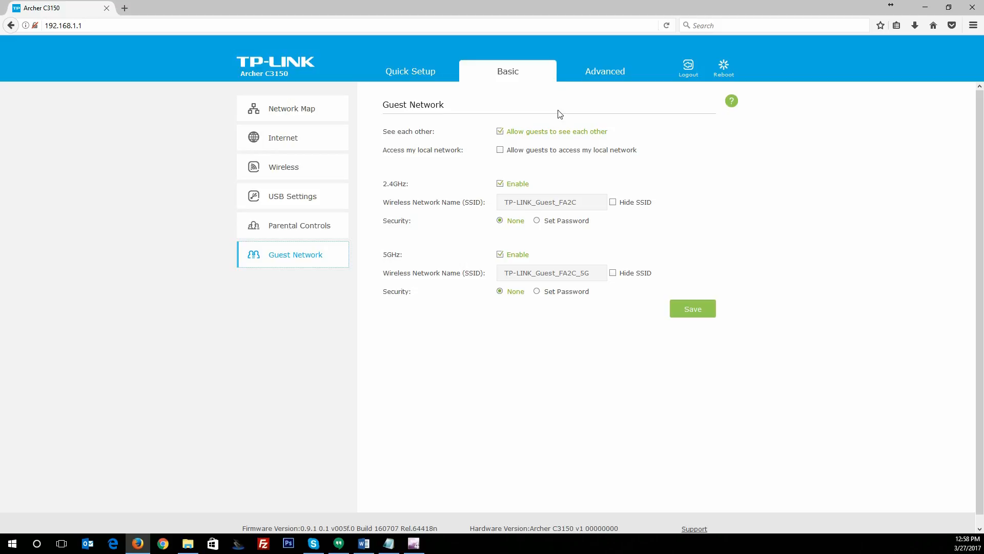
mouse_move(605, 70)
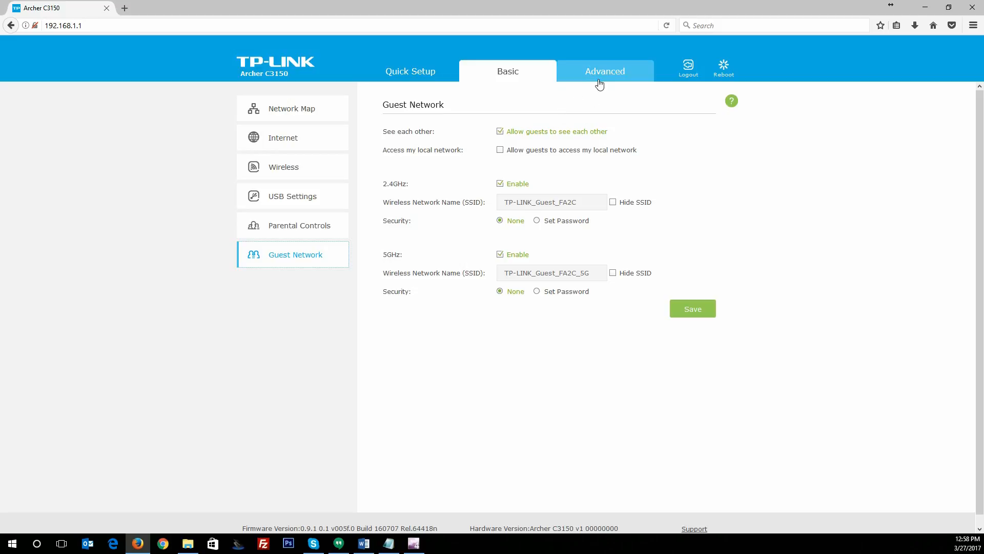
Show the Advanced Status overview and view the 5GHz, then 2.4GHz, wireless details
click(604, 71)
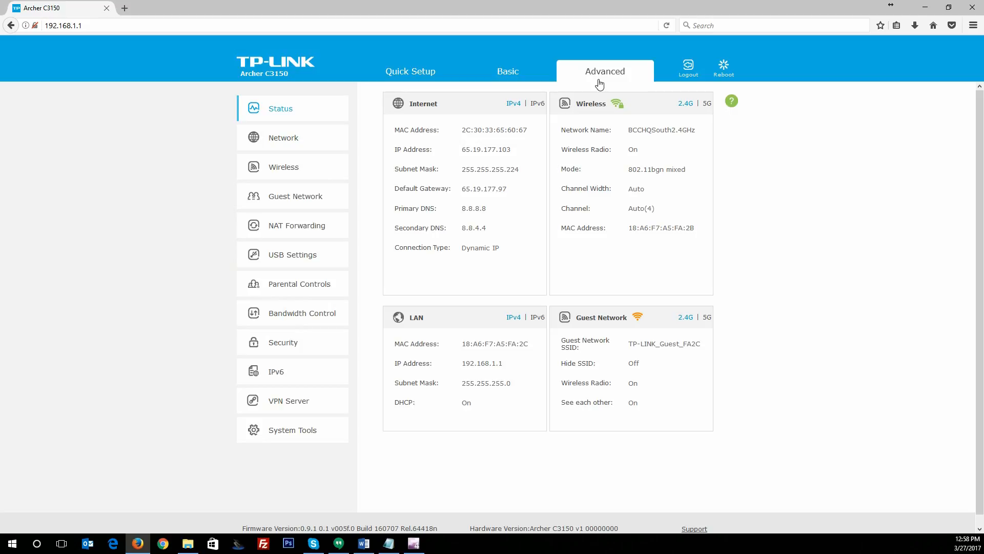
mouse_move(375, 124)
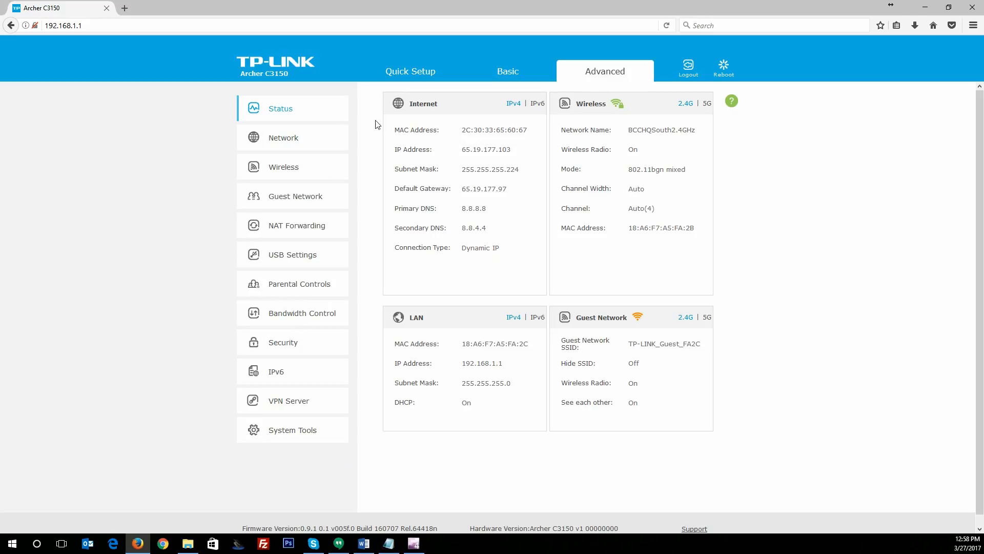
mouse_move(521, 150)
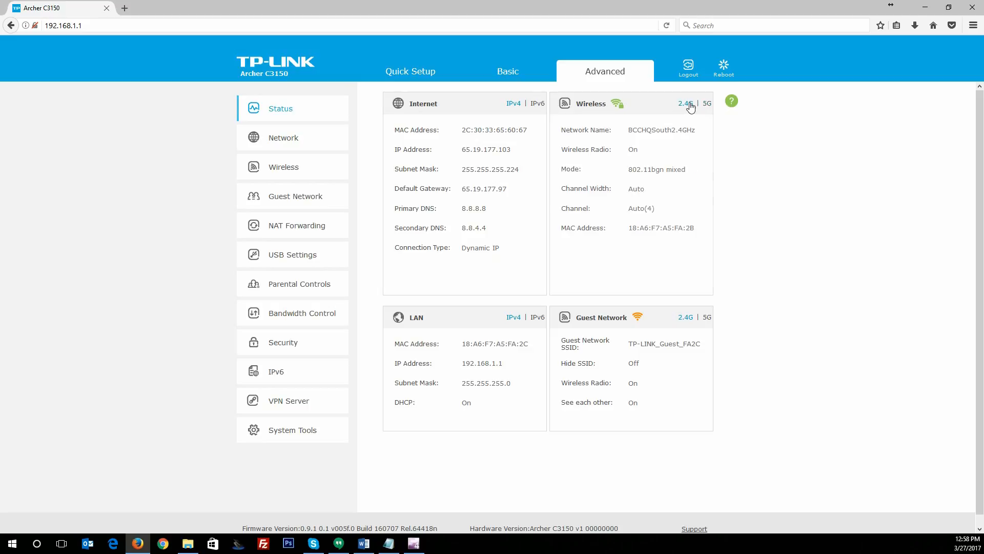
click(706, 103)
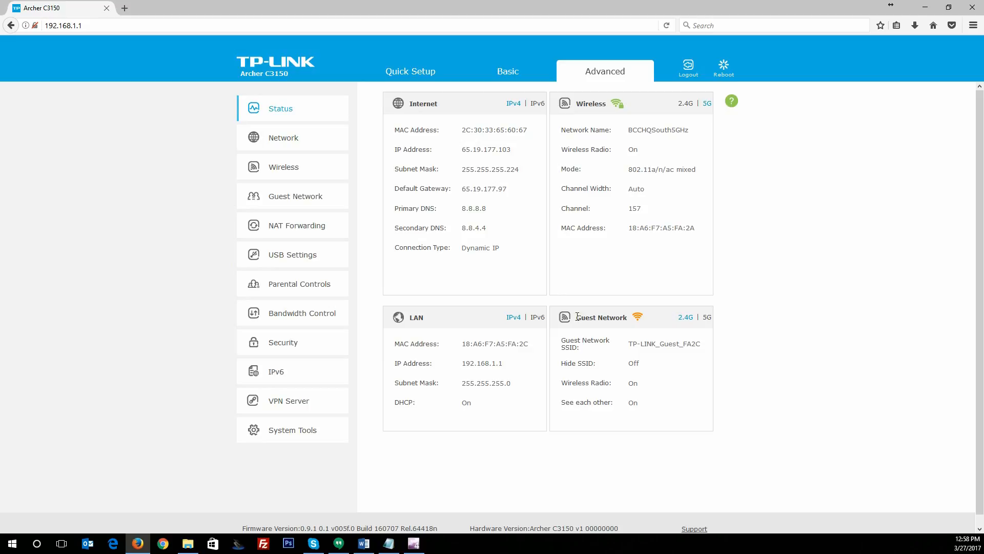
mouse_move(520, 327)
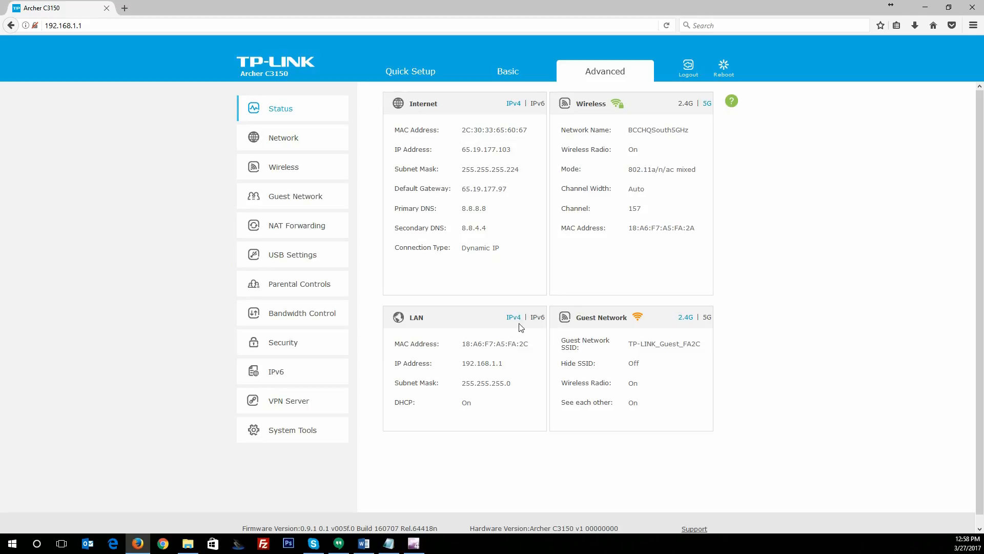
mouse_move(544, 319)
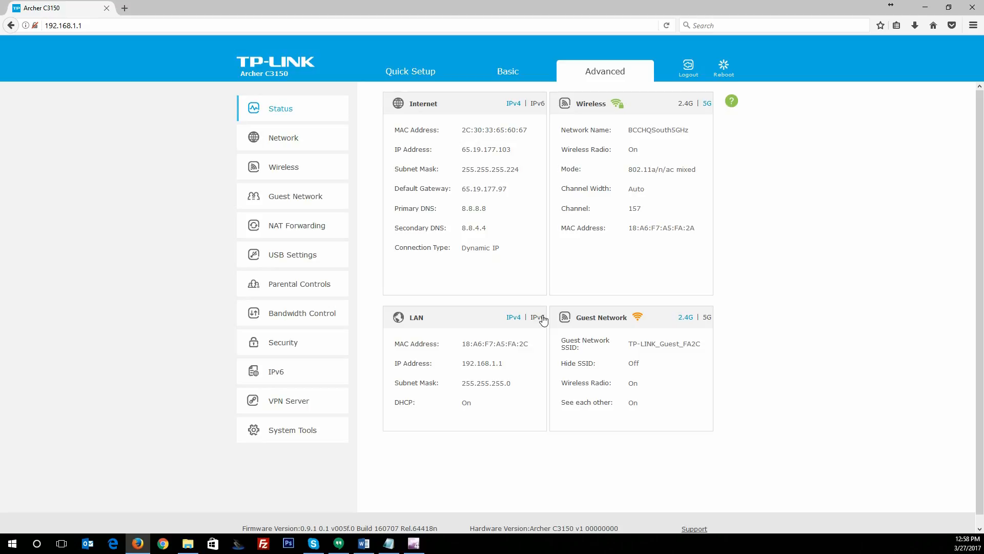
mouse_move(709, 108)
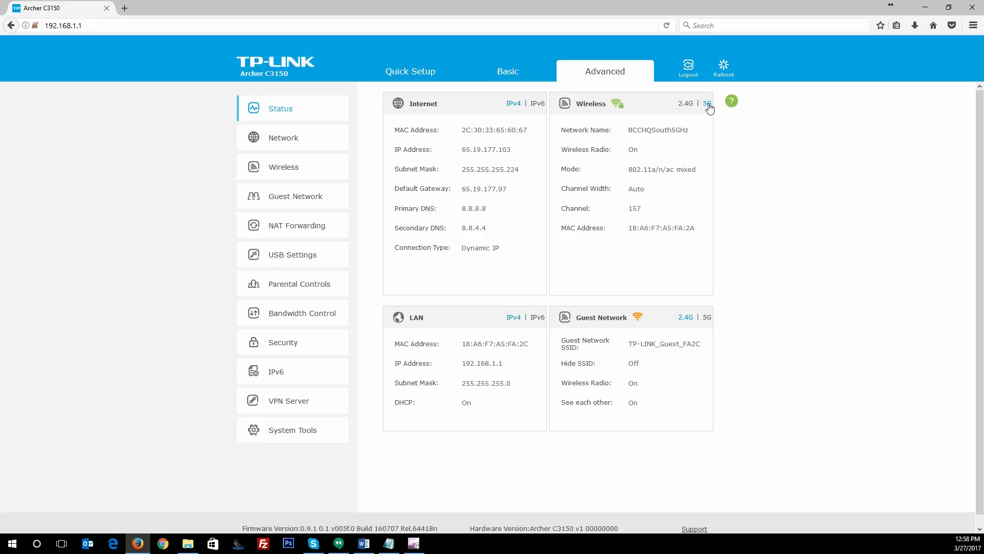
click(686, 102)
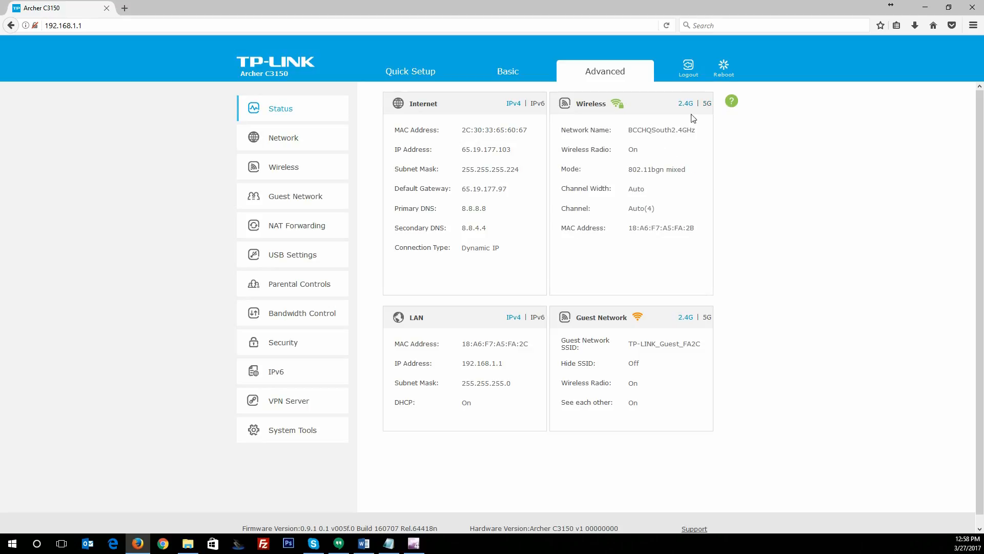
mouse_move(282, 137)
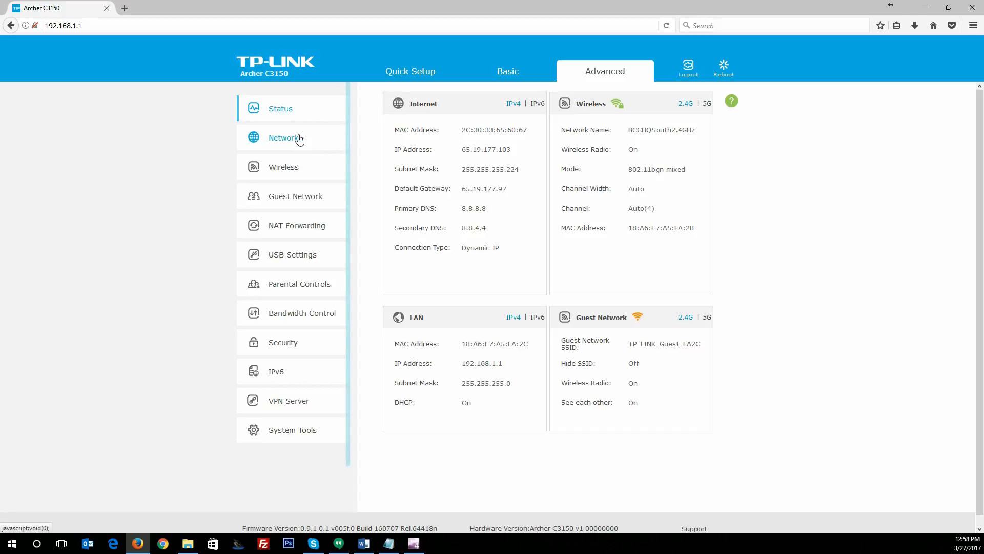
click(283, 137)
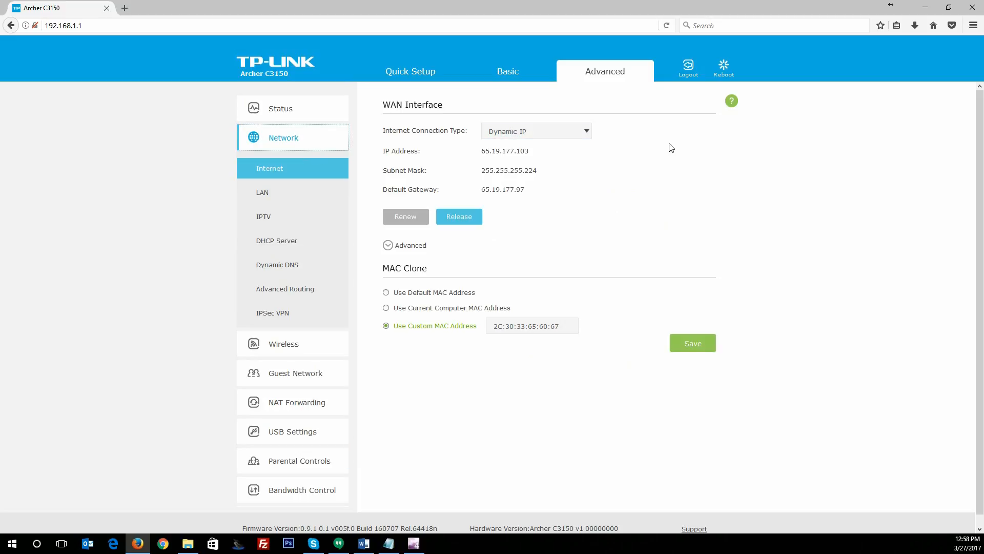
mouse_move(431, 202)
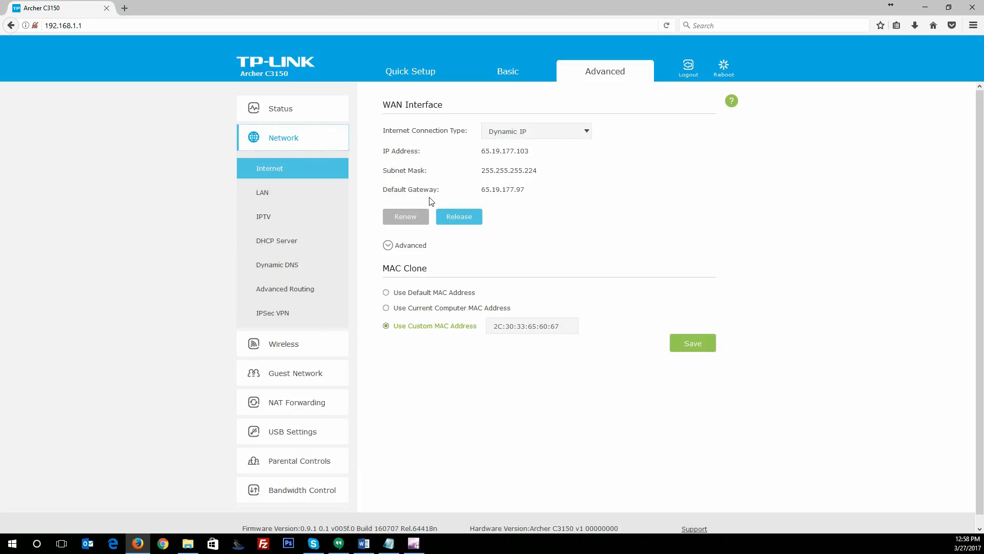
mouse_move(301, 173)
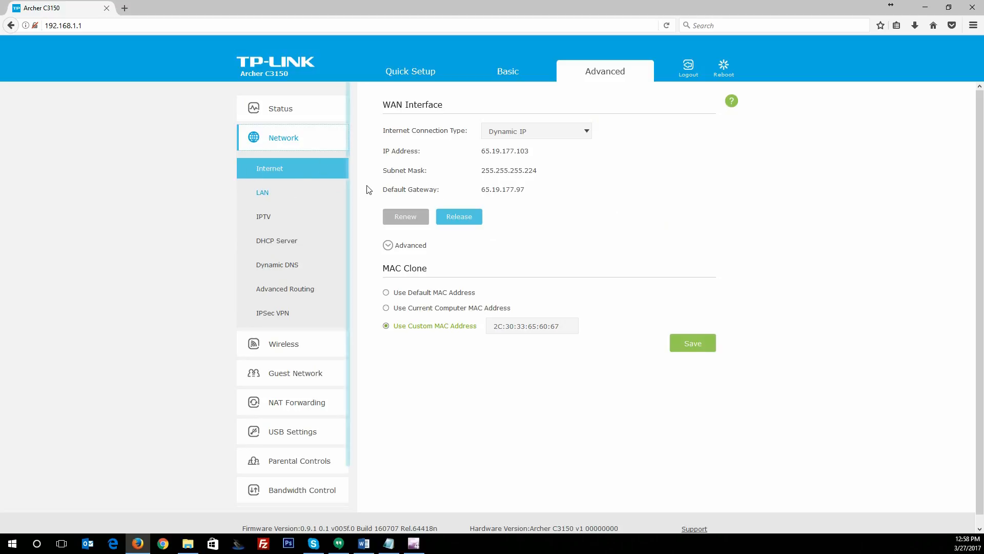
mouse_move(498, 215)
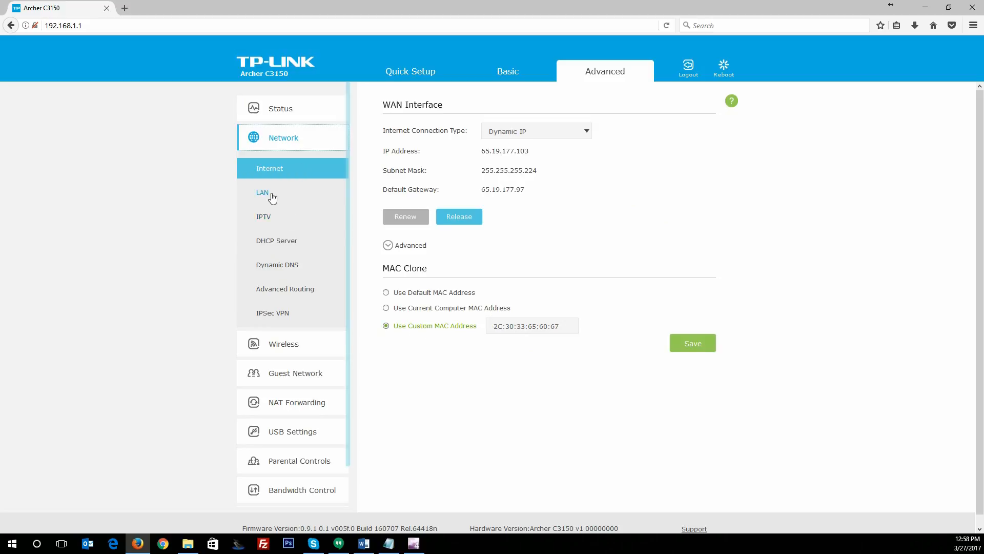
Show the LAN settings page and select the LAN IP address 192.168.1.1
click(263, 192)
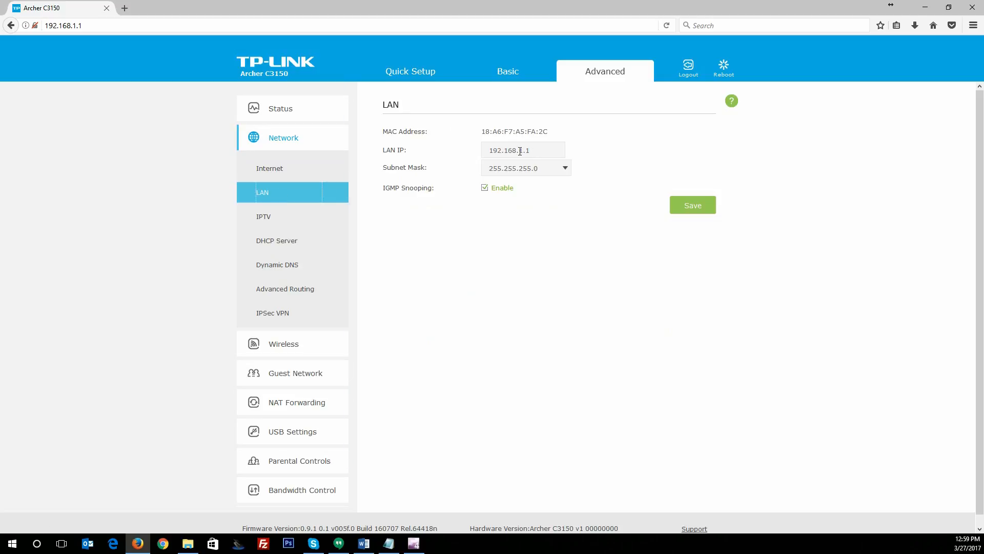
click(523, 150)
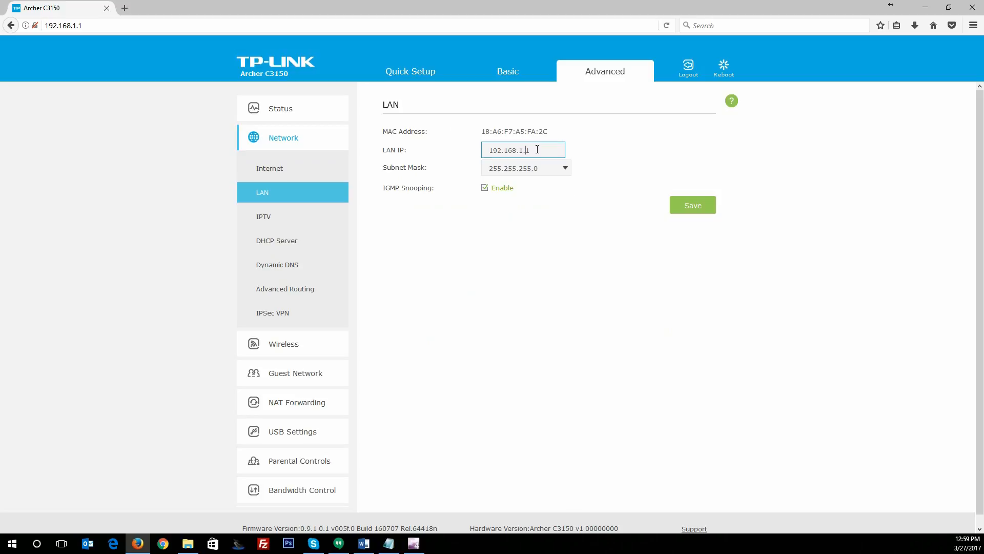
triple_click(522, 149)
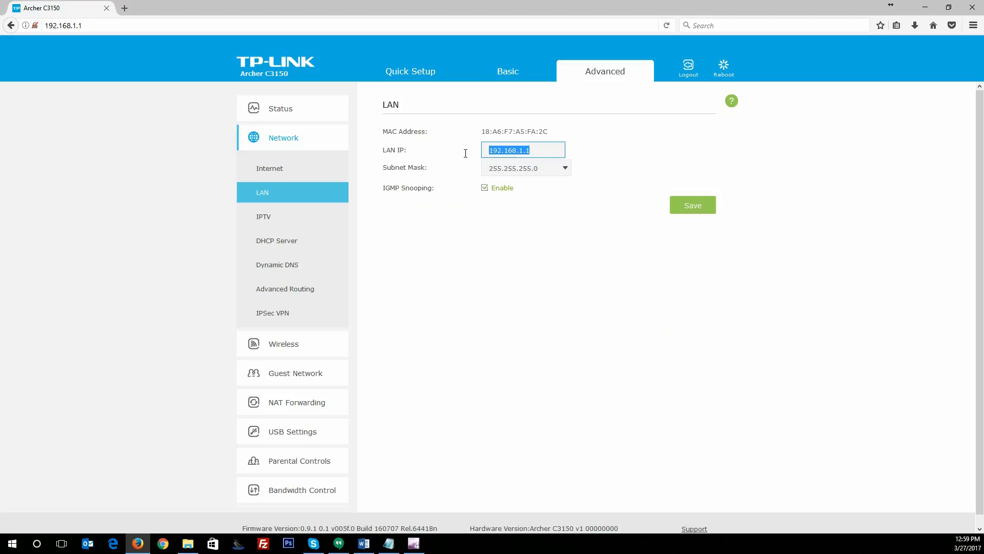
mouse_move(264, 216)
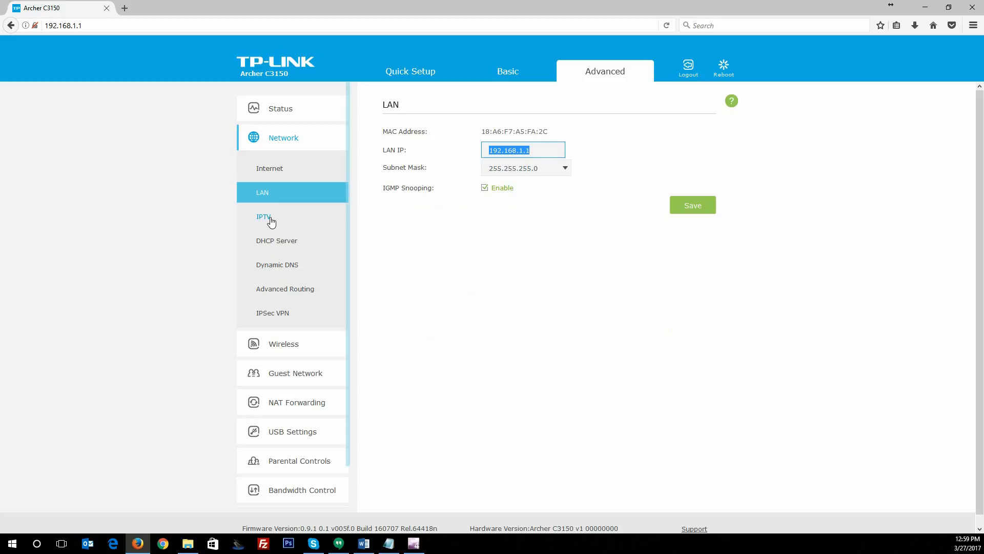
Show the IPTV Settings page with IPTV disabled and Bridge mode
click(263, 216)
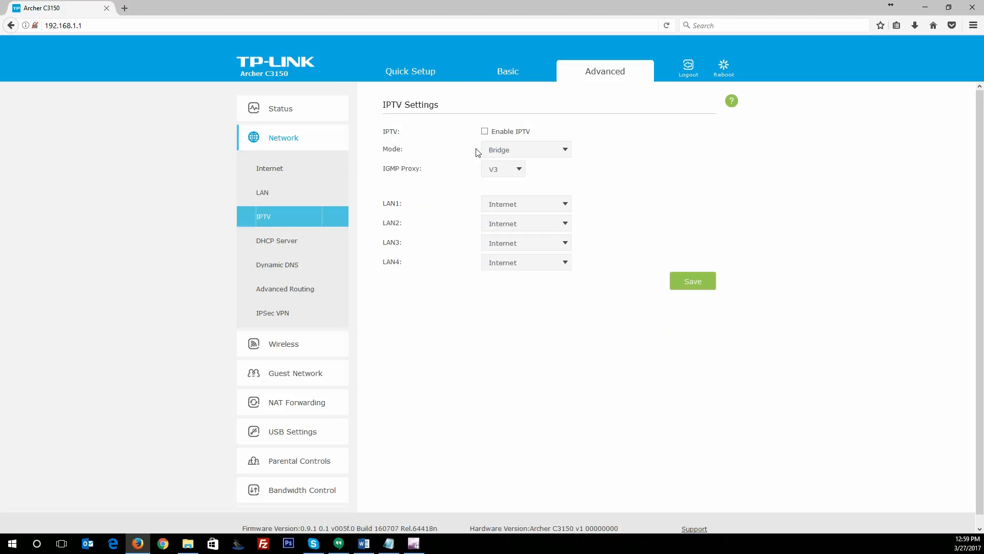
mouse_move(480, 151)
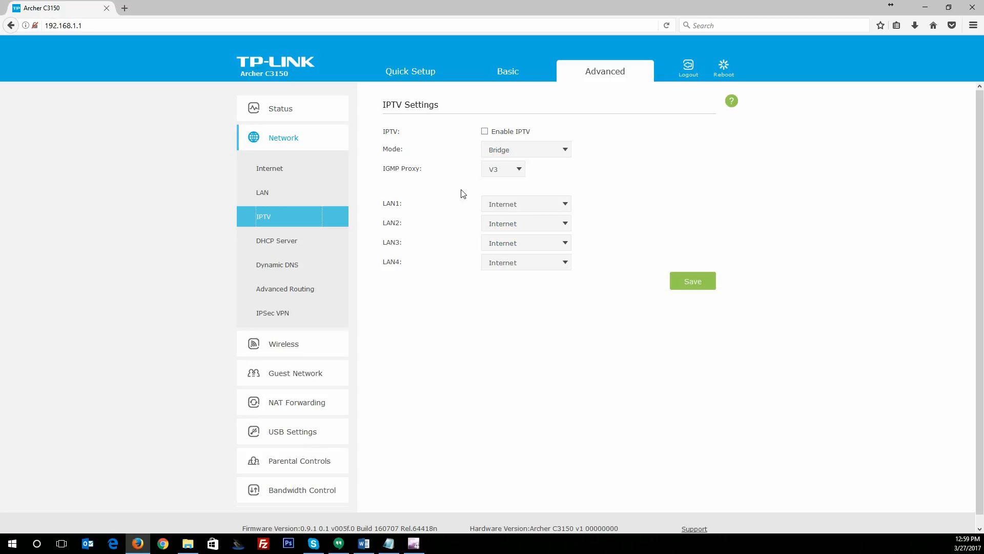
View the DHCP Server page, scrolling through the Client List, Address Reservation and Condition Pool
click(276, 239)
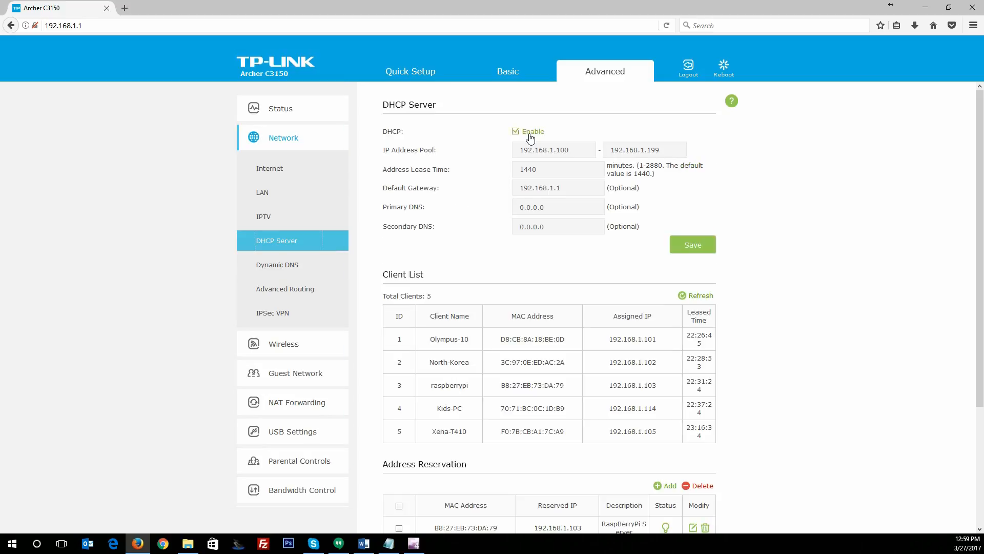
mouse_move(543, 204)
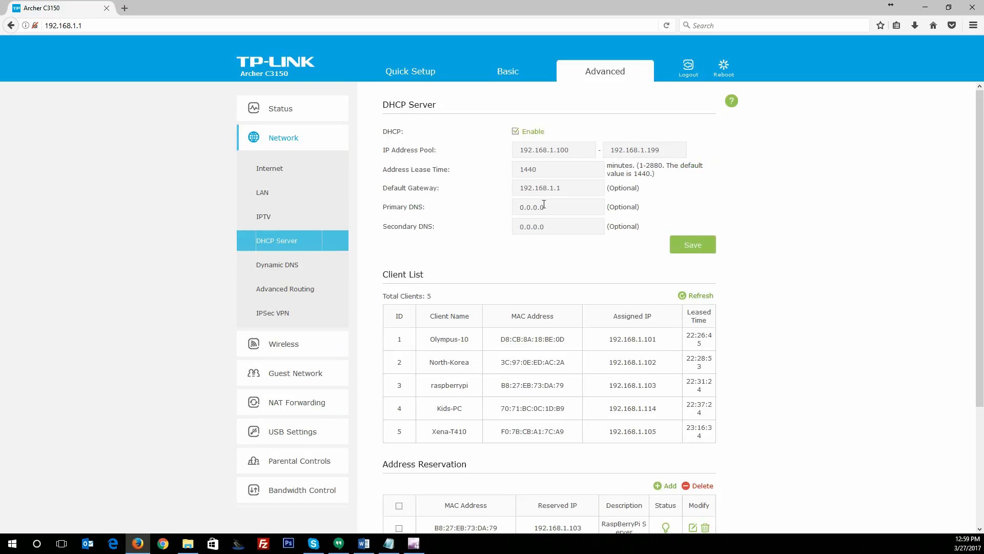
scroll(down, 3)
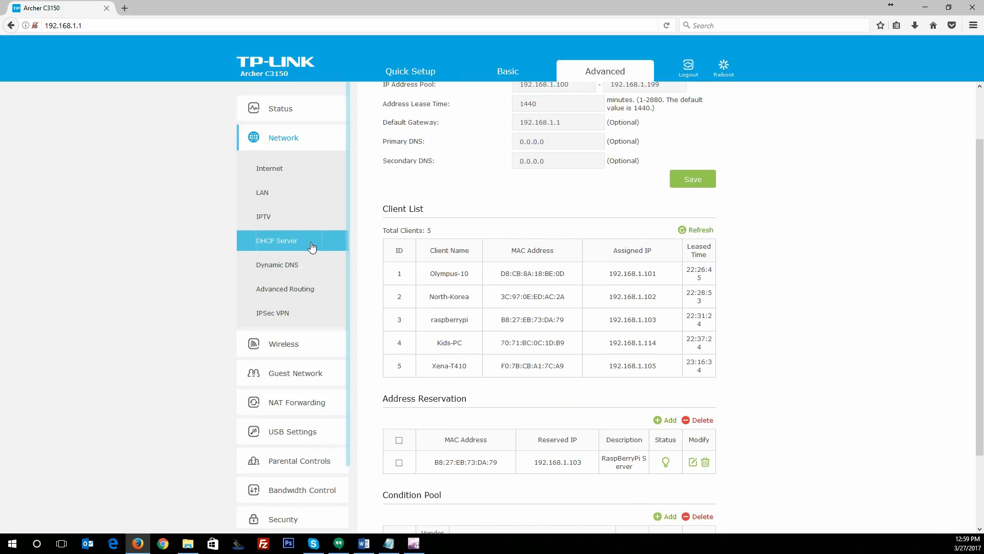
scroll(down, 3)
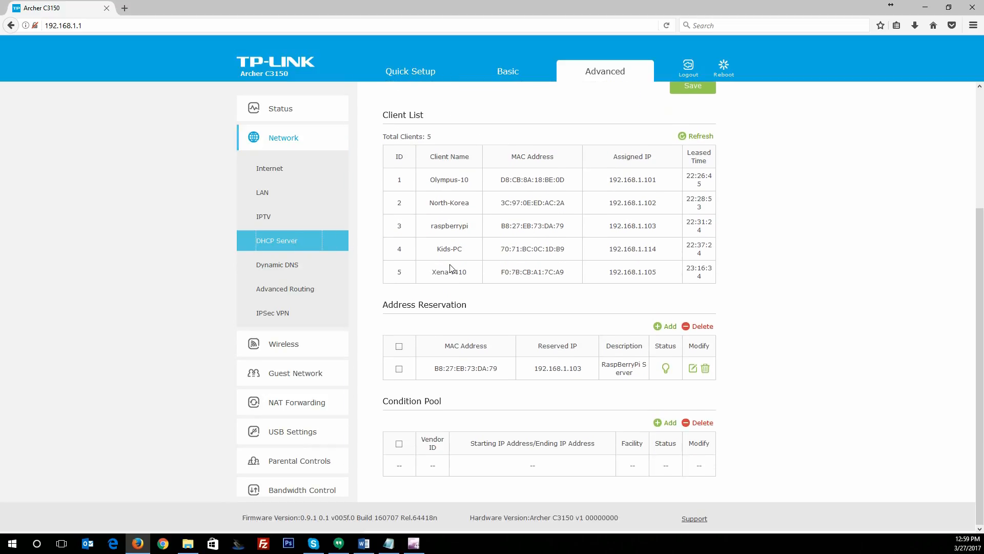
mouse_move(560, 362)
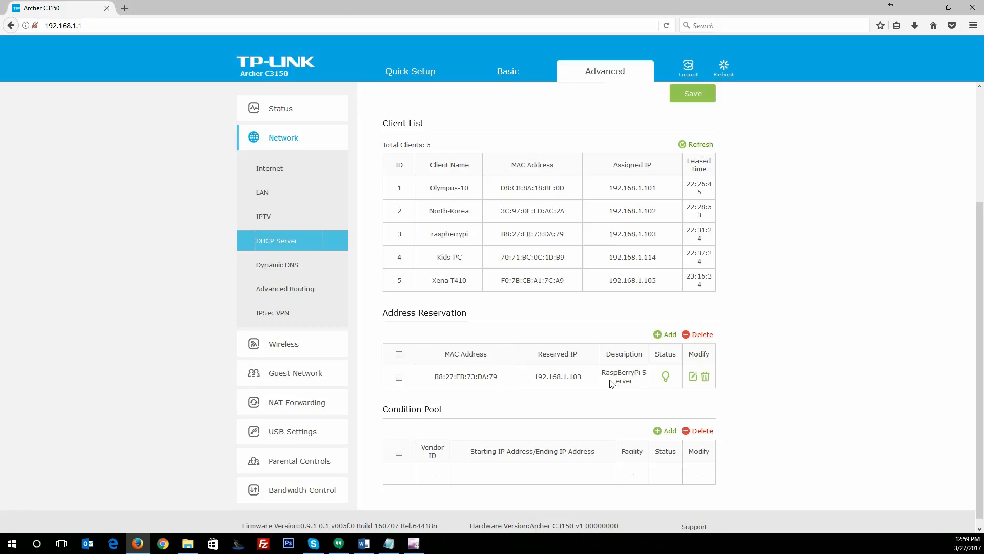
mouse_move(446, 309)
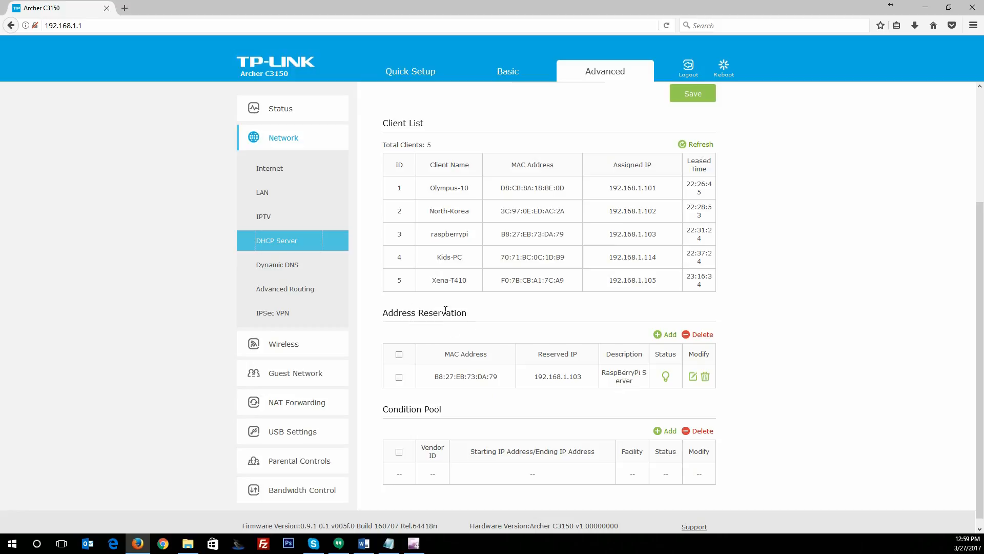
scroll(up, 3)
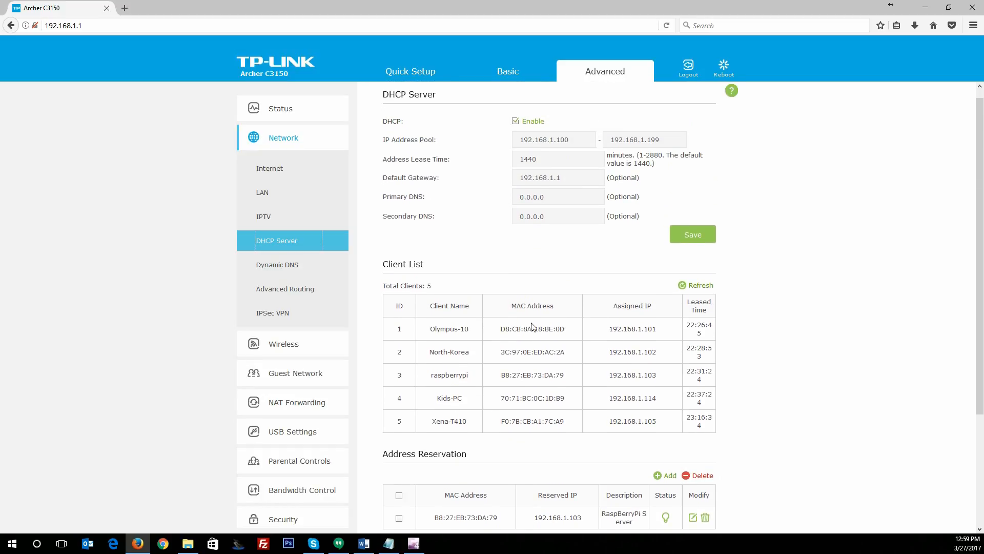
scroll(up, 3)
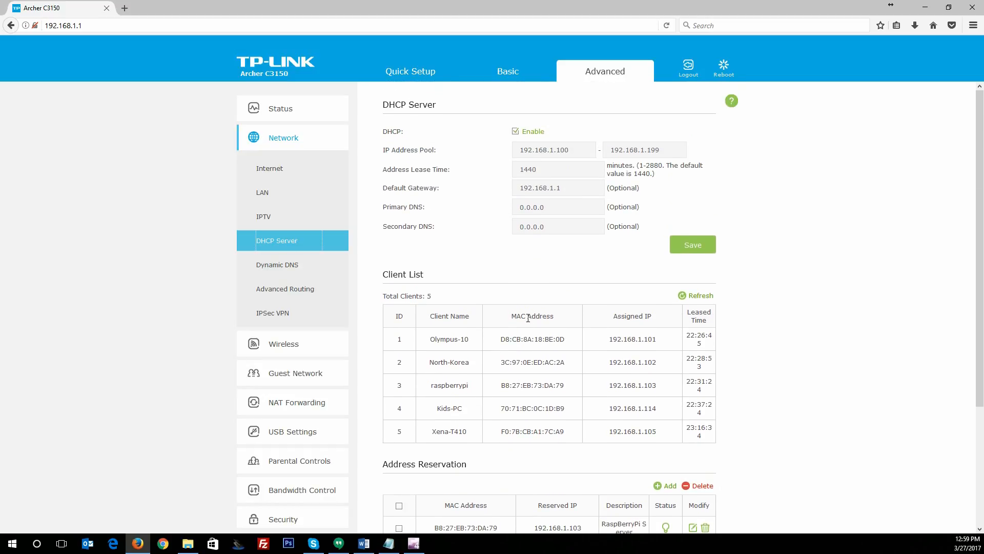
mouse_move(285, 289)
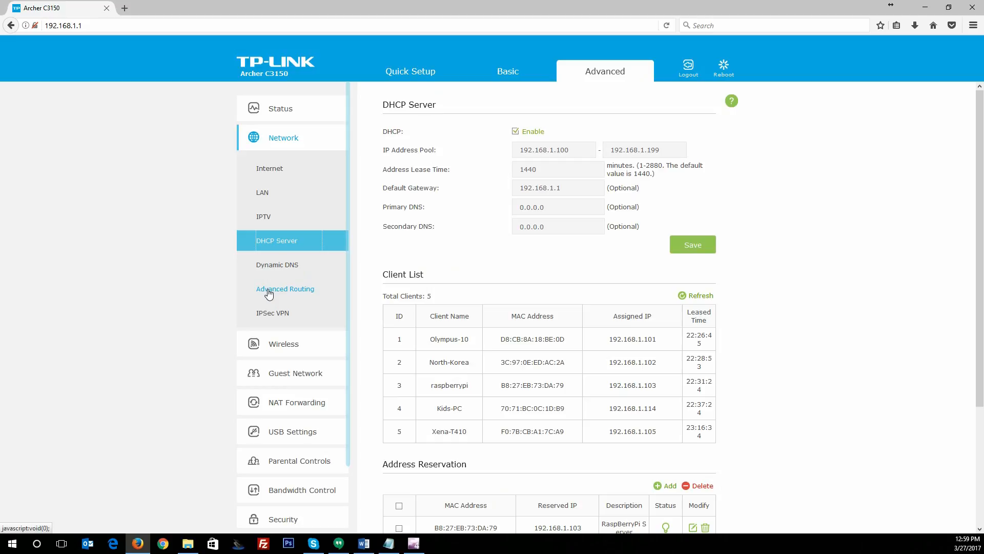
mouse_move(283, 264)
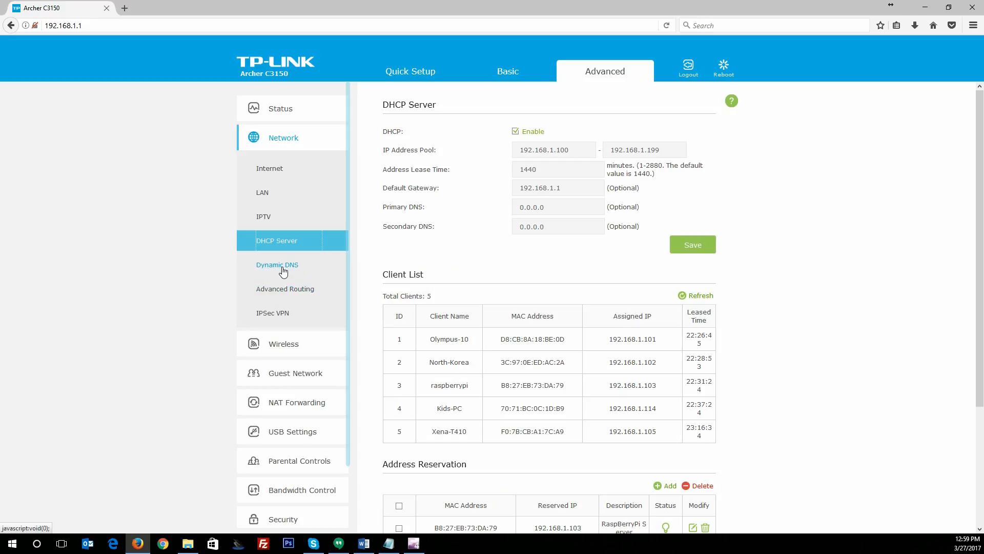
Show the Dynamic DNS page with Dyndns as provider and status Disconnected
click(277, 264)
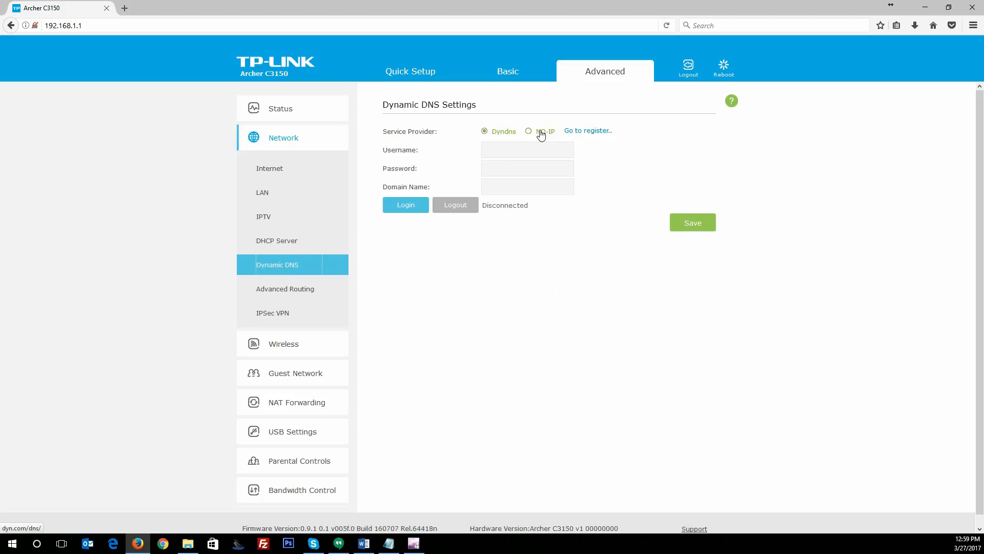
mouse_move(519, 137)
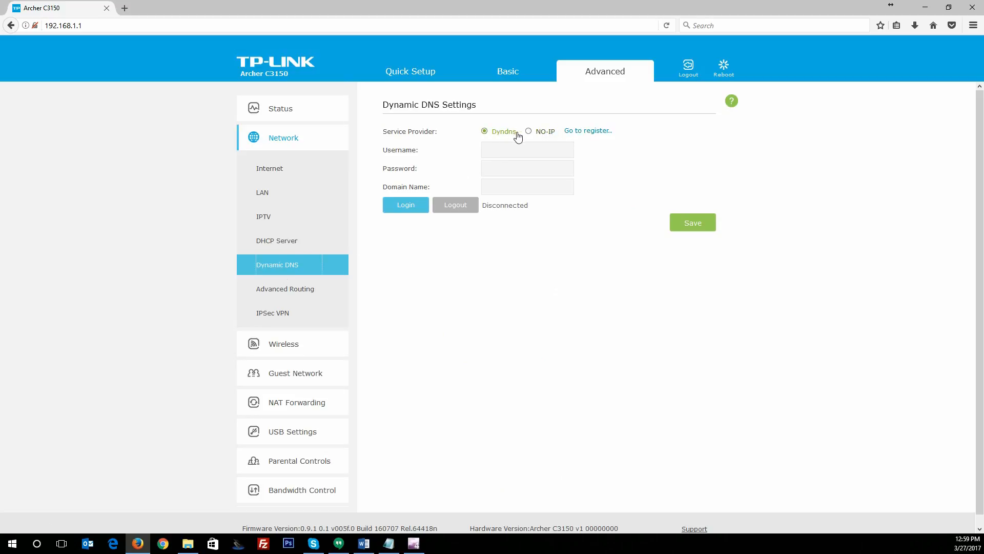
mouse_move(527, 131)
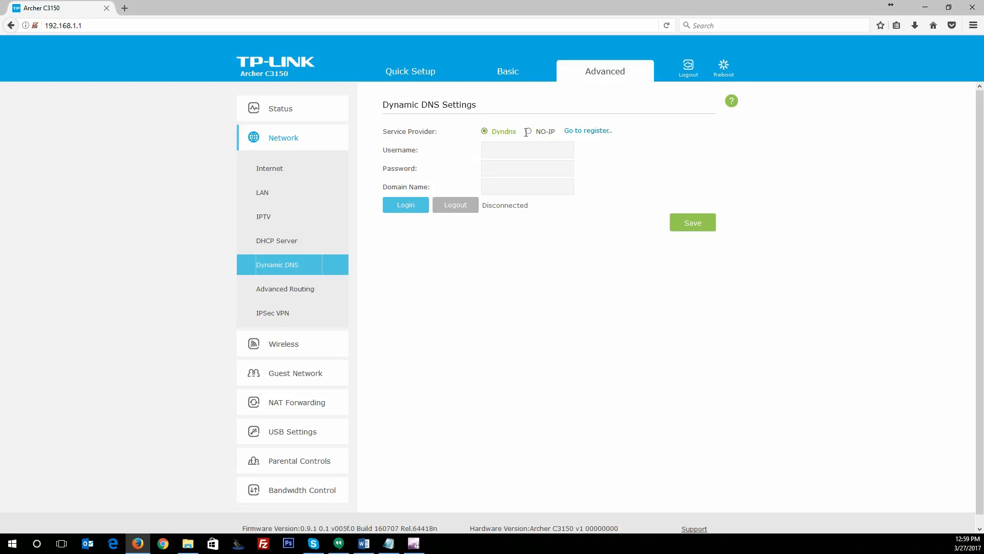
mouse_move(580, 133)
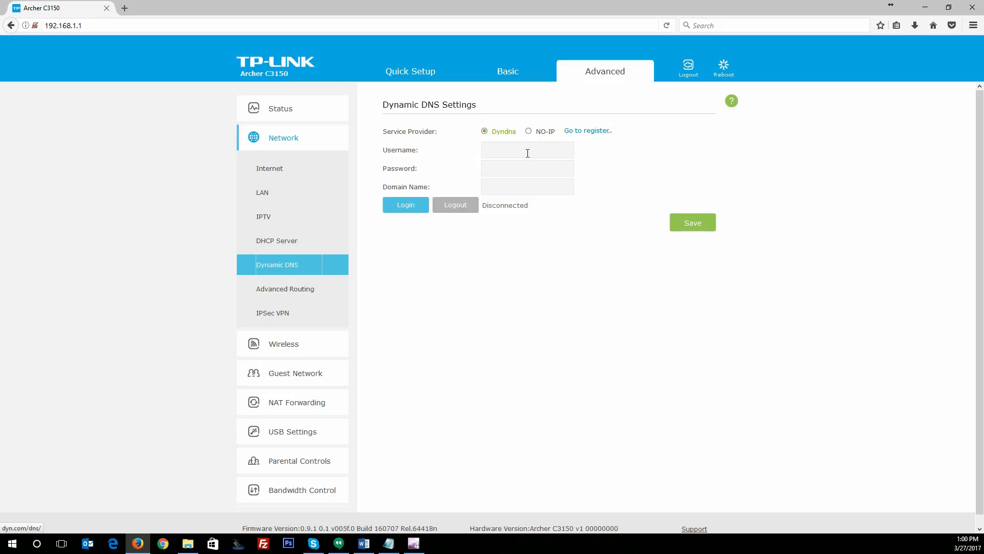
Choose NO-IP as Dynamic DNS provider, then view Advanced Routing and the IPSec VPN page
click(529, 131)
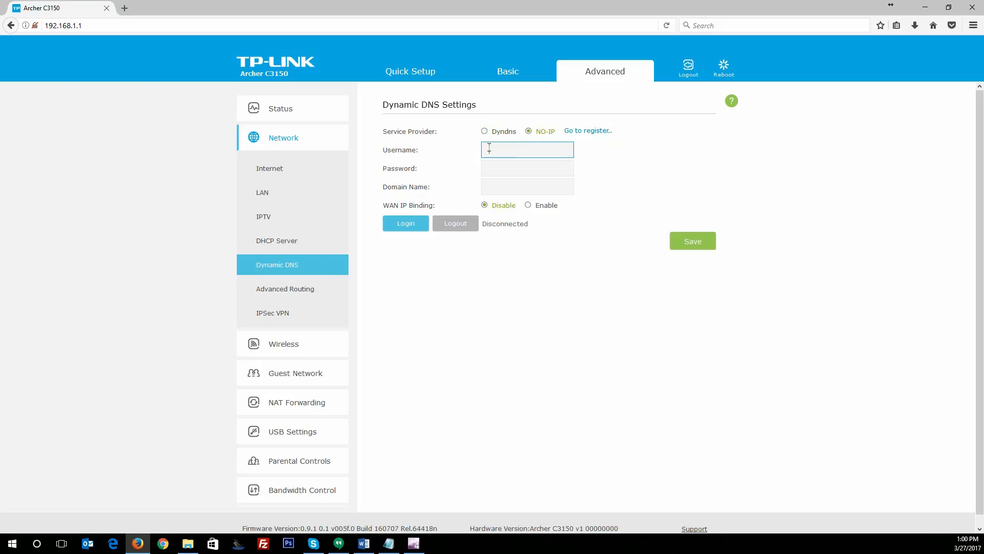
click(285, 288)
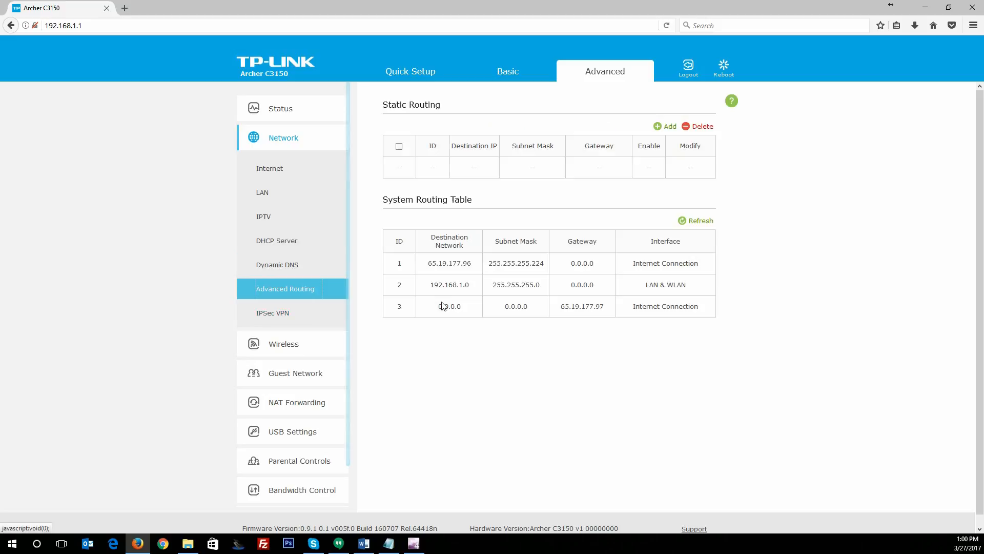
mouse_move(337, 268)
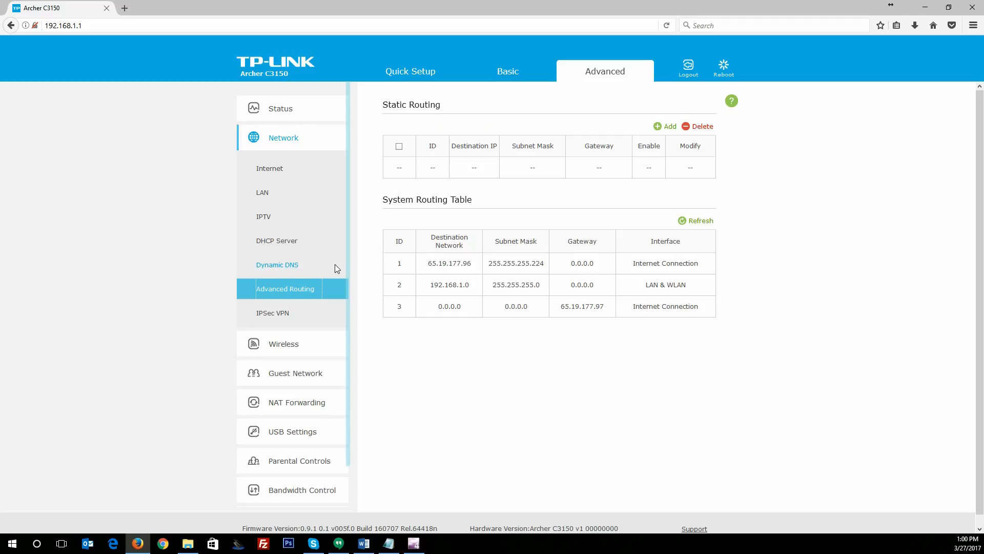
mouse_move(296, 288)
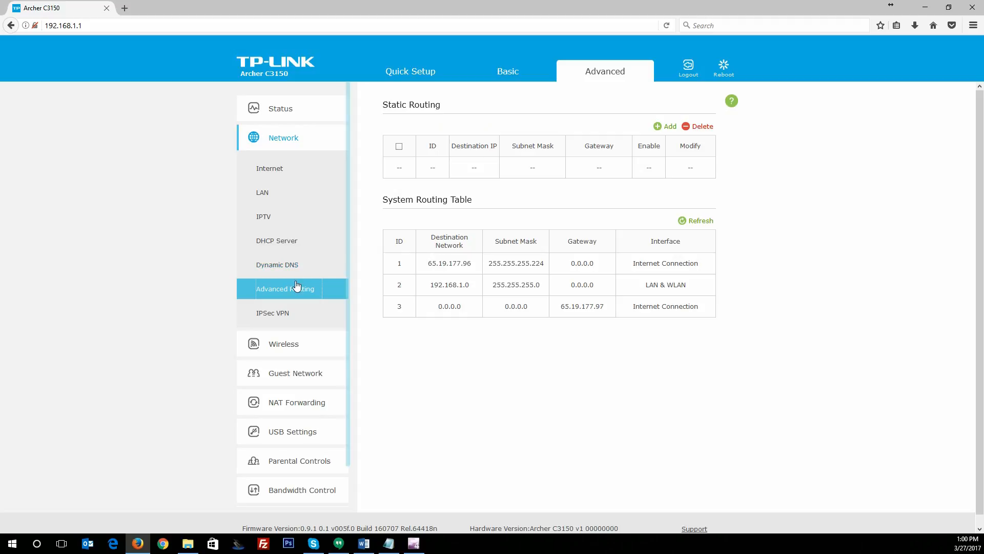
mouse_move(425, 122)
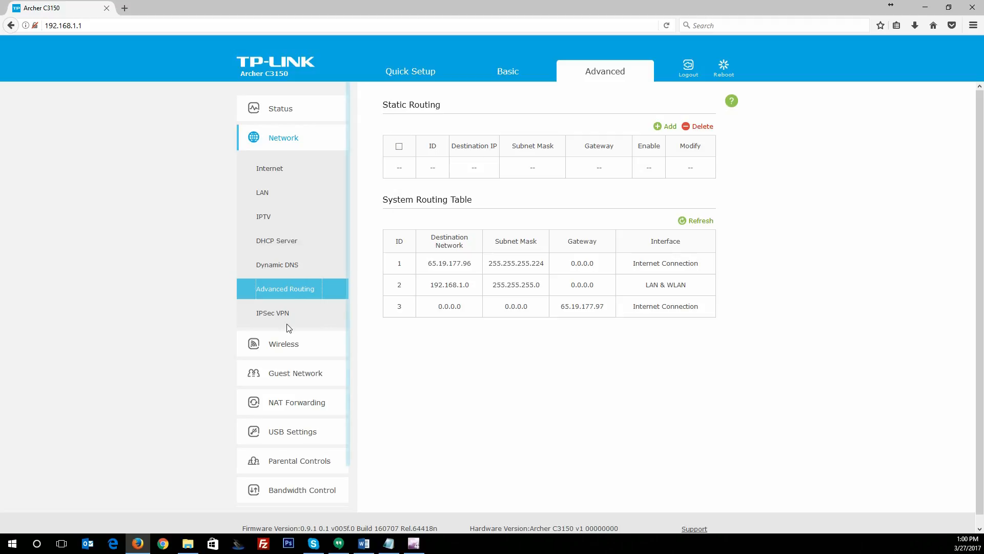
click(272, 313)
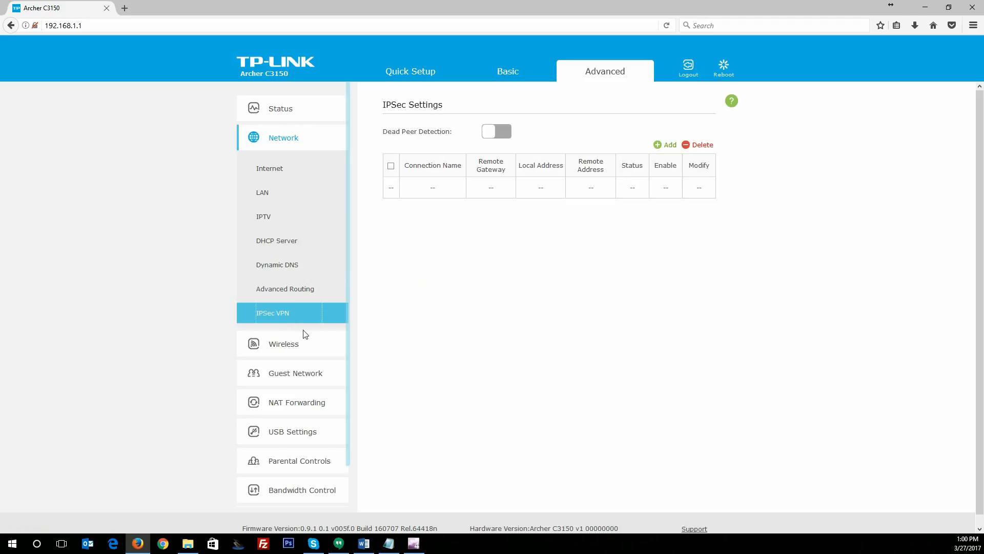
mouse_move(283, 343)
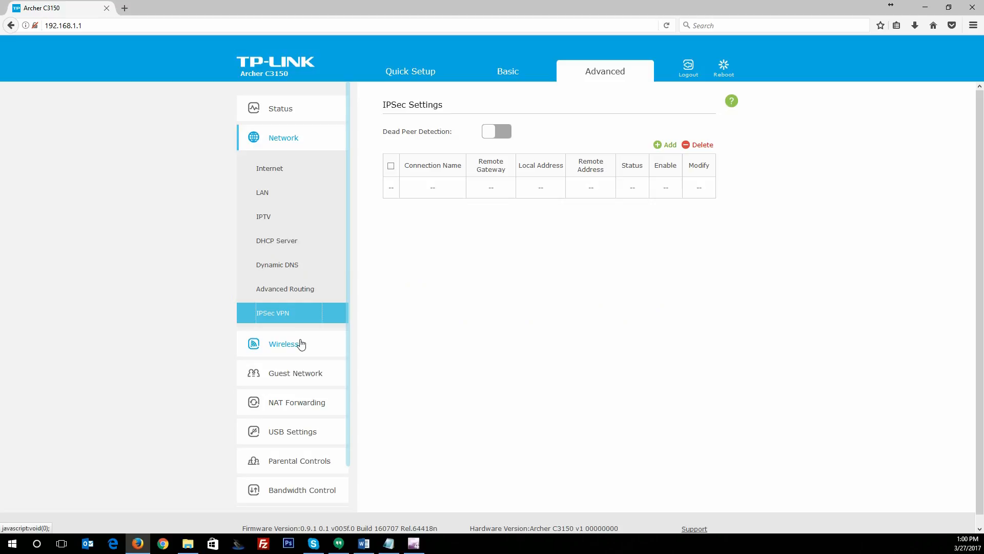
Show the 5GHz wireless settings: SSID BCCHQSouth5GHz, 802.11a/n/ac mixed, channel 157
click(285, 289)
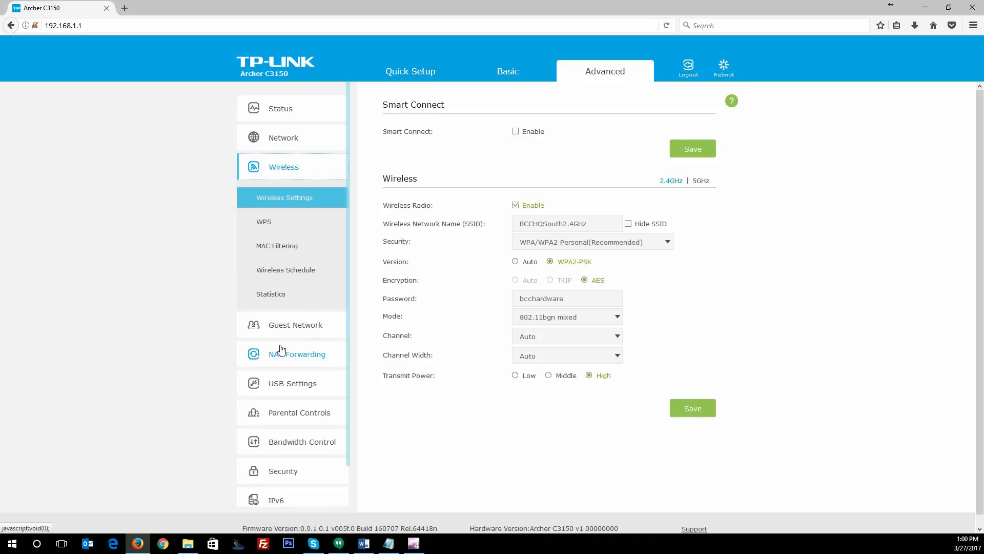
mouse_move(473, 157)
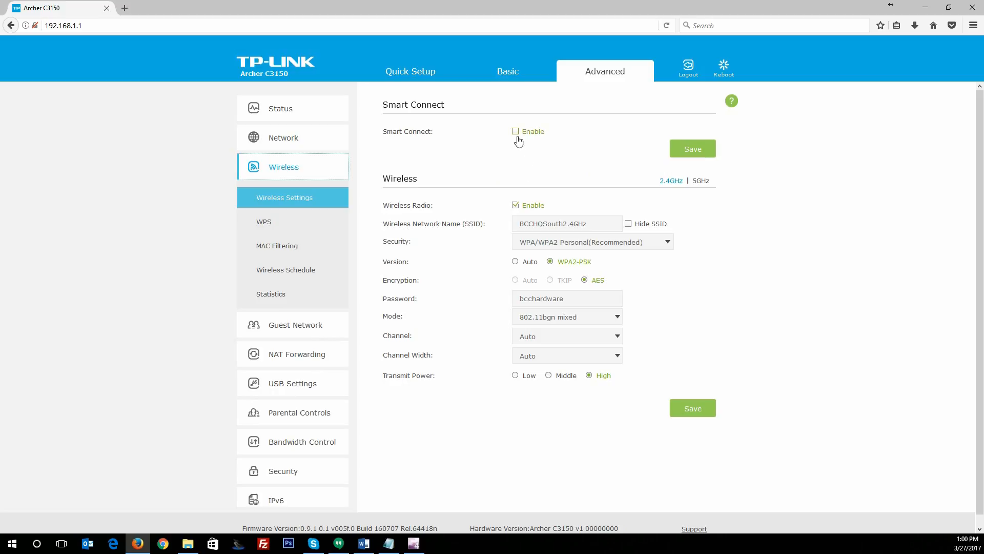
mouse_move(544, 153)
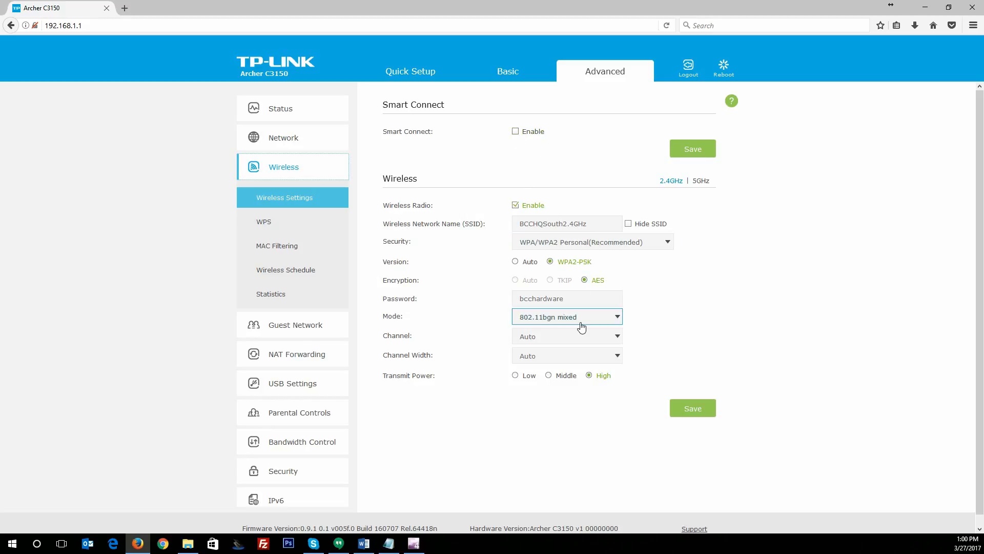
mouse_move(707, 193)
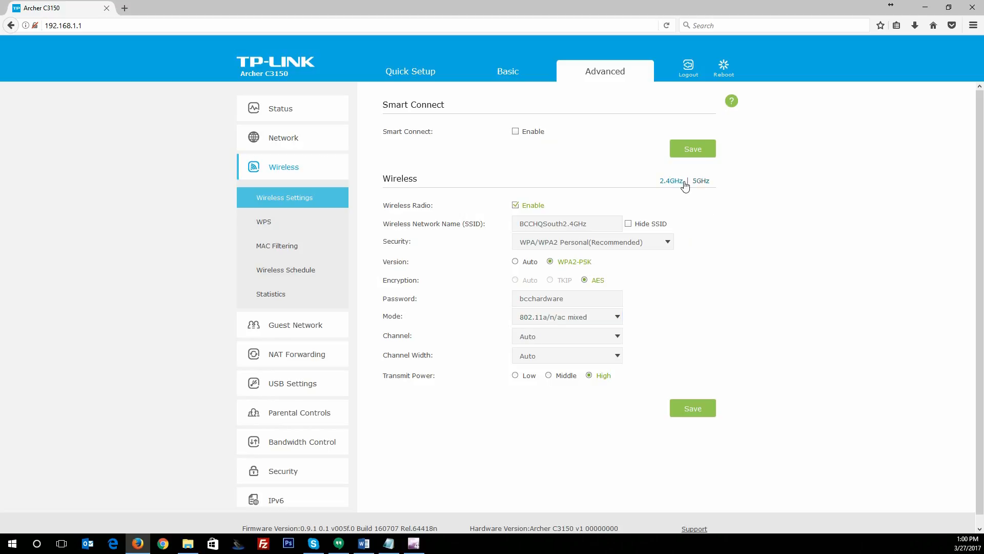
click(700, 181)
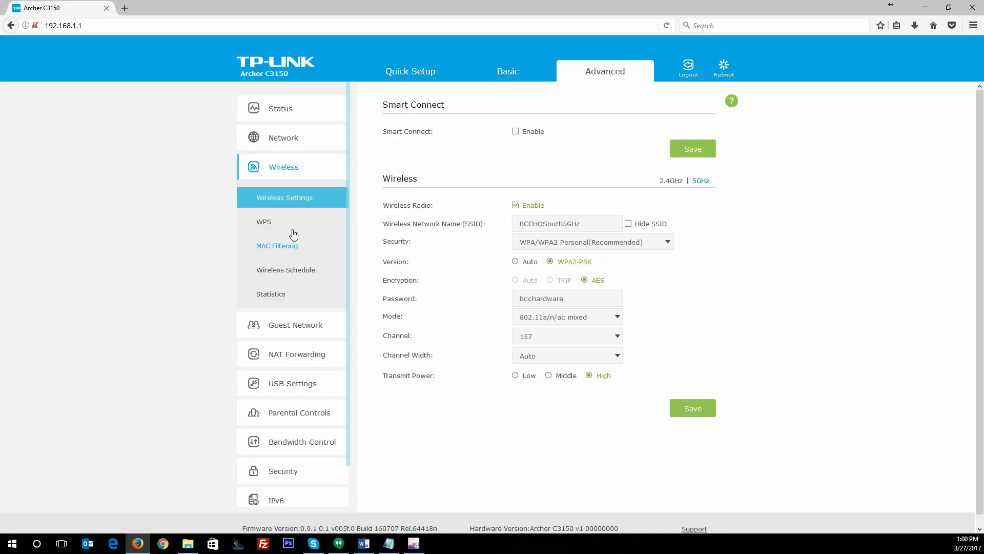
Show the WPS page with Router PIN enabled and Push Button setup selected
click(263, 221)
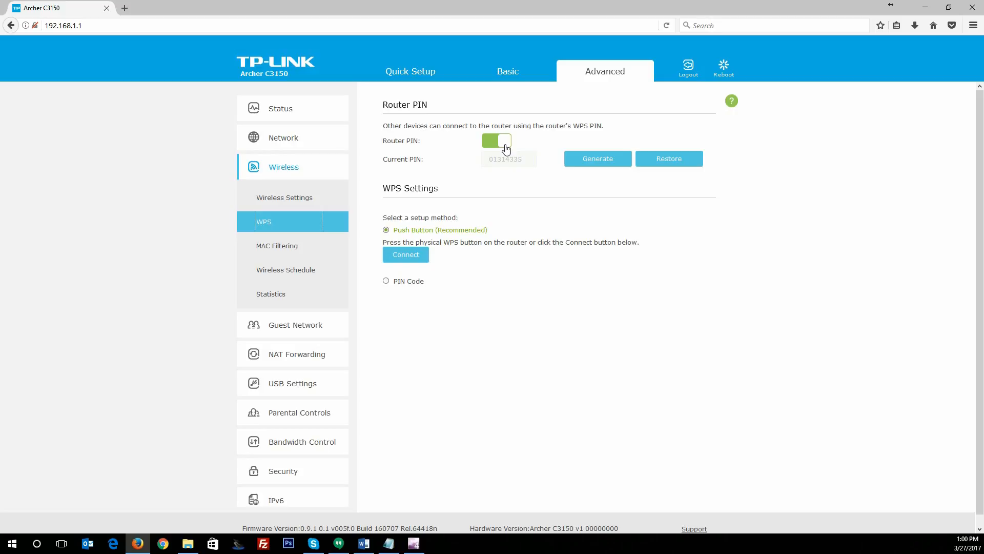
mouse_move(379, 212)
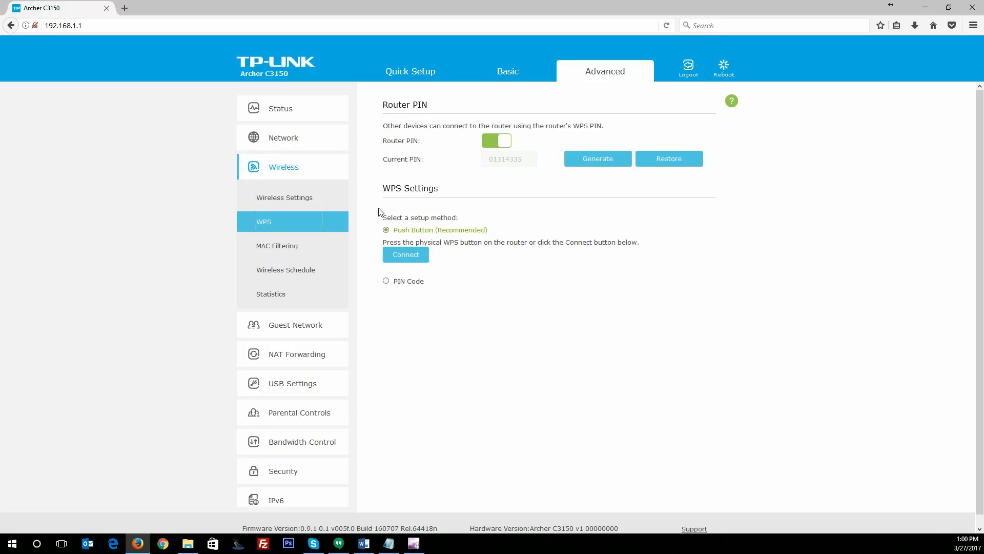
mouse_move(478, 162)
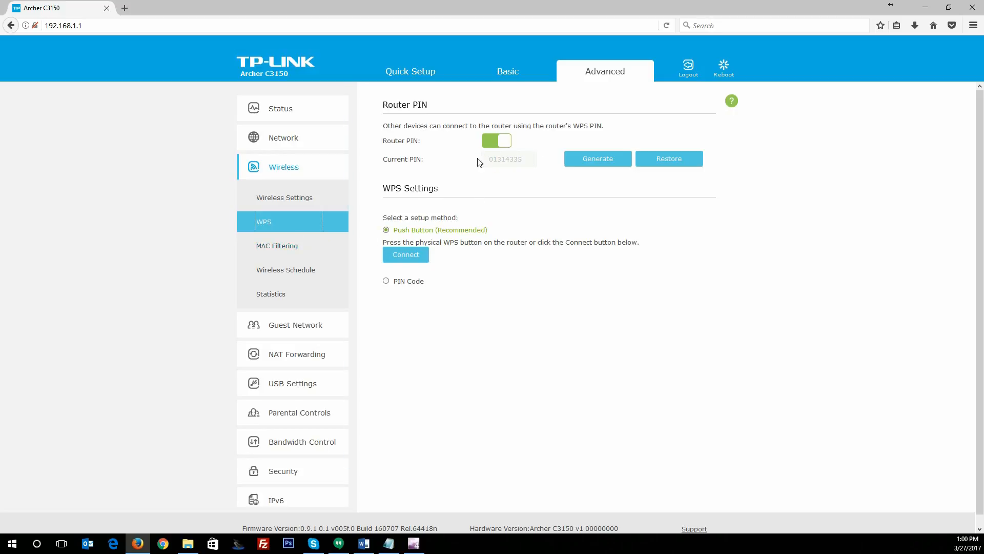
Show the MAC Filtering page with filtering off and two online wireless devices
click(277, 245)
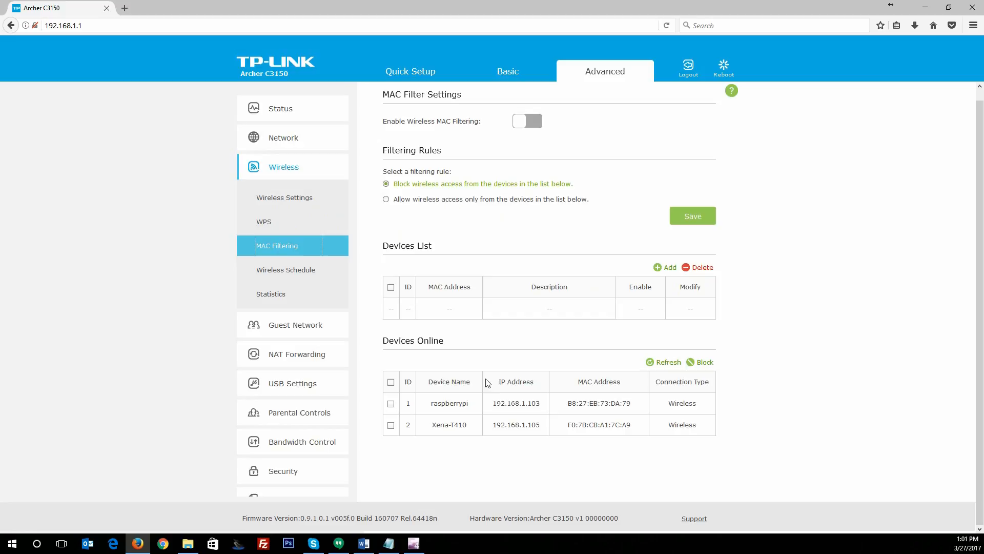
mouse_move(302, 283)
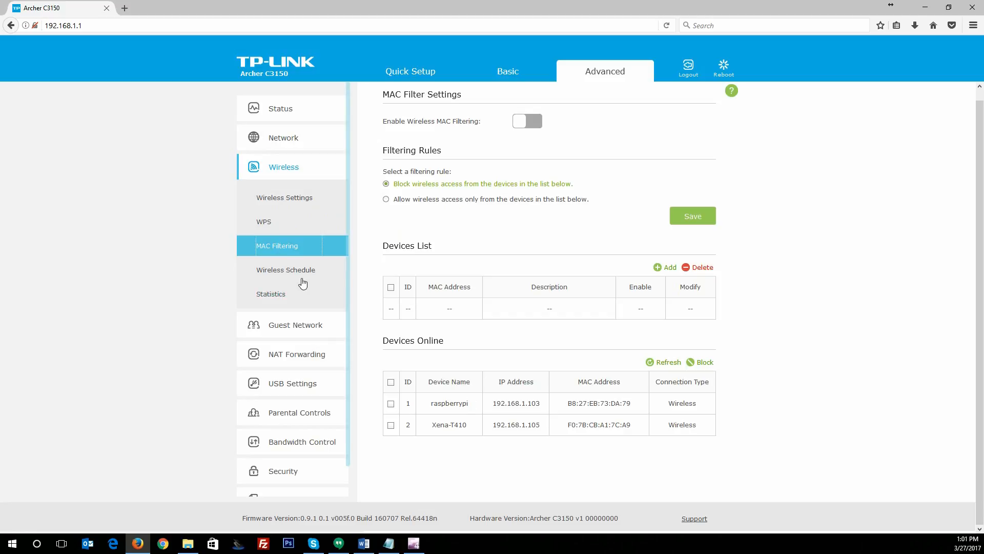
mouse_move(440, 291)
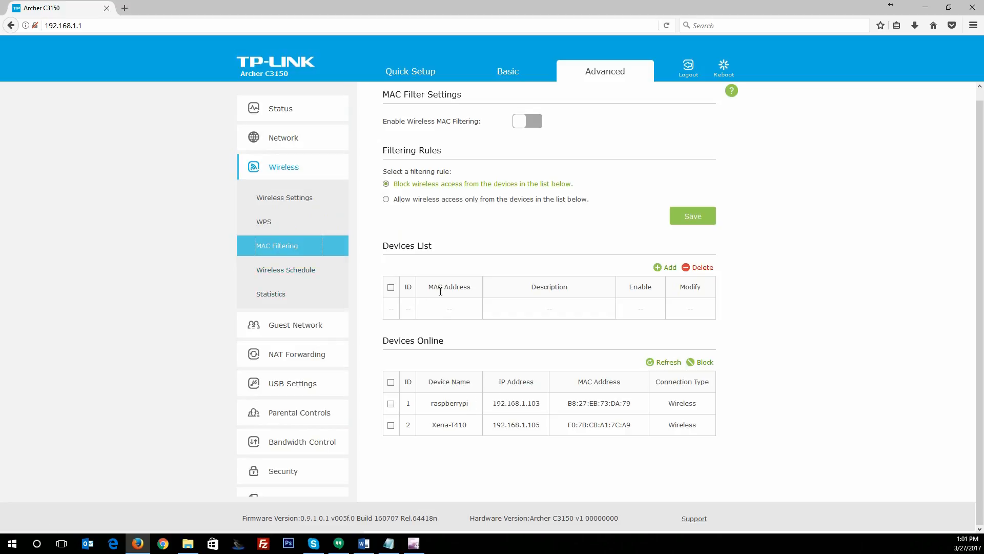
mouse_move(626, 362)
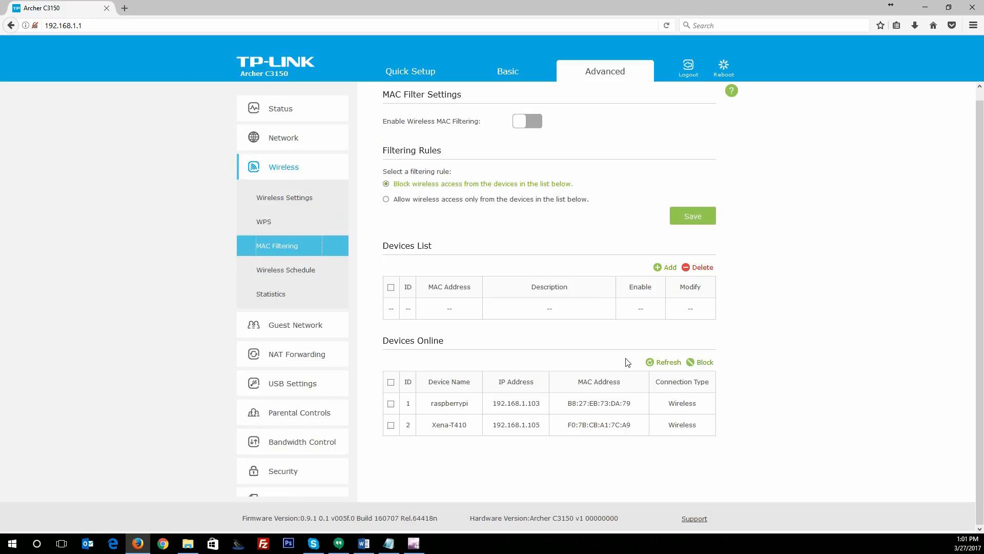
Show the Wireless Schedule page with the schedule switched off
click(286, 269)
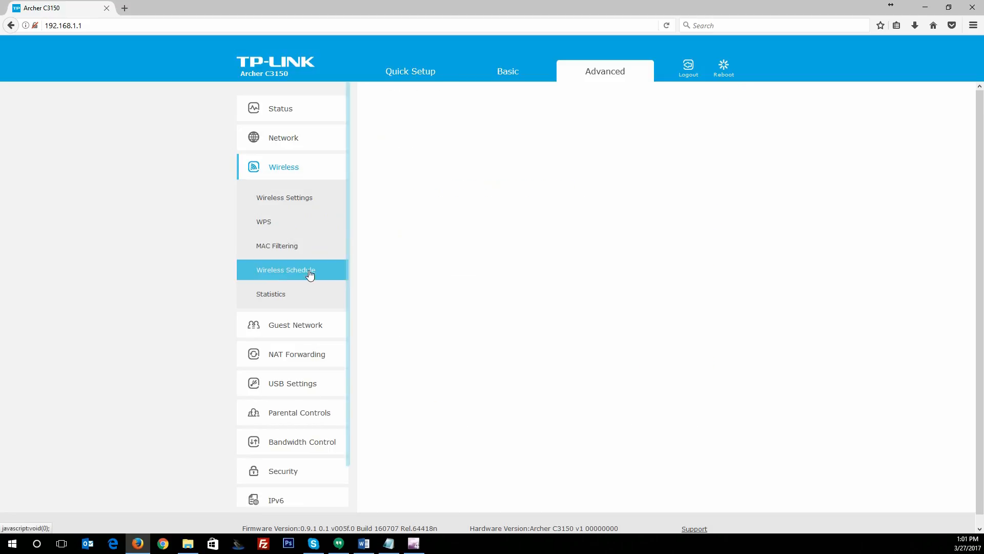
click(286, 270)
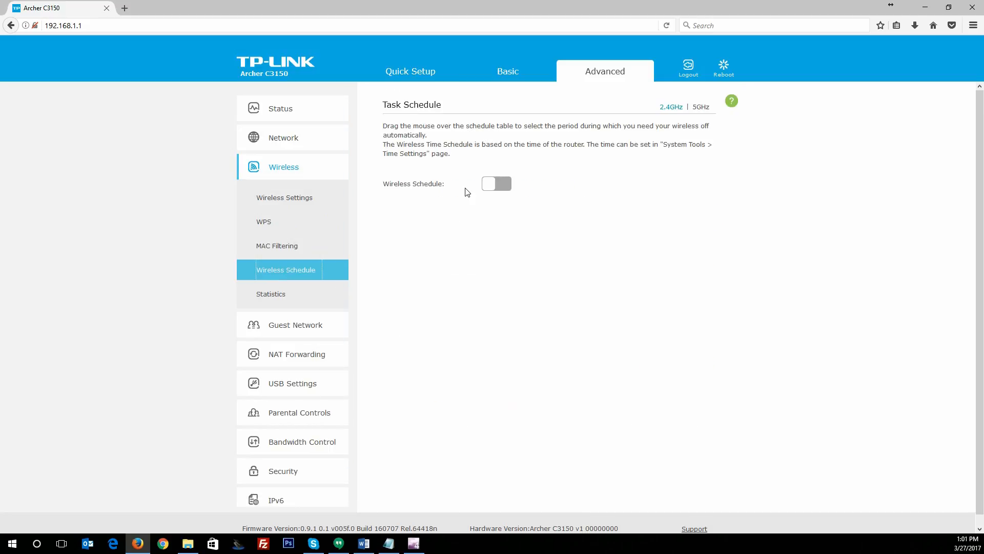
mouse_move(543, 194)
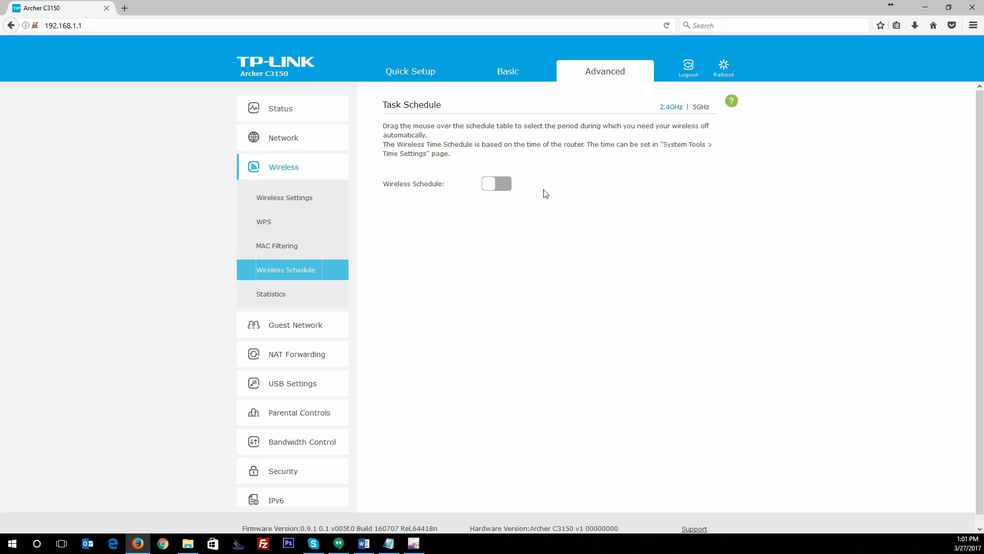
mouse_move(671, 105)
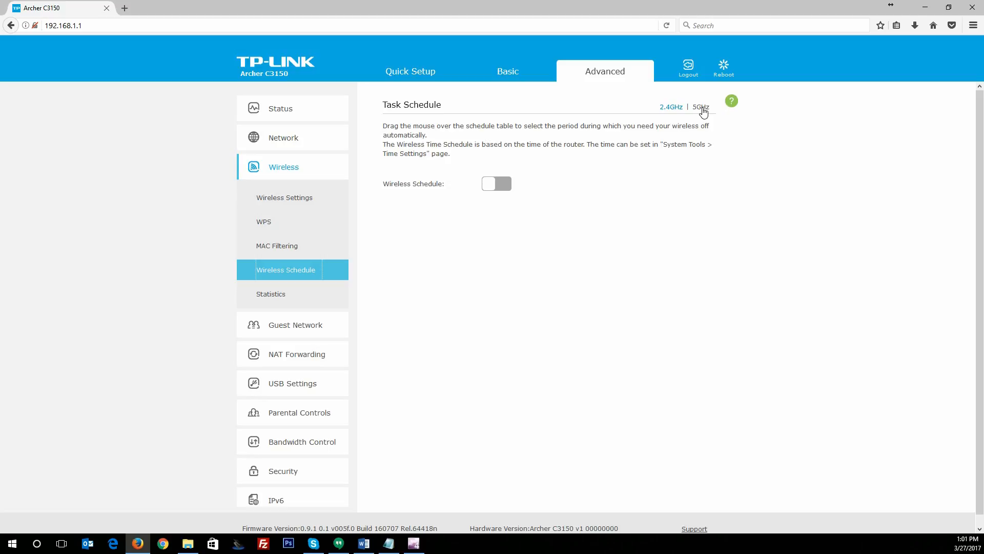
mouse_move(575, 128)
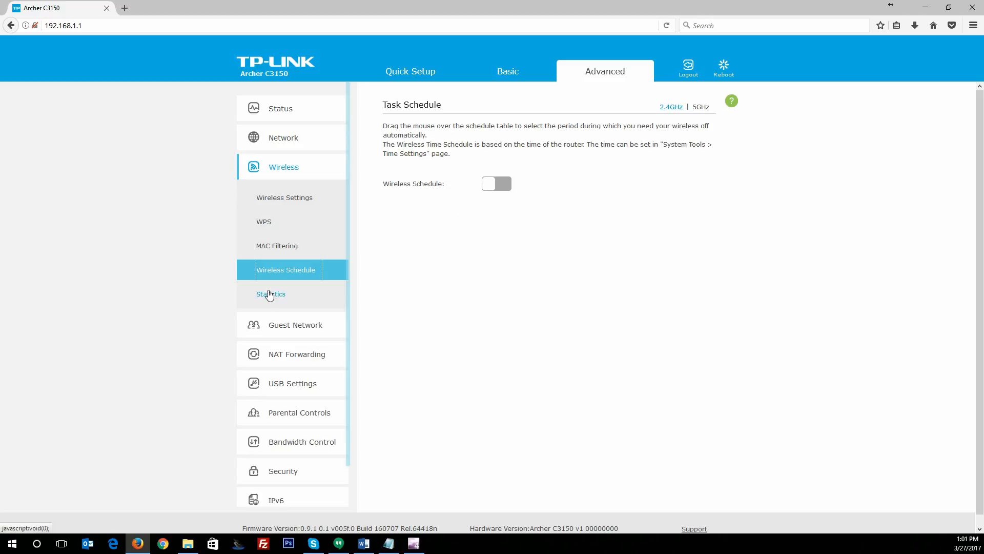
Show Wireless Statistics listing two online 2.4GHz WPA/WPA2 devices
click(270, 295)
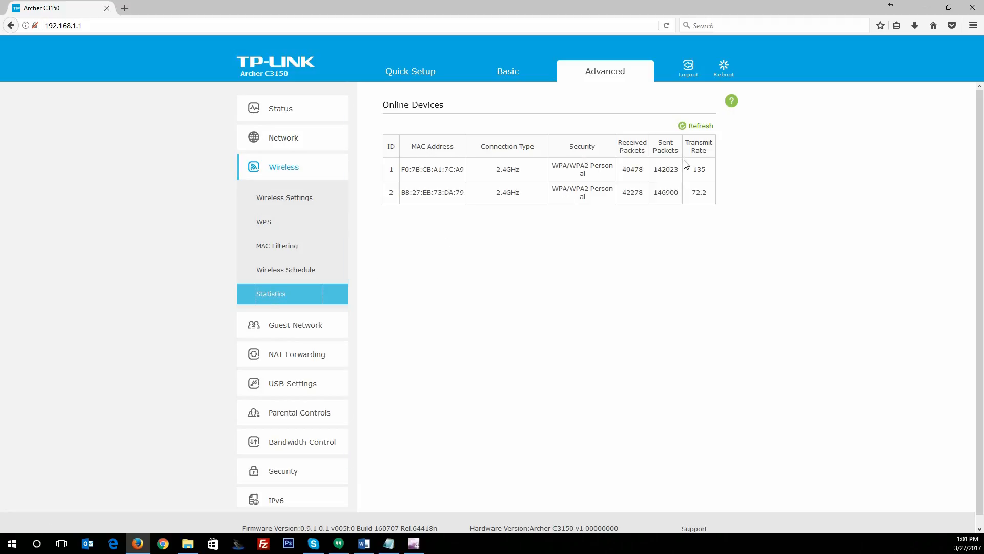
mouse_move(510, 189)
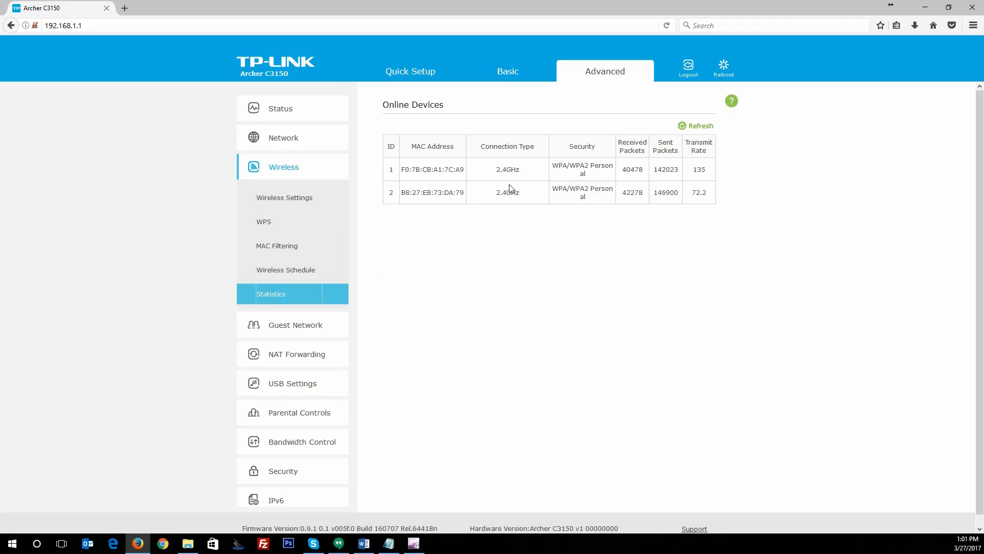
mouse_move(286, 270)
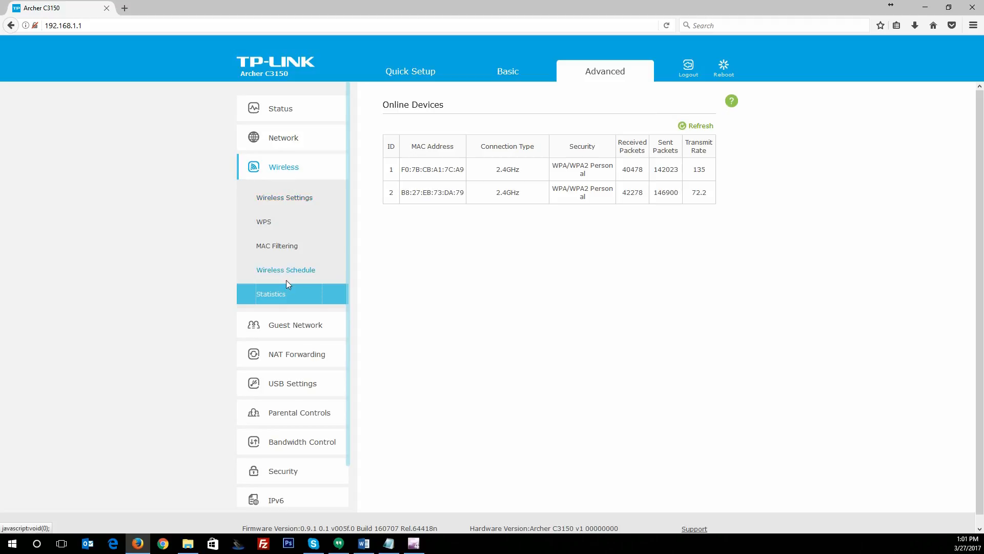
mouse_move(295, 325)
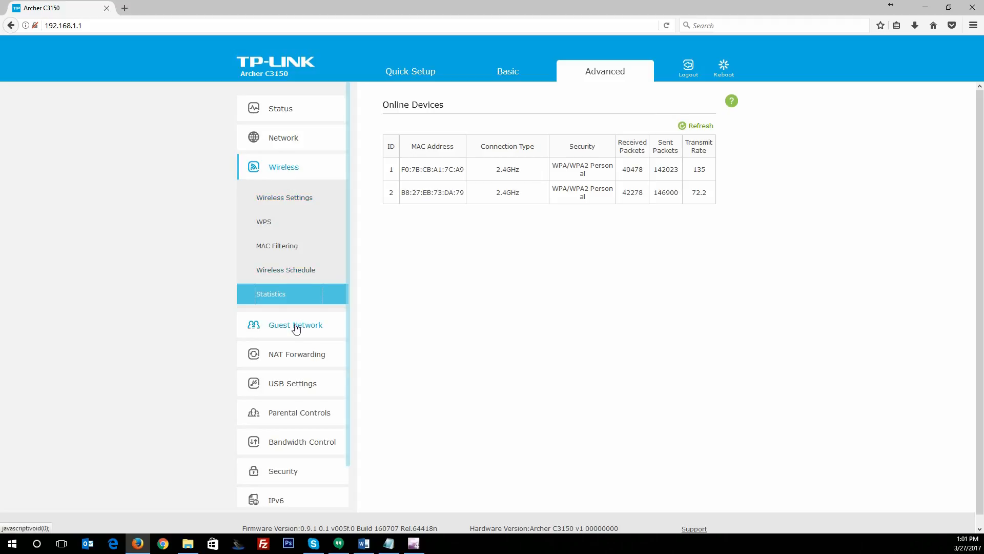
View the Guest Network settings for the 5GHz band, then return to the 2.4GHz band
click(295, 325)
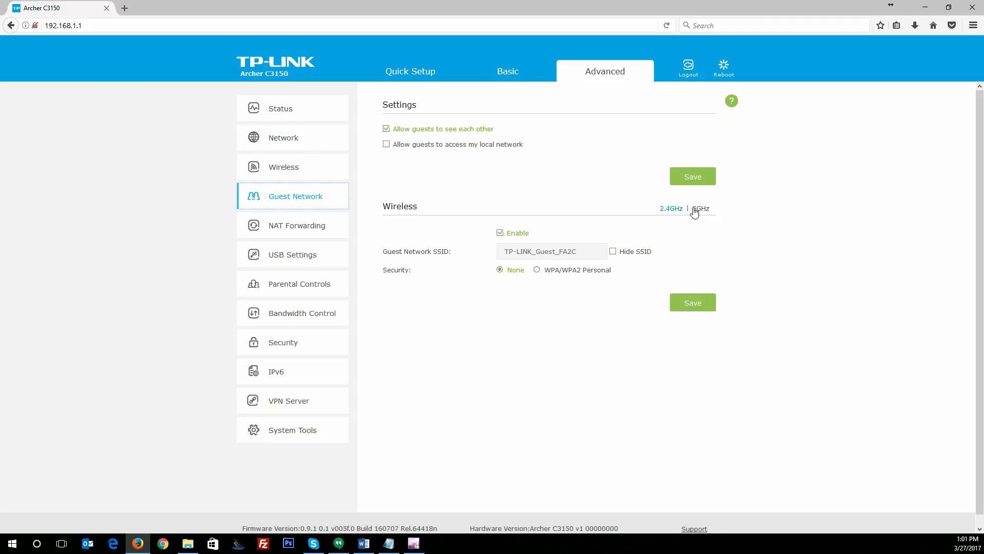
click(700, 208)
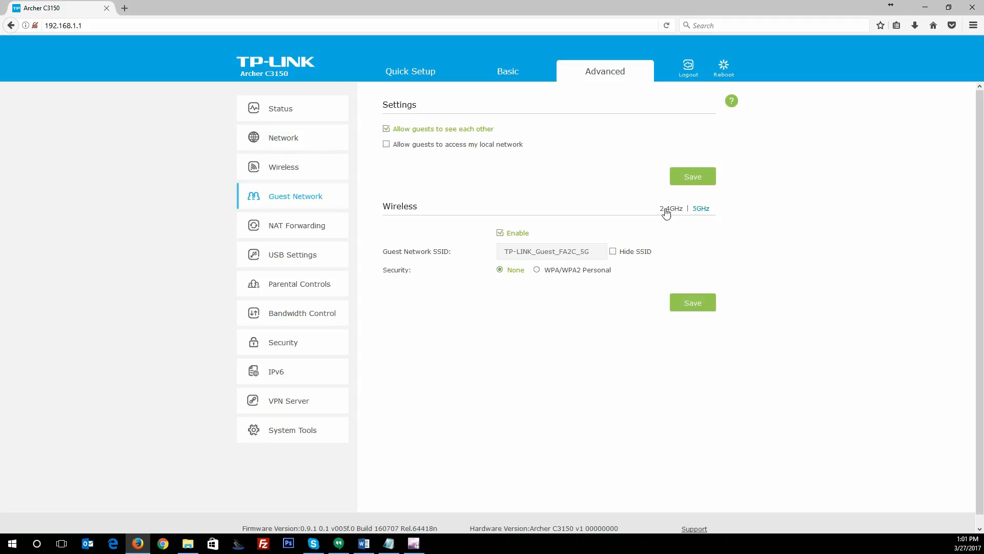
click(296, 225)
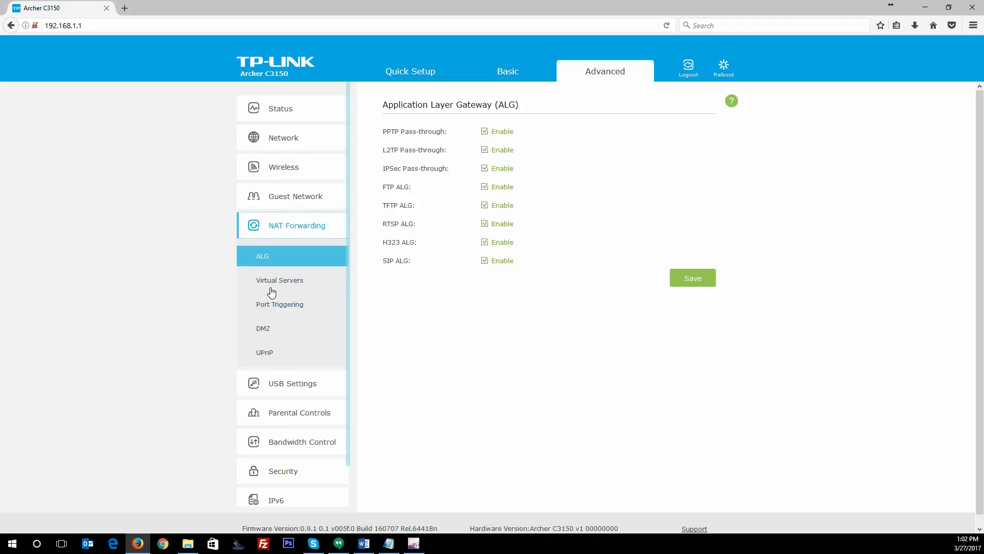
mouse_move(280, 280)
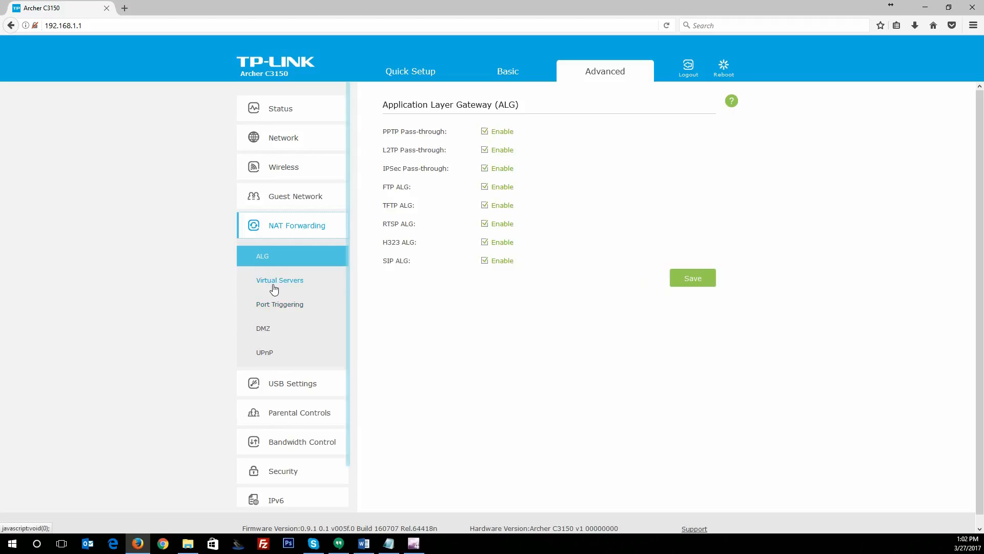
Show Virtual Servers under NAT Forwarding with four rules: FTP and three TWServer entries
click(280, 280)
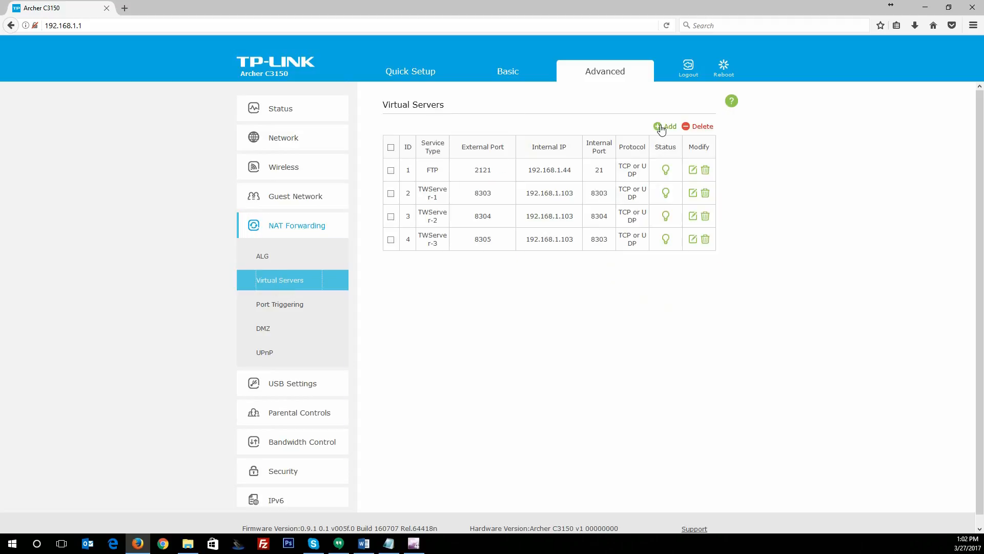
Add a TELNET virtual server rule forwarding to internal IP 192.1...6 and save it
click(664, 126)
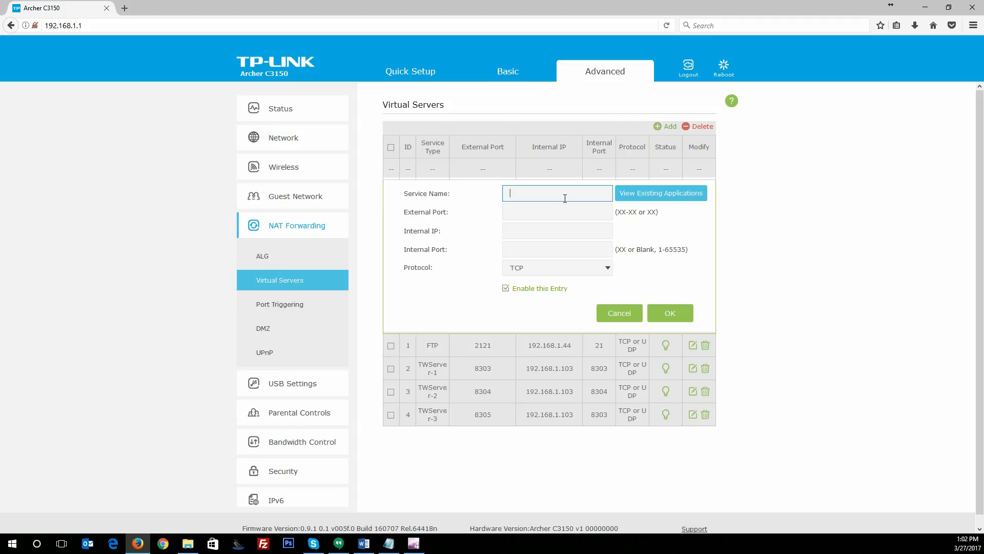
click(660, 193)
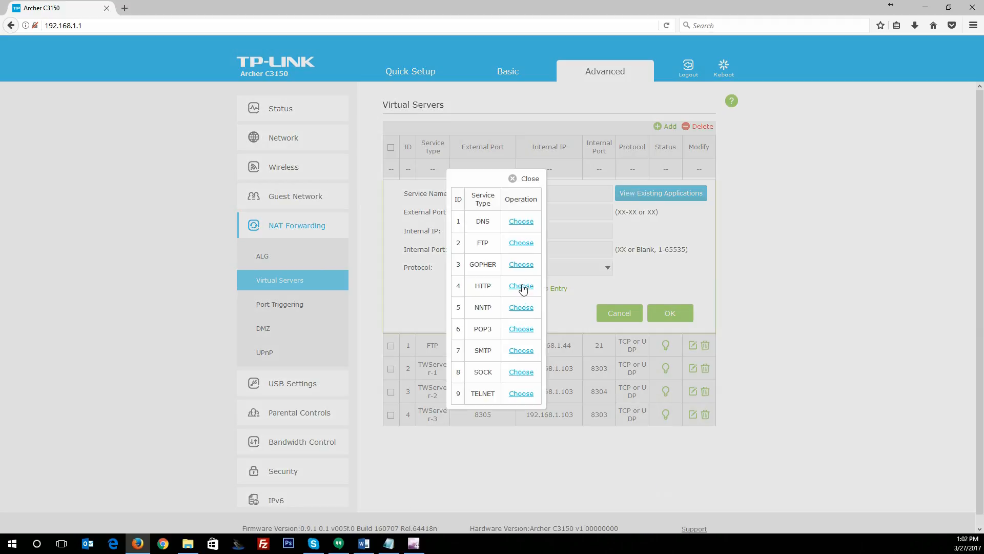
mouse_move(515, 381)
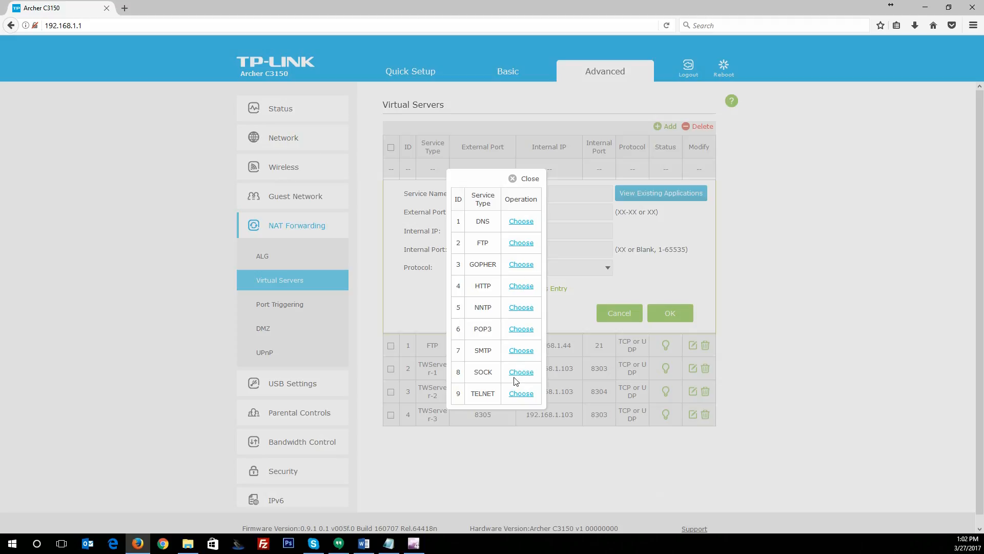
click(521, 393)
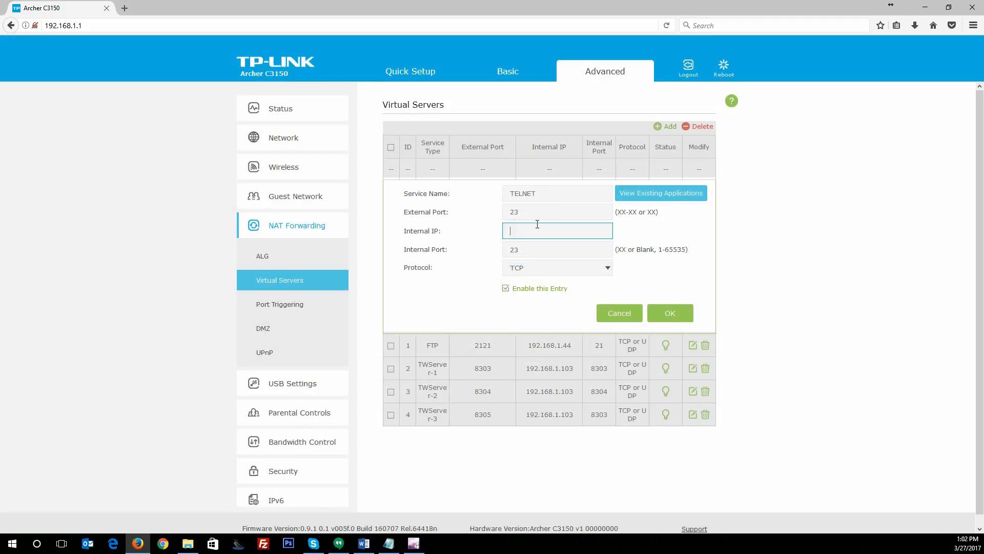
text(192.1)
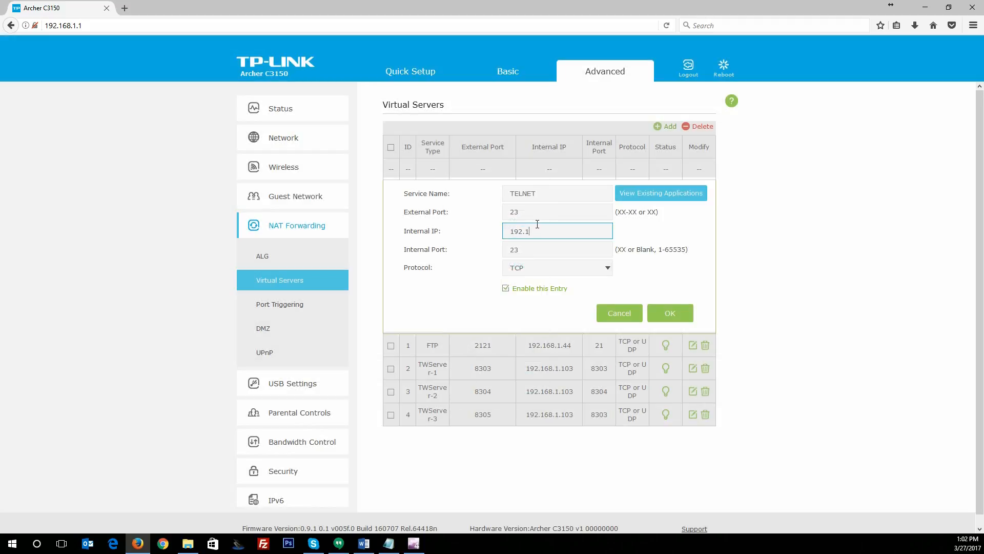
text(68.1.2)
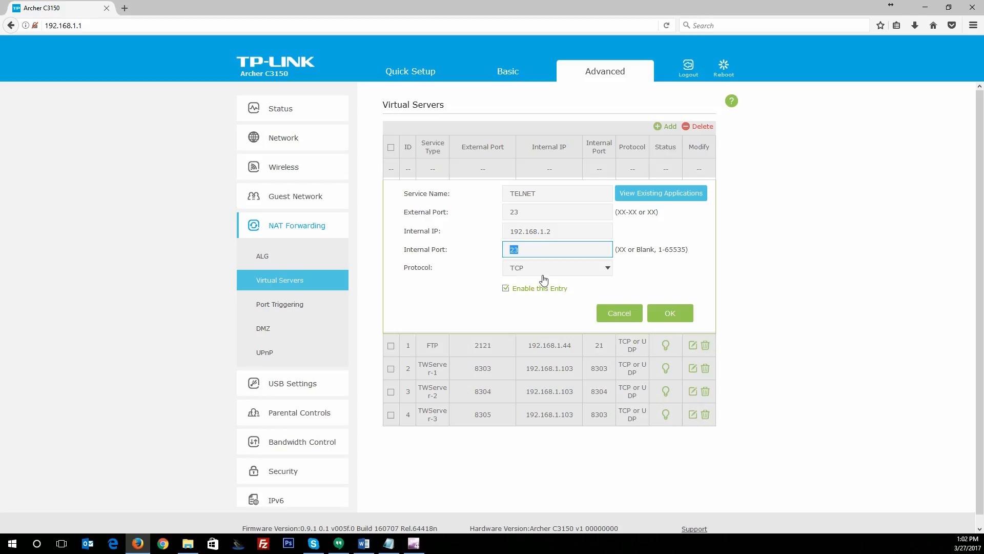
click(669, 313)
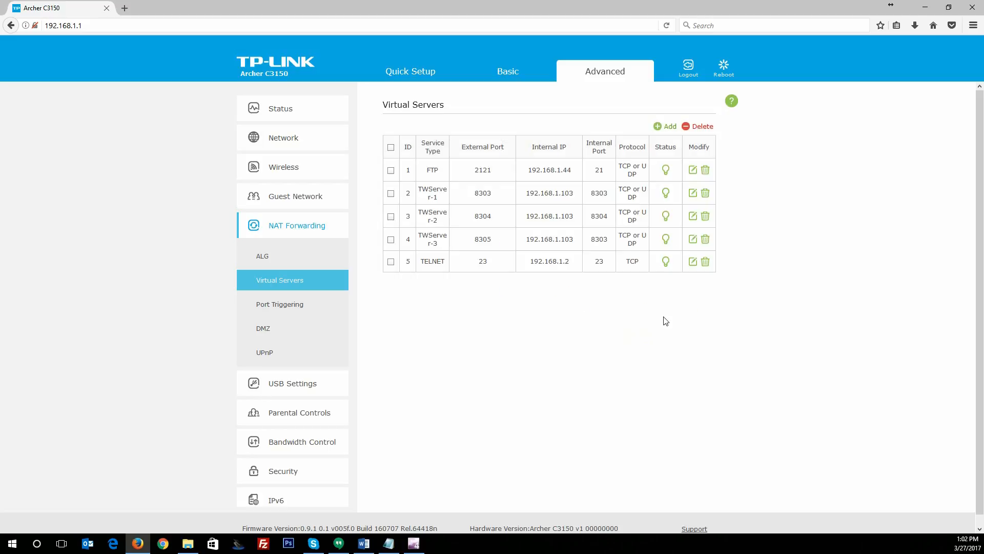
mouse_move(687, 263)
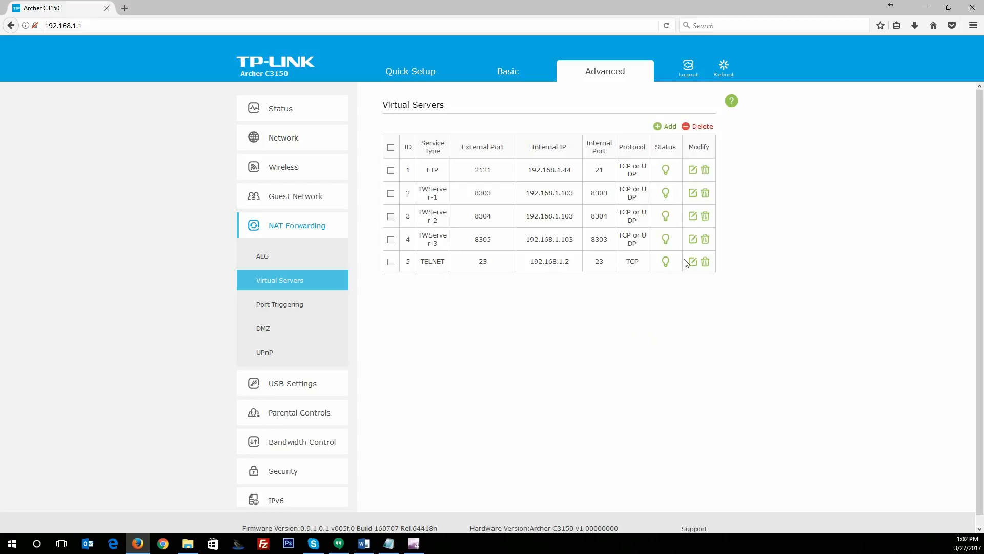
mouse_move(679, 196)
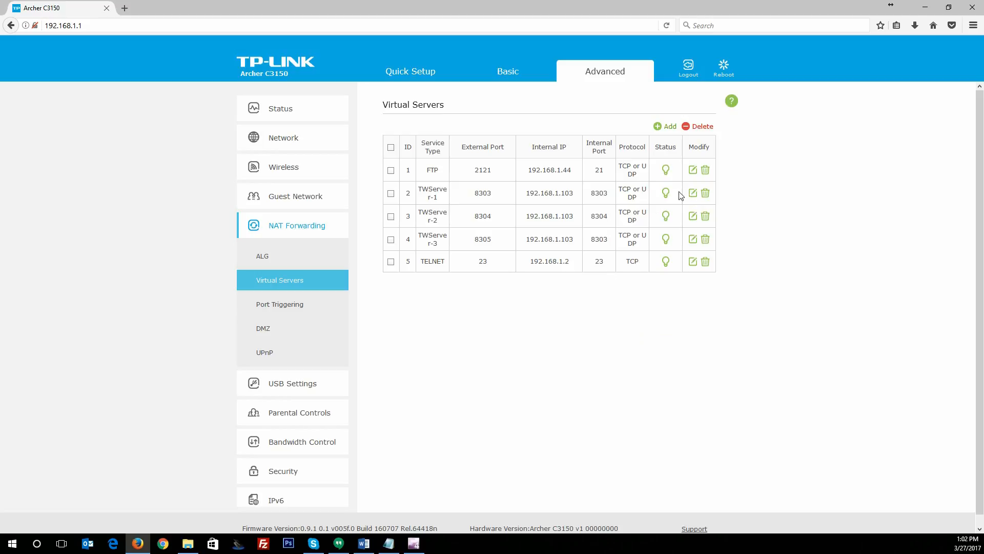
mouse_move(529, 295)
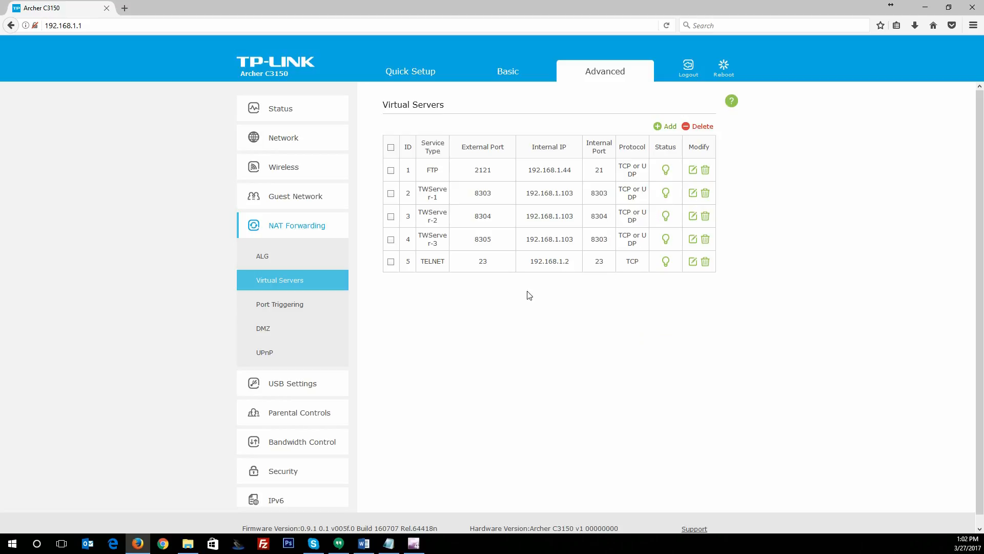
Delete the TELNET forwarding rule and confirm, leaving four rules
click(391, 262)
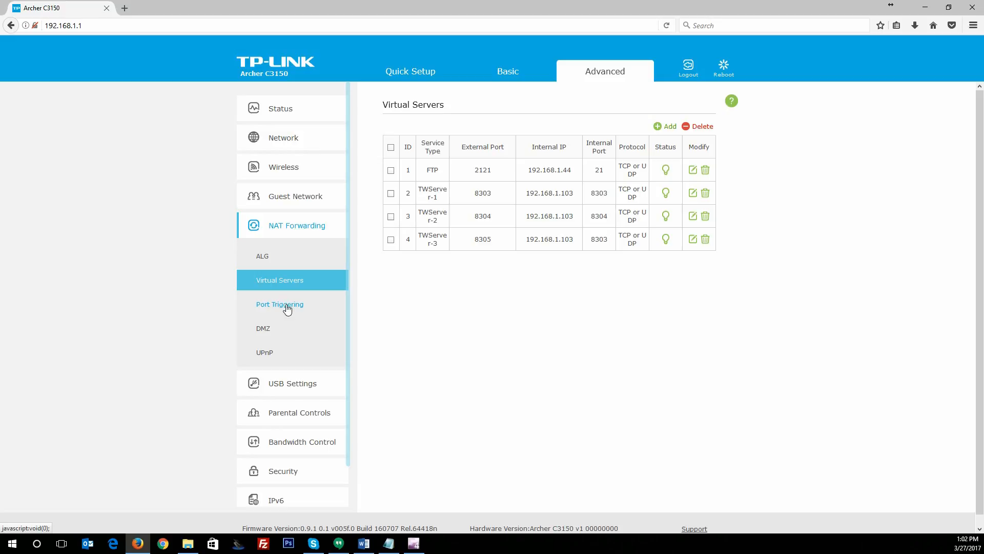
Visit Port Triggering, DMZ and UPnP, then show the USB Storage Device page with sda1 and sdb1
click(279, 303)
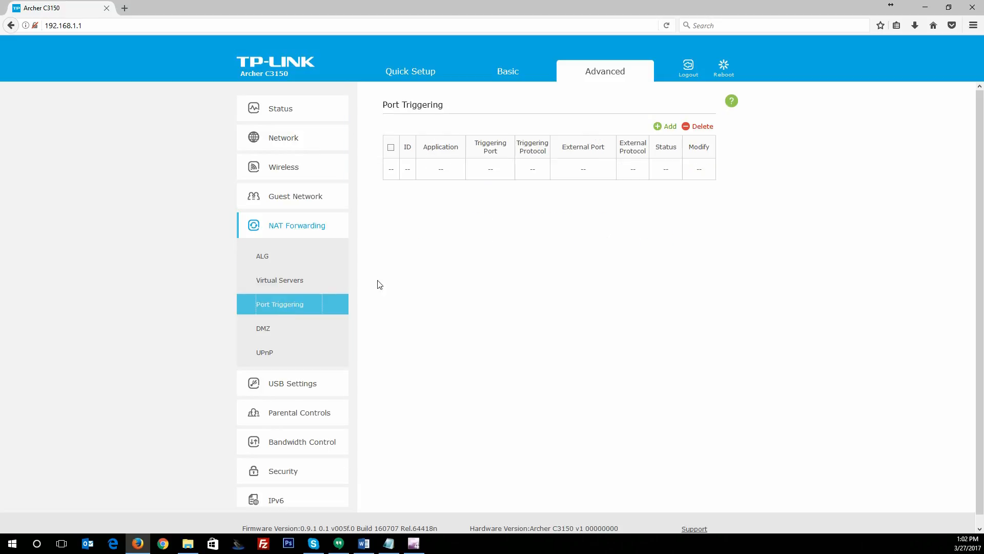
mouse_move(263, 328)
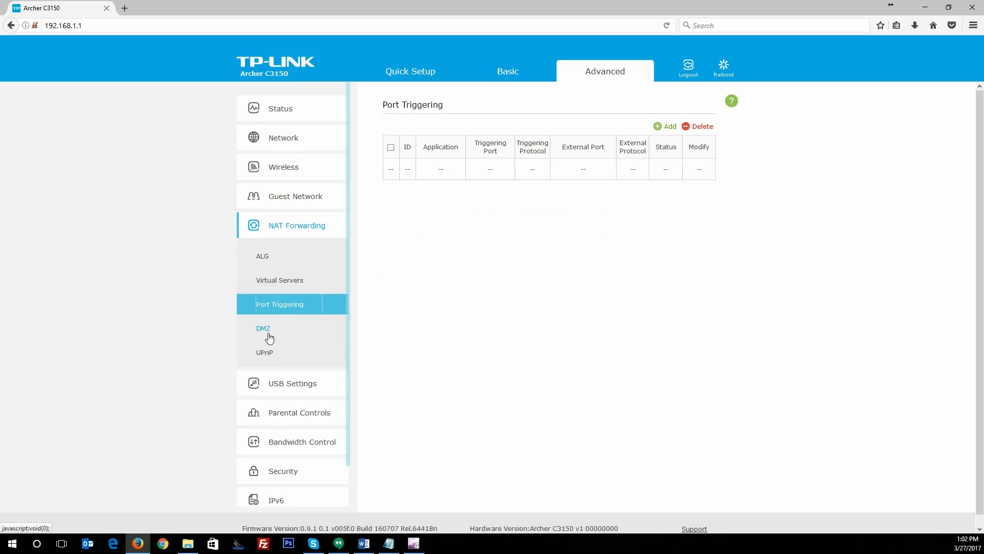
click(264, 328)
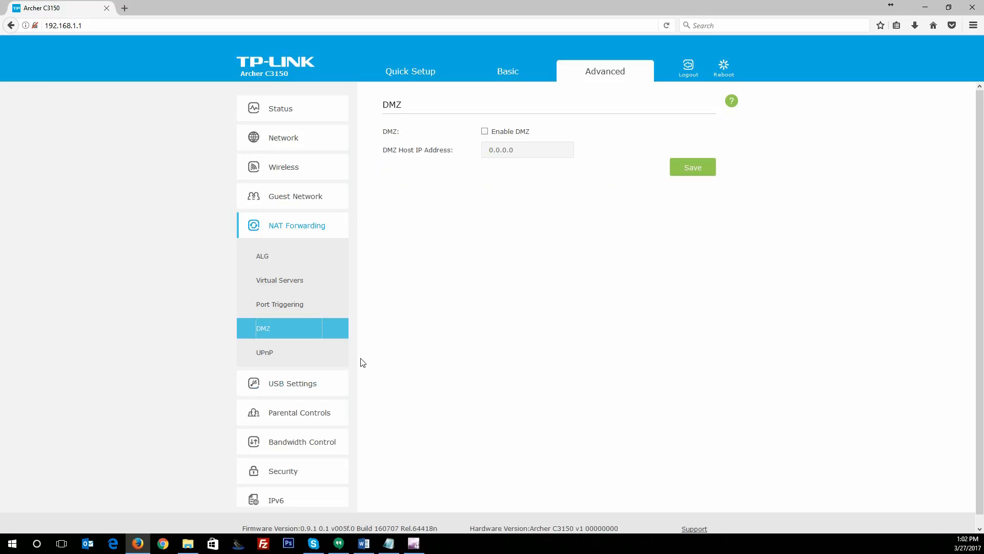
click(264, 352)
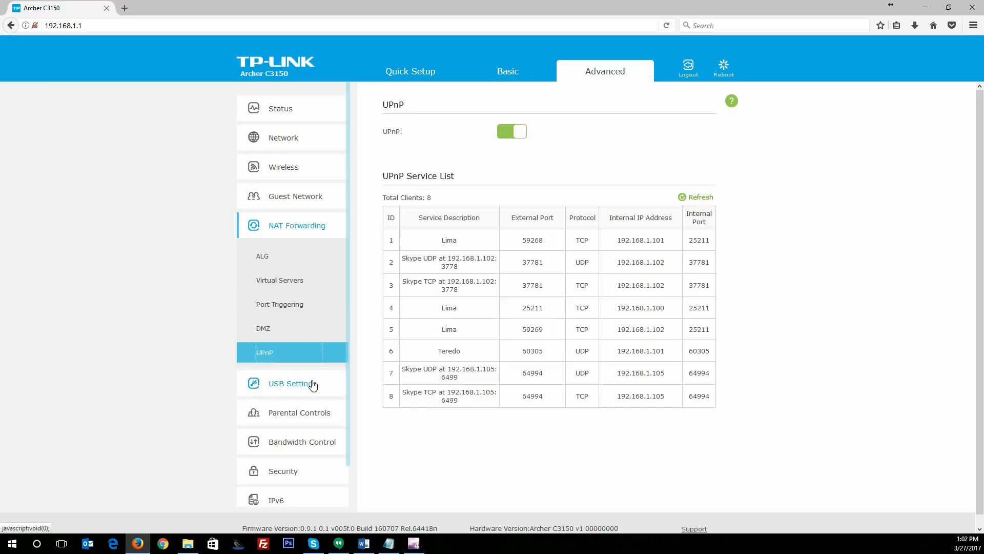
click(292, 384)
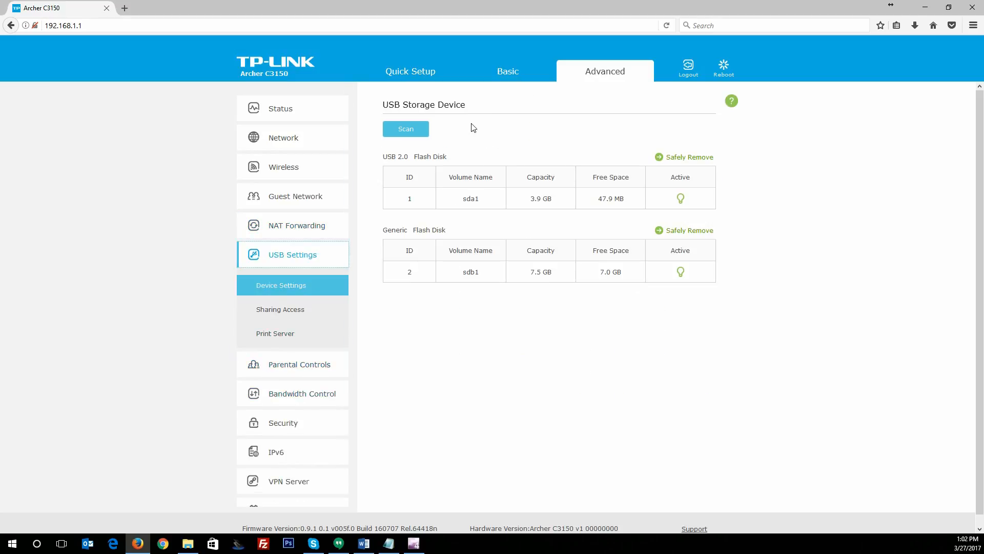
mouse_move(525, 144)
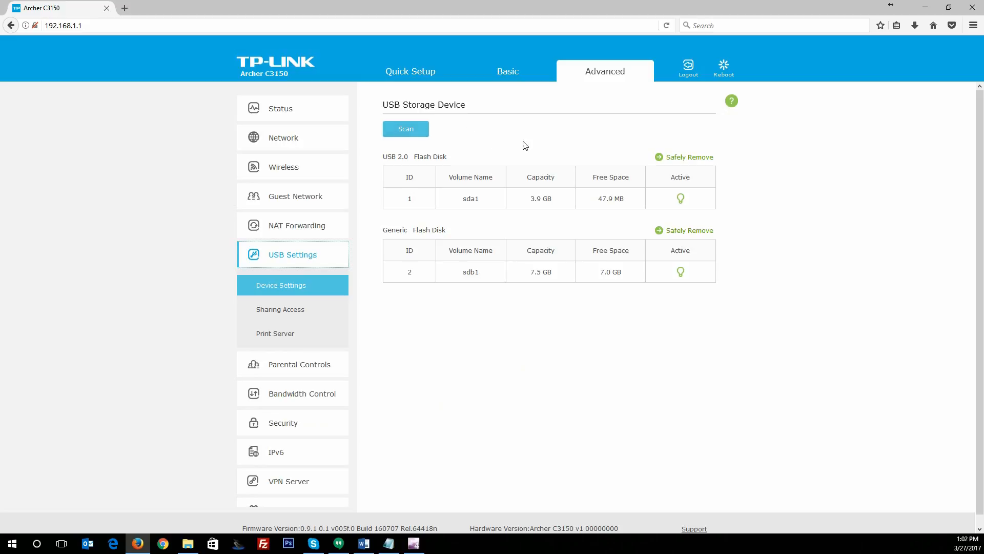
mouse_move(684, 157)
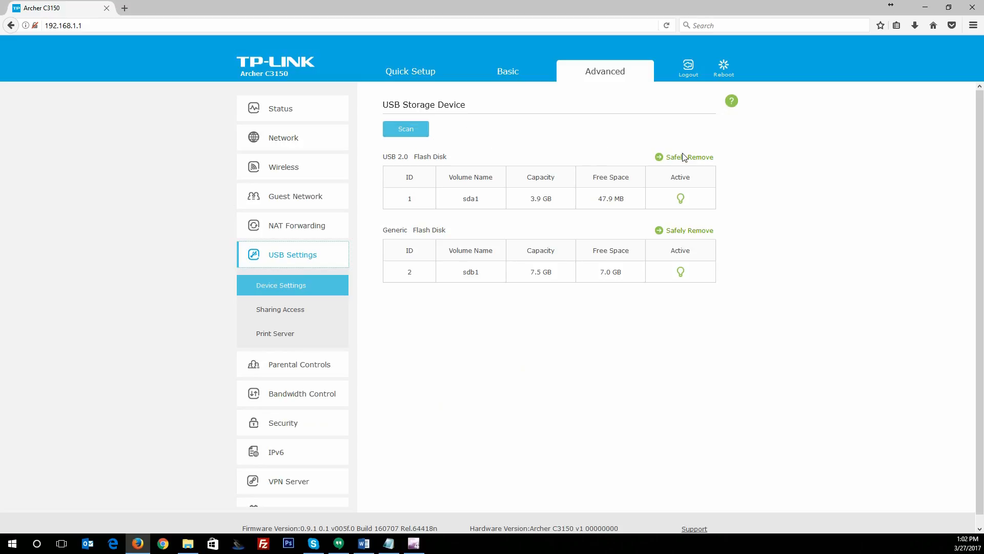
mouse_move(280, 308)
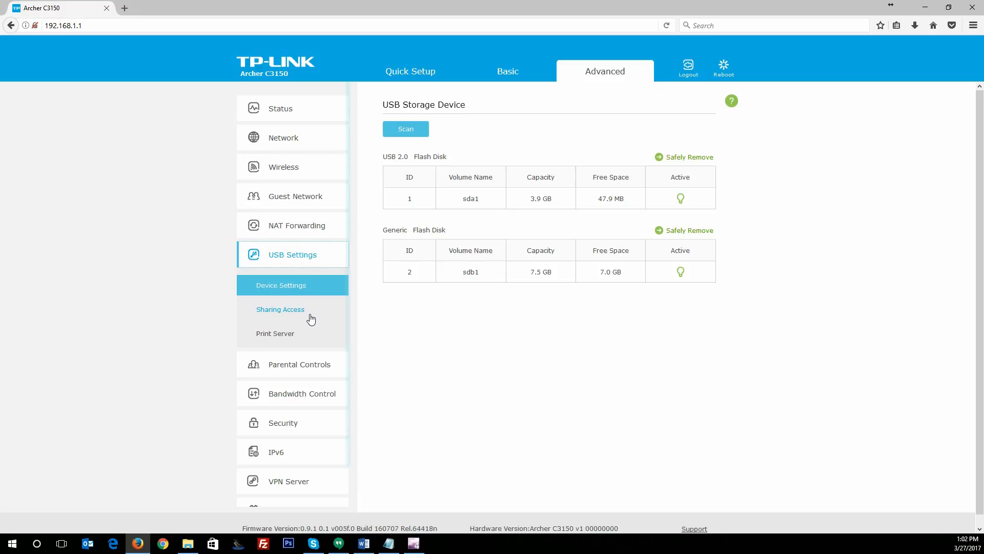
Review the USB Sharing Access settings, then show the Print Server page
click(280, 308)
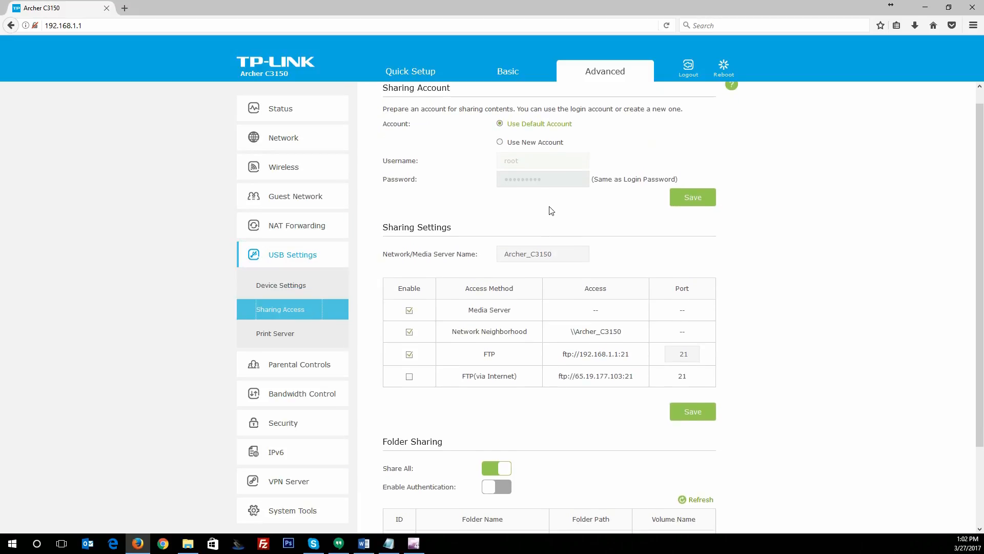
scroll(down, 3)
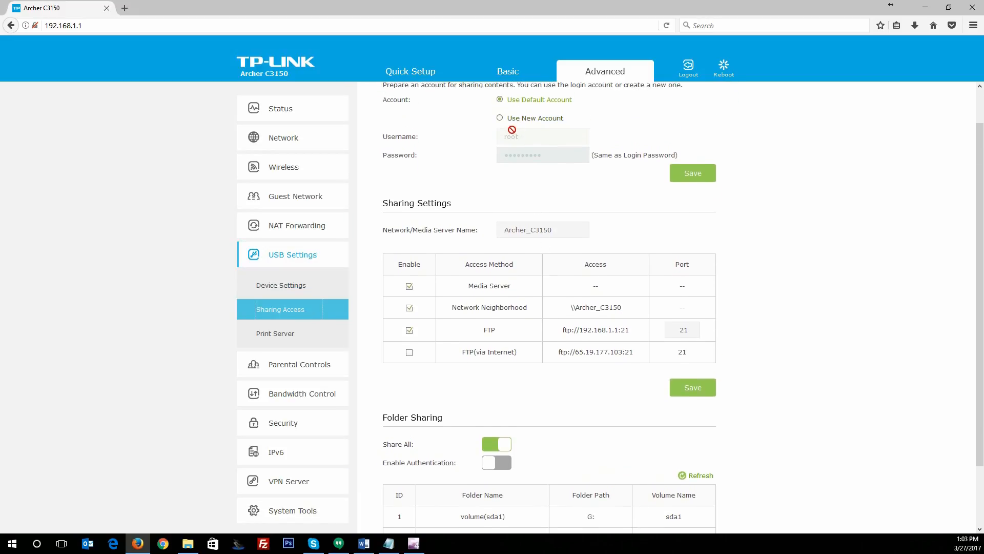
scroll(up, 3)
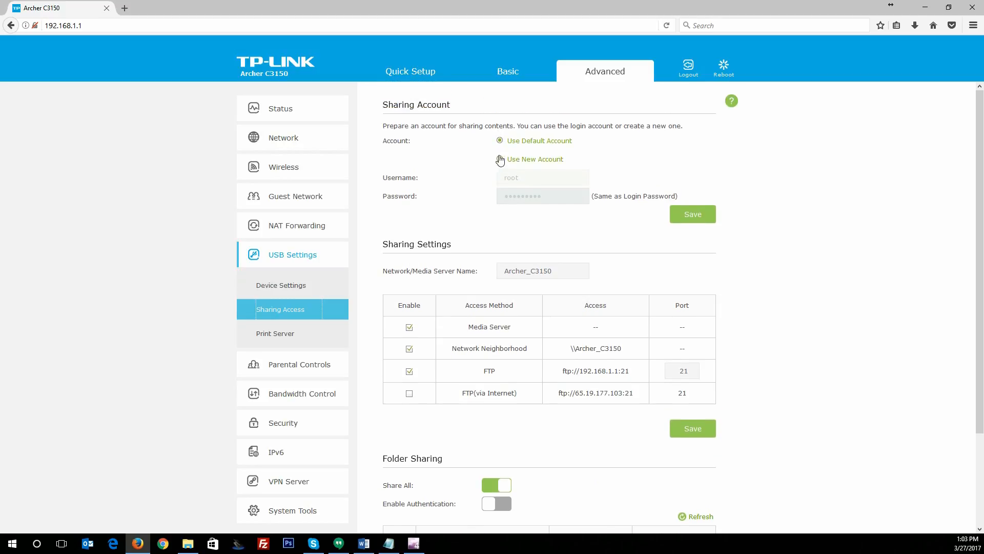
scroll(down, 3)
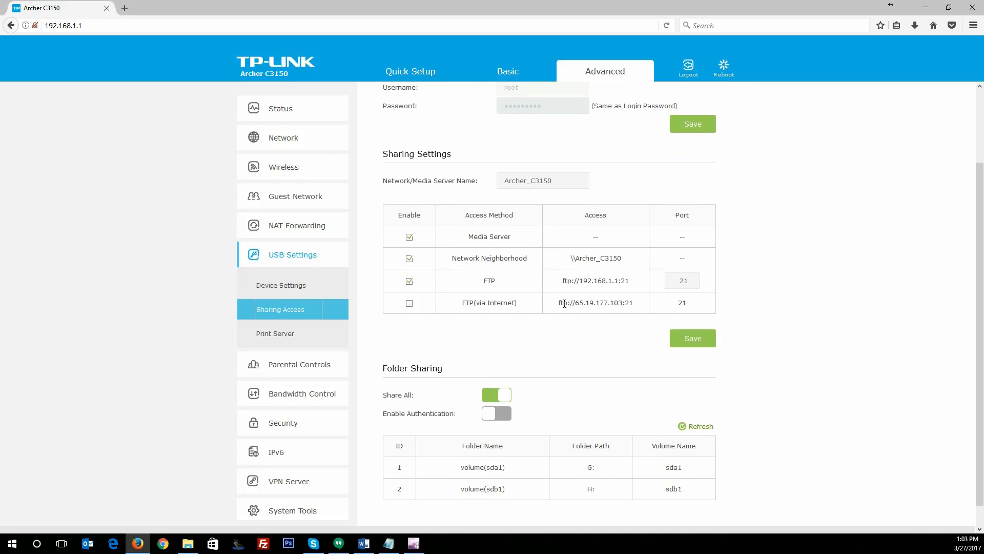
scroll(up, 3)
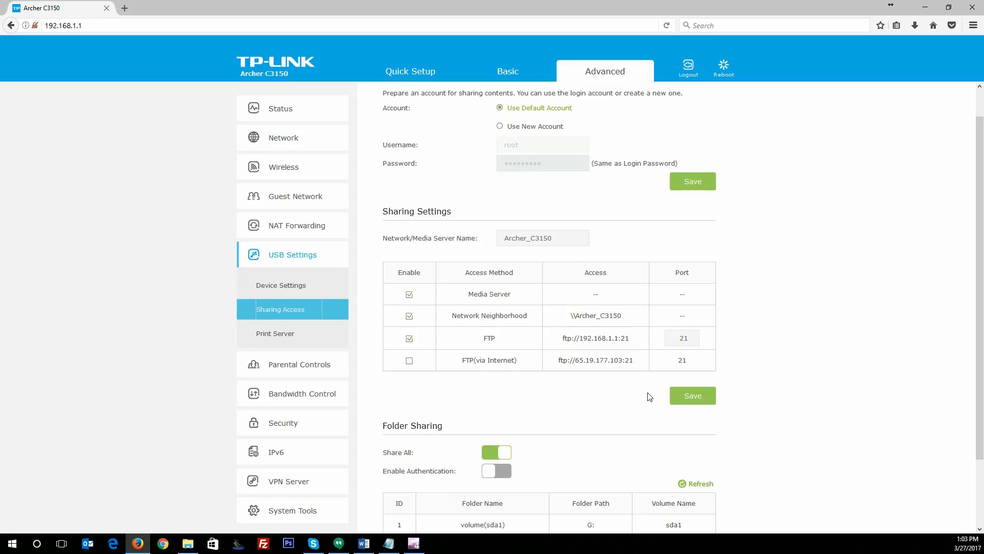
scroll(down, 3)
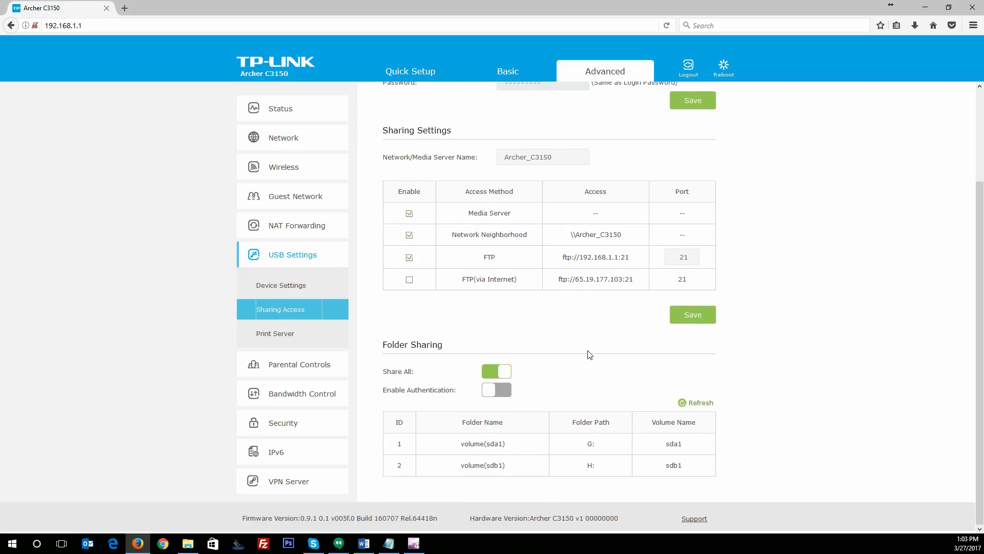
mouse_move(505, 399)
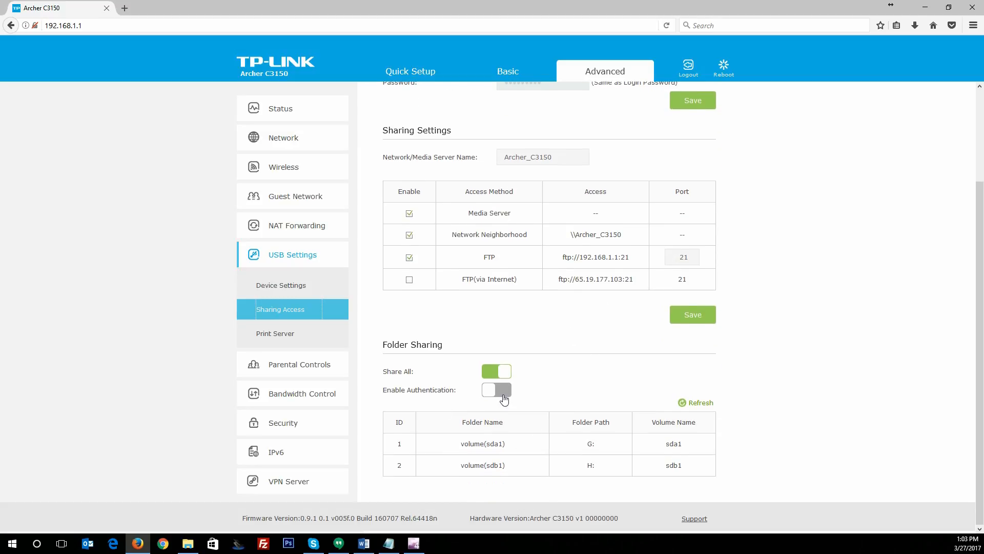
scroll(up, 3)
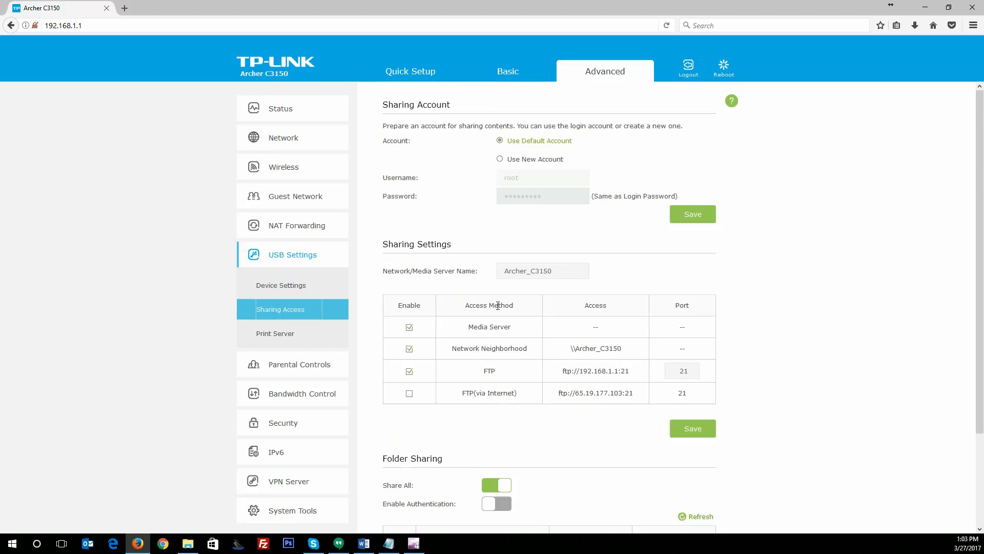
mouse_move(320, 329)
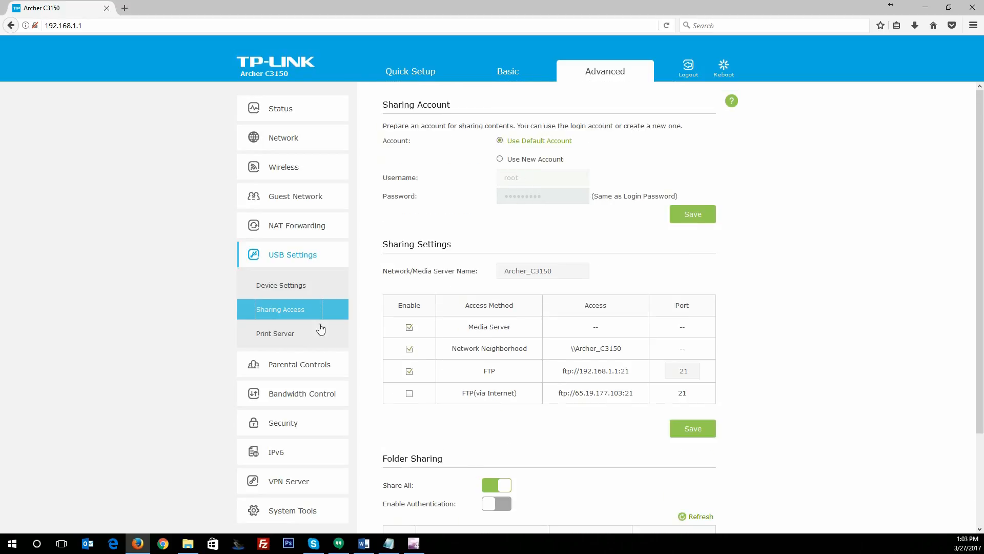
click(274, 333)
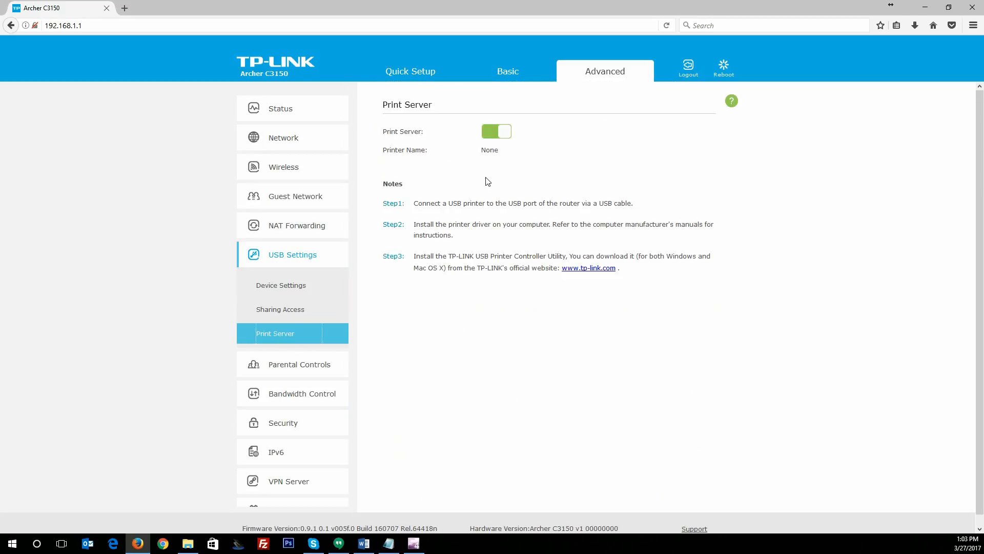
mouse_move(292, 367)
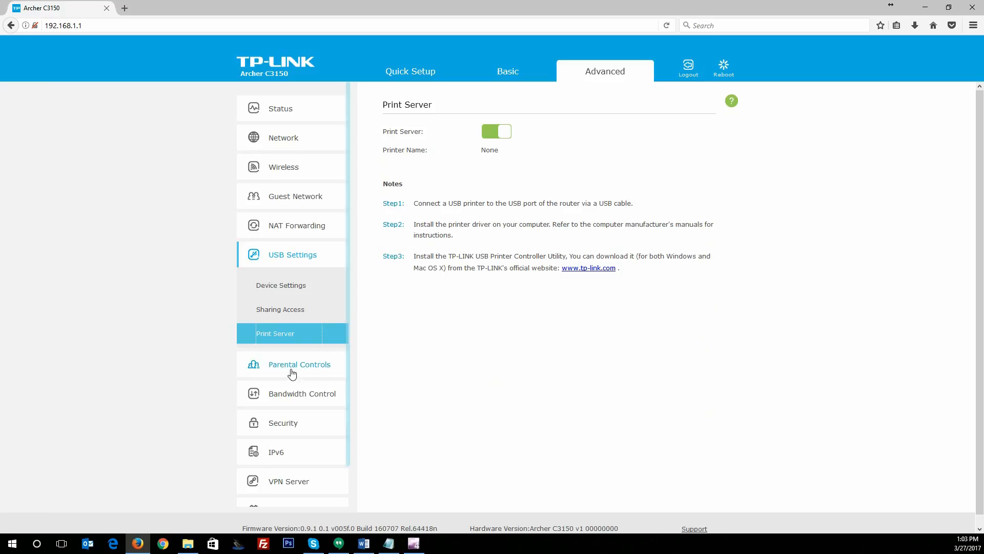
Visit Parental Controls, then show the Bandwidth Control page with no rules
click(299, 364)
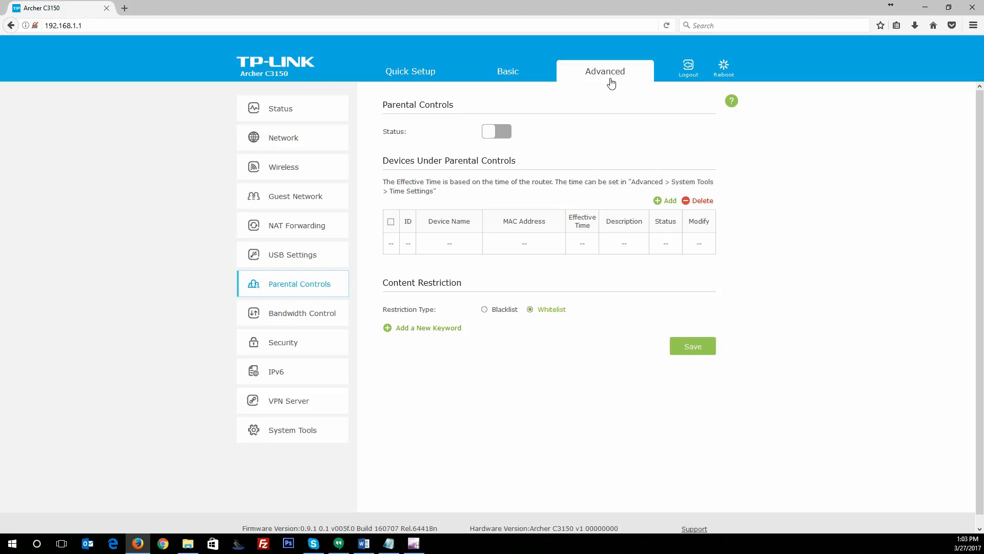
mouse_move(507, 71)
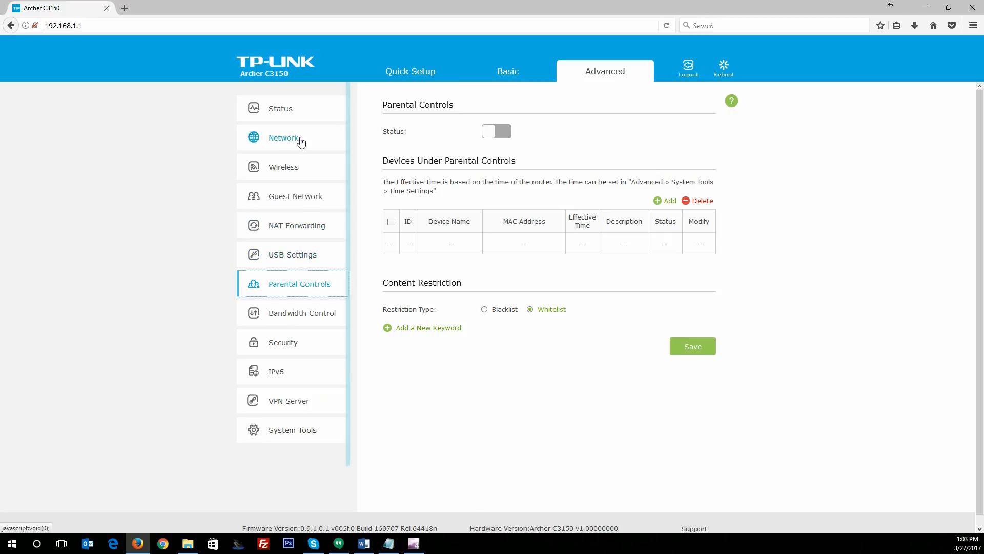
mouse_move(465, 296)
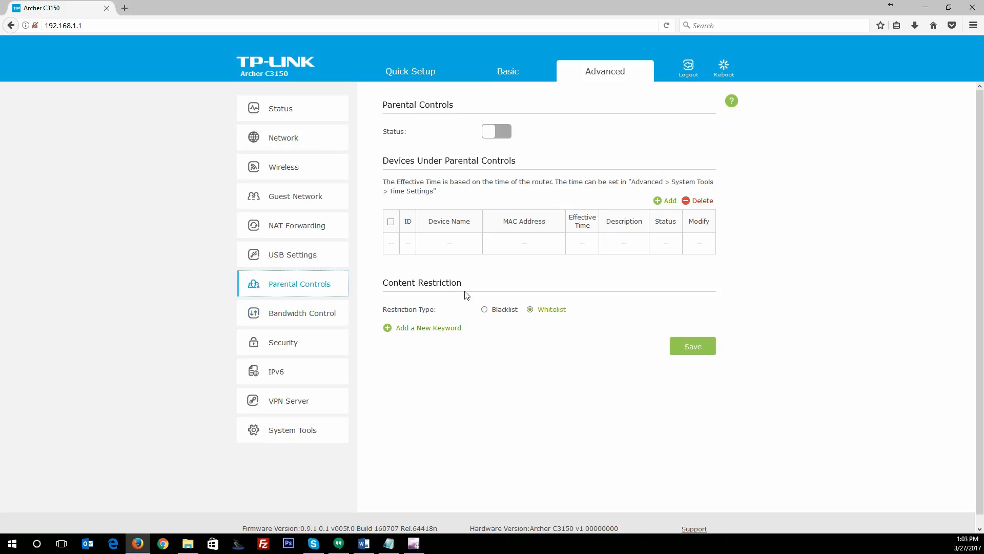
mouse_move(299, 183)
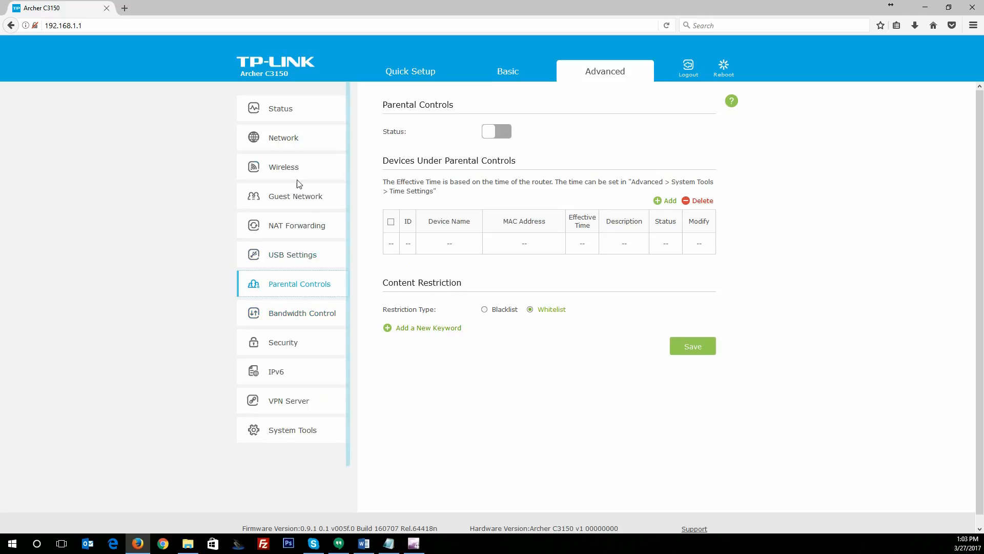
mouse_move(370, 251)
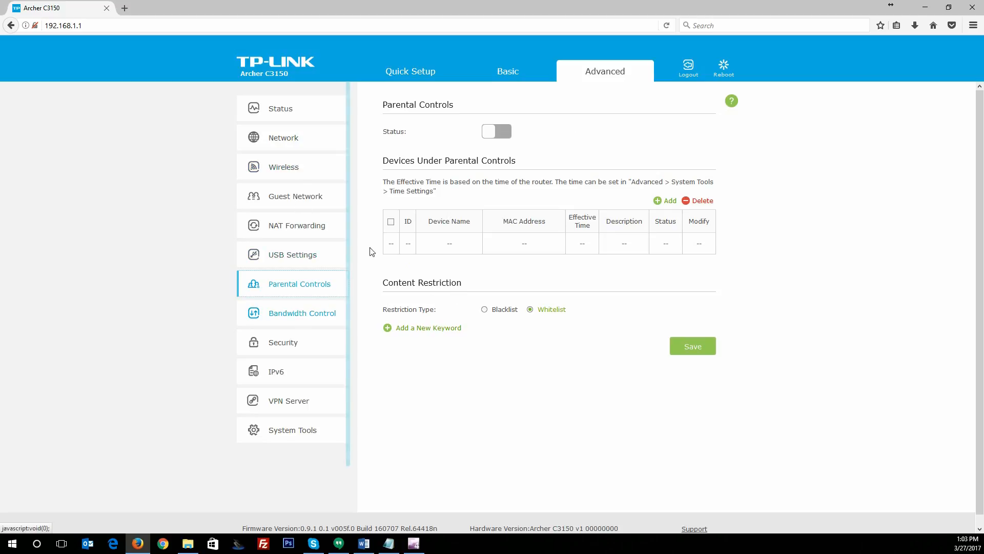
mouse_move(301, 314)
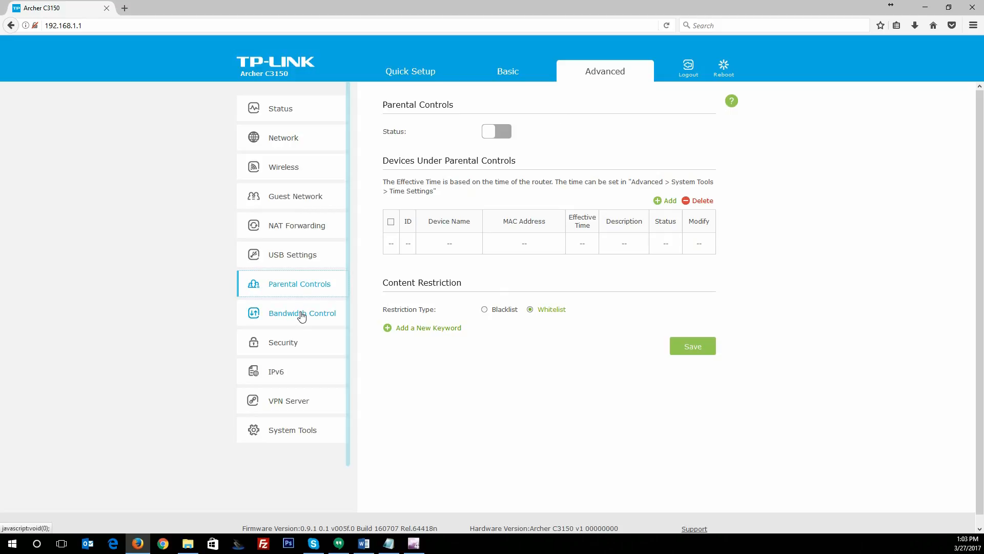
click(302, 313)
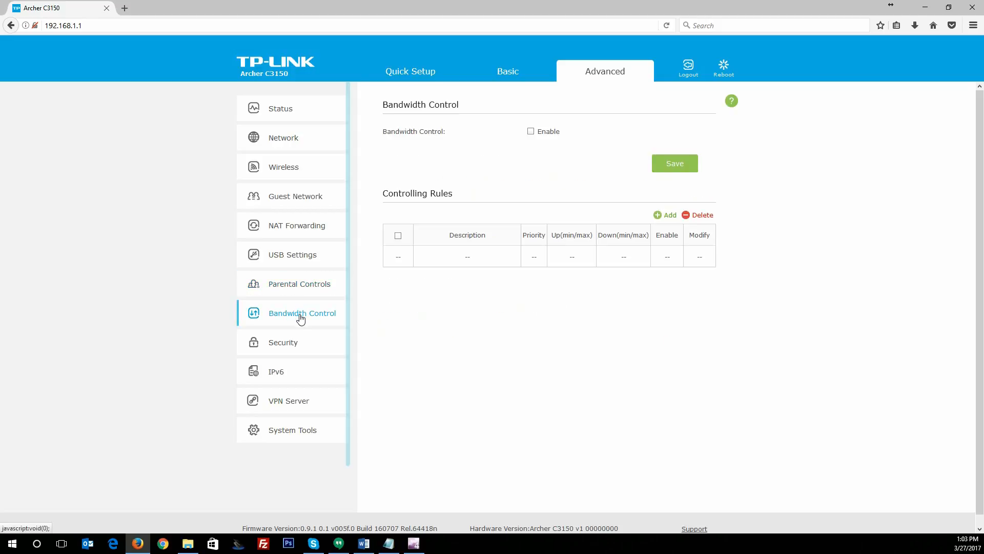
mouse_move(447, 104)
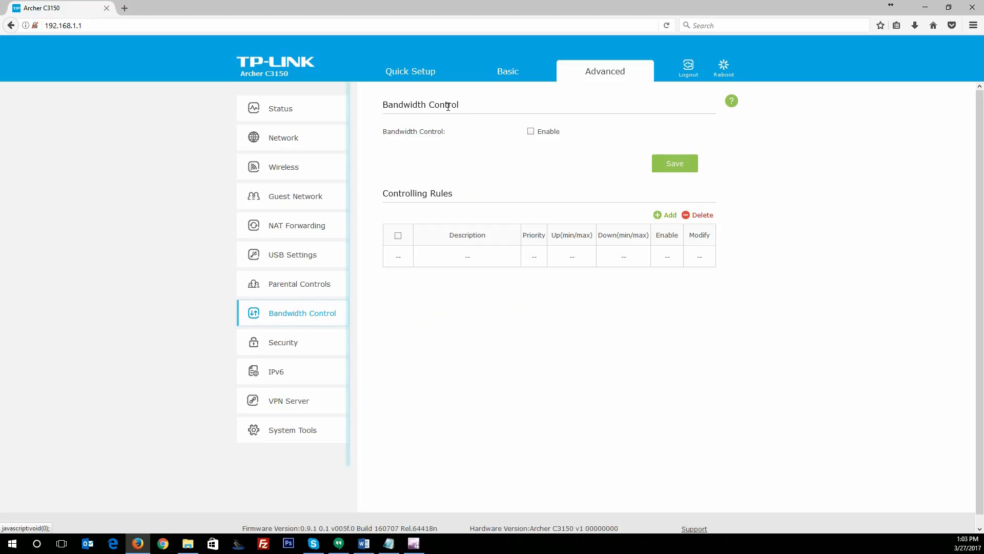
Toggle the bandwidth control switch on and off, then start a new controlling rule
click(530, 130)
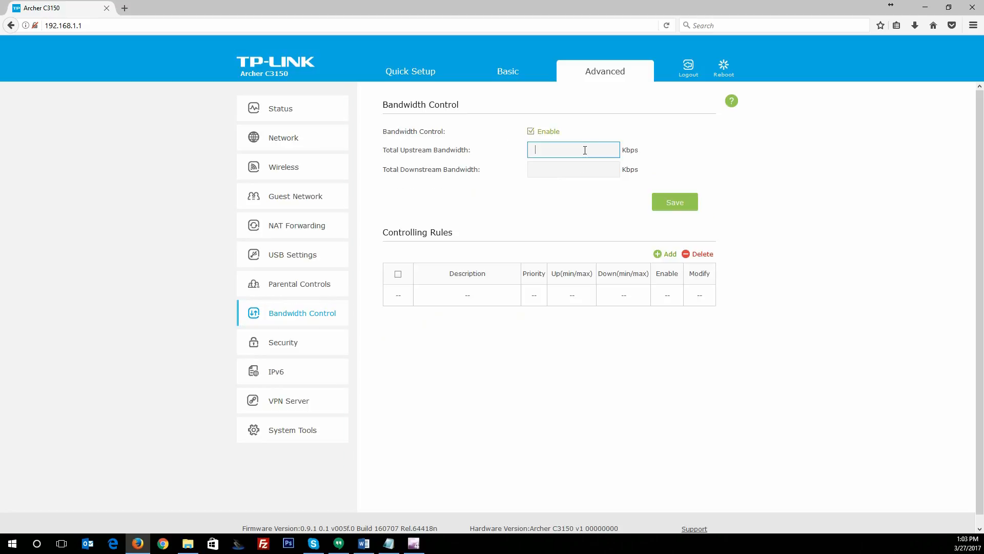
mouse_move(414, 271)
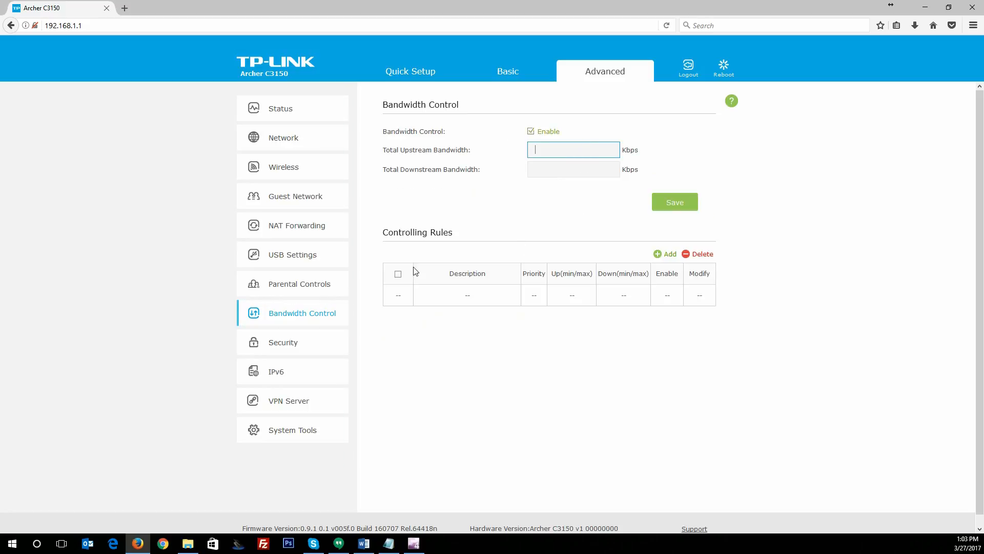
click(529, 131)
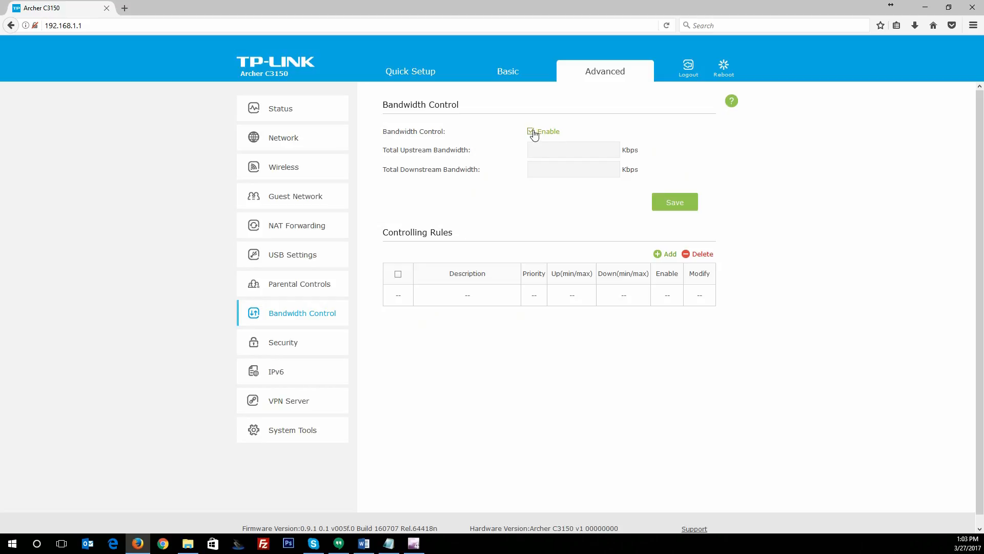
click(530, 132)
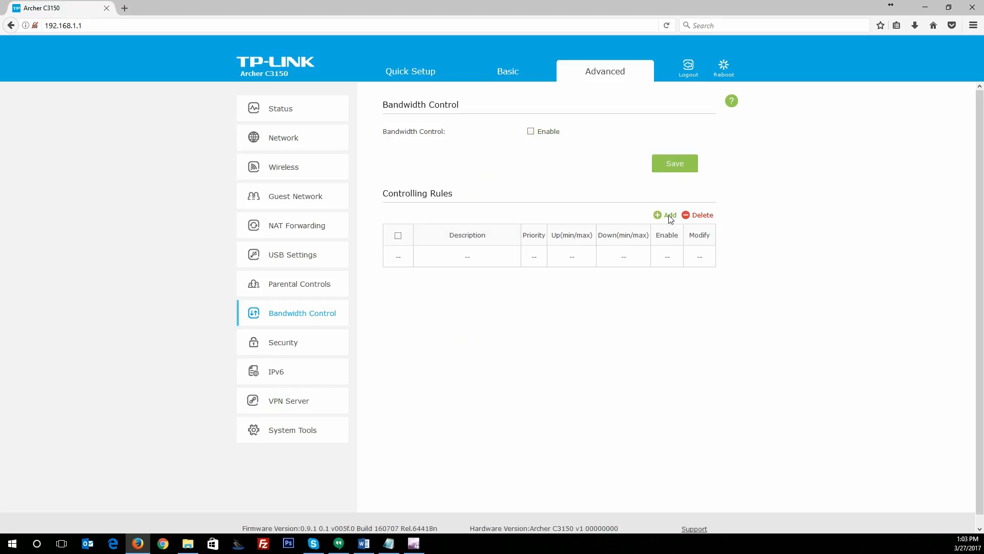
click(665, 215)
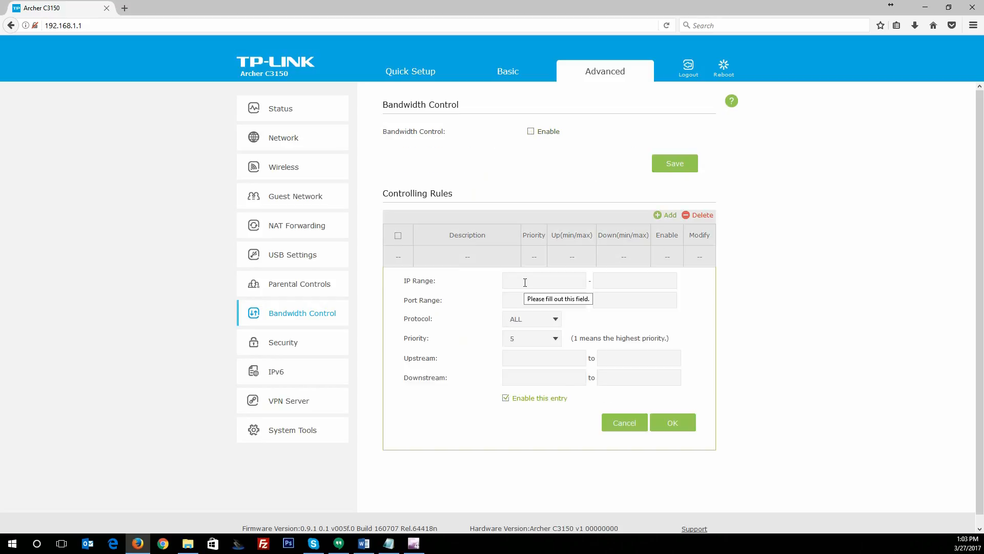
mouse_move(529, 299)
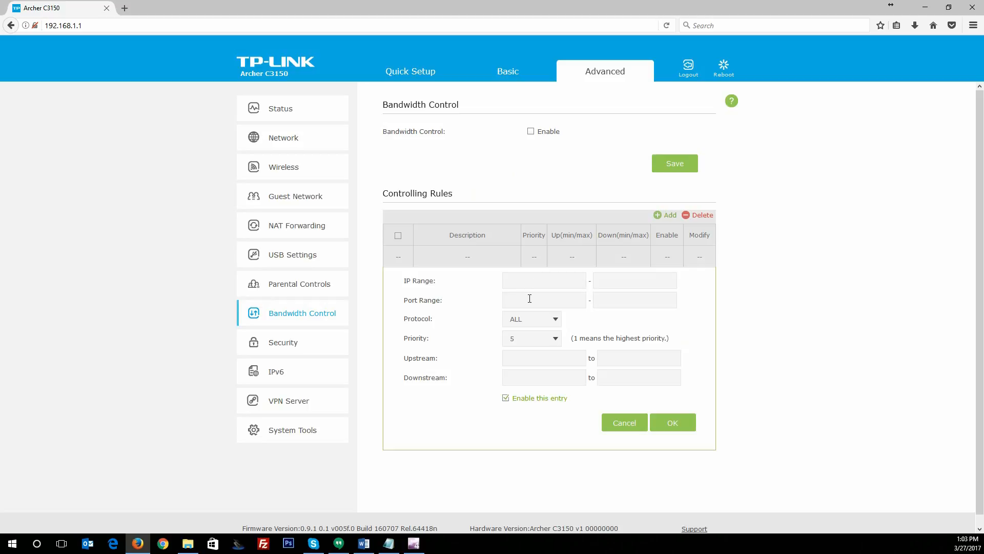
Keep the rule protocol as ALL and focus the IP range fields without entering values
click(530, 318)
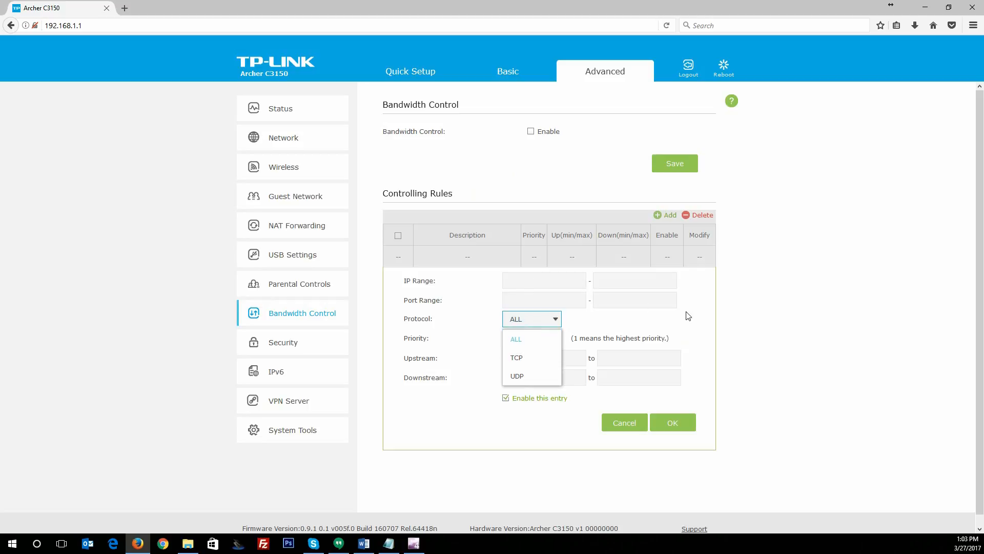
click(515, 339)
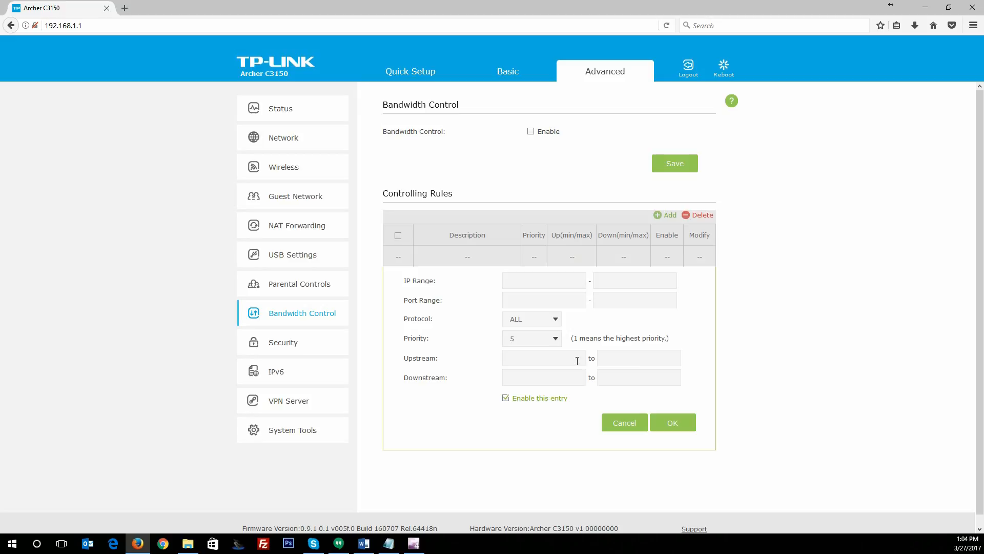
mouse_move(575, 366)
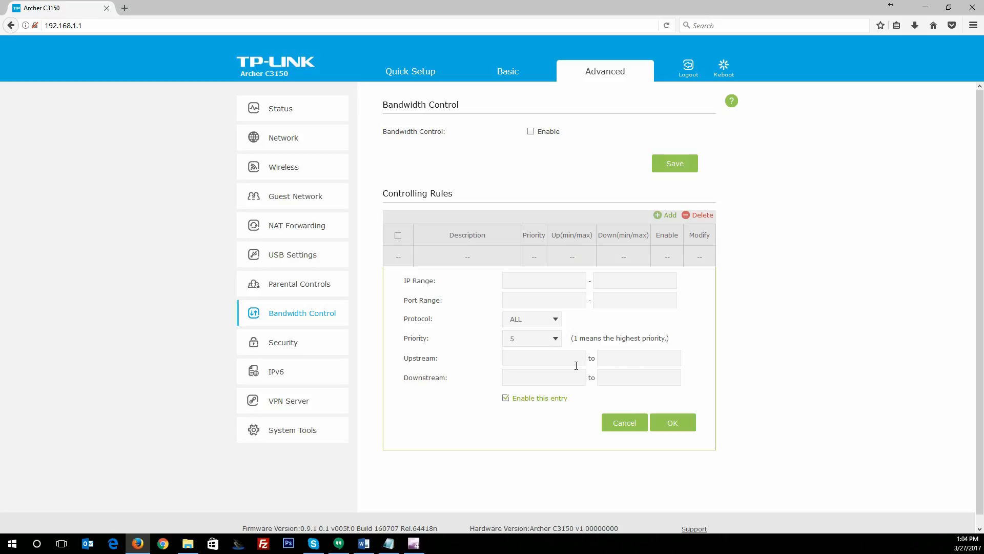
click(672, 421)
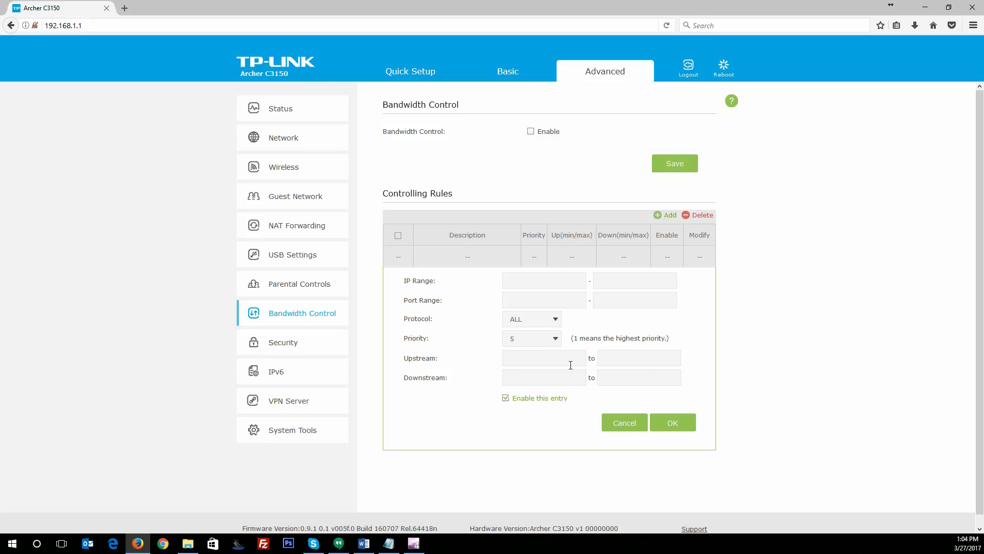
click(672, 421)
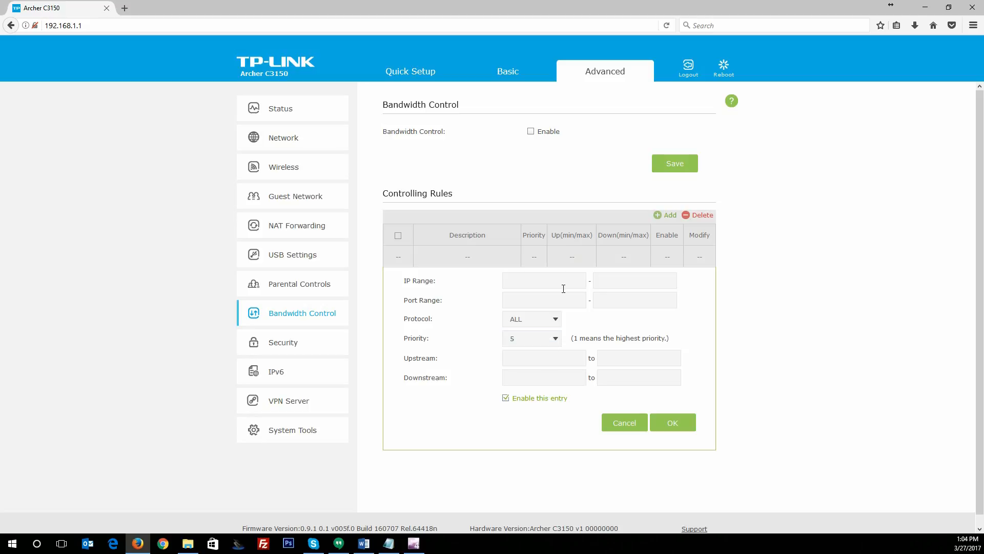
click(543, 281)
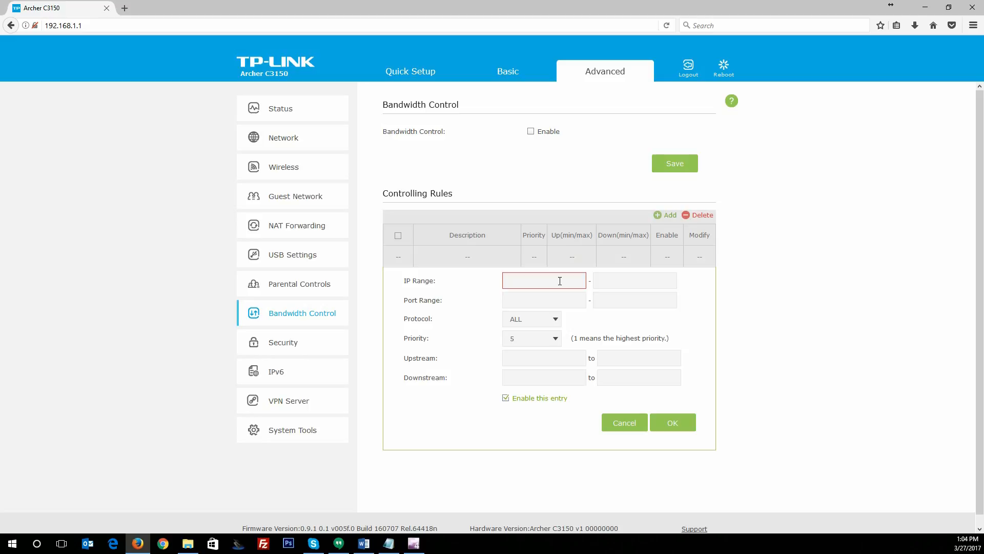
click(672, 421)
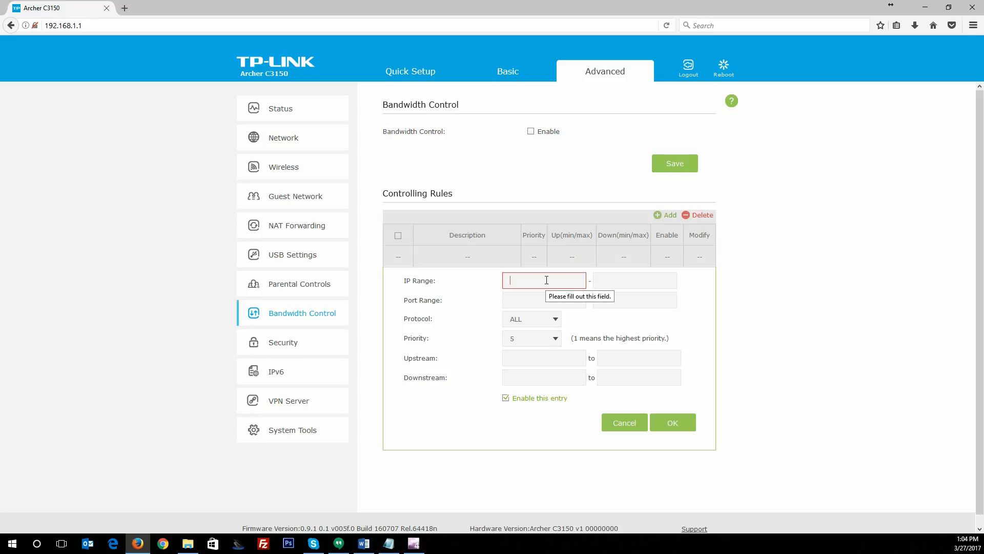
mouse_move(607, 279)
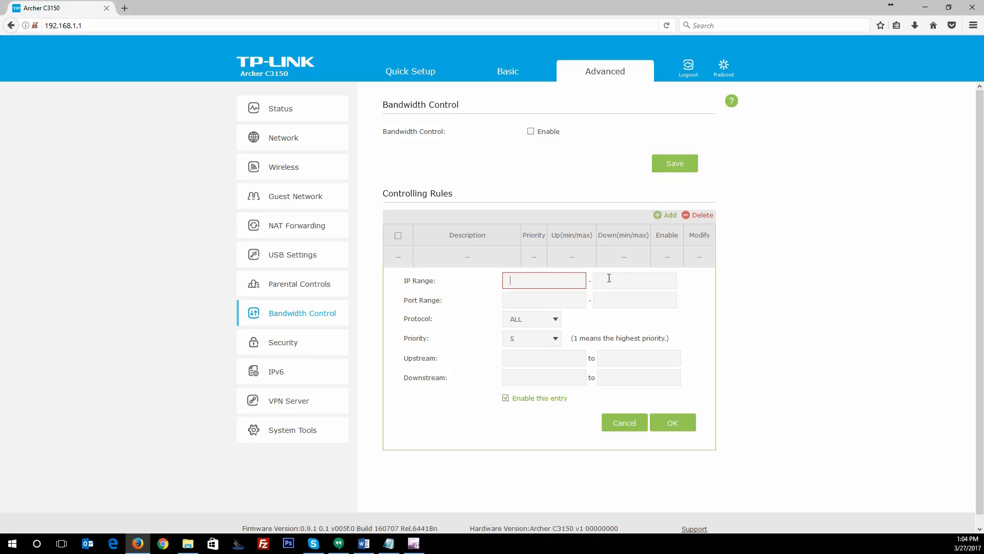
mouse_move(538, 370)
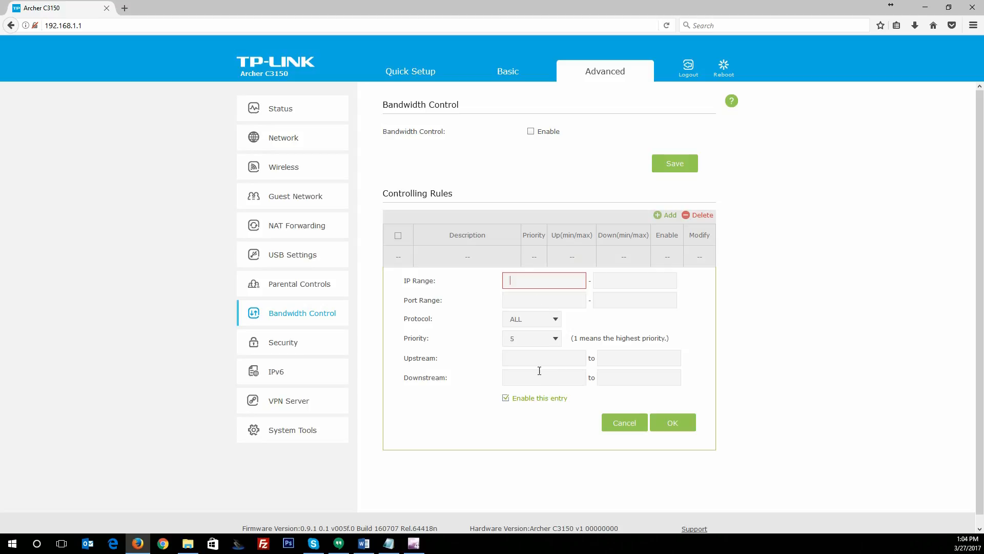
Focus the port and upstream bandwidth fields without values, then show the Security Firewall page
click(544, 358)
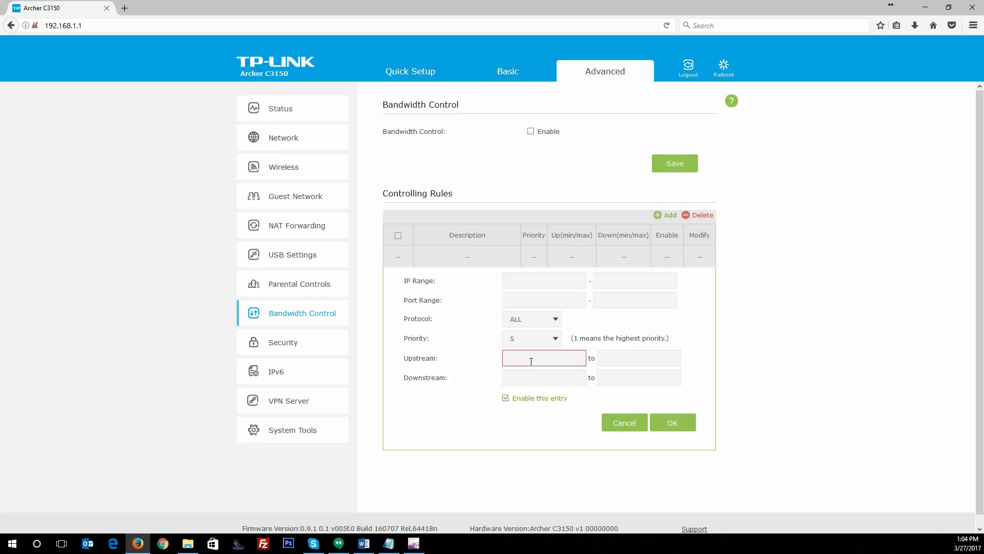
mouse_move(548, 392)
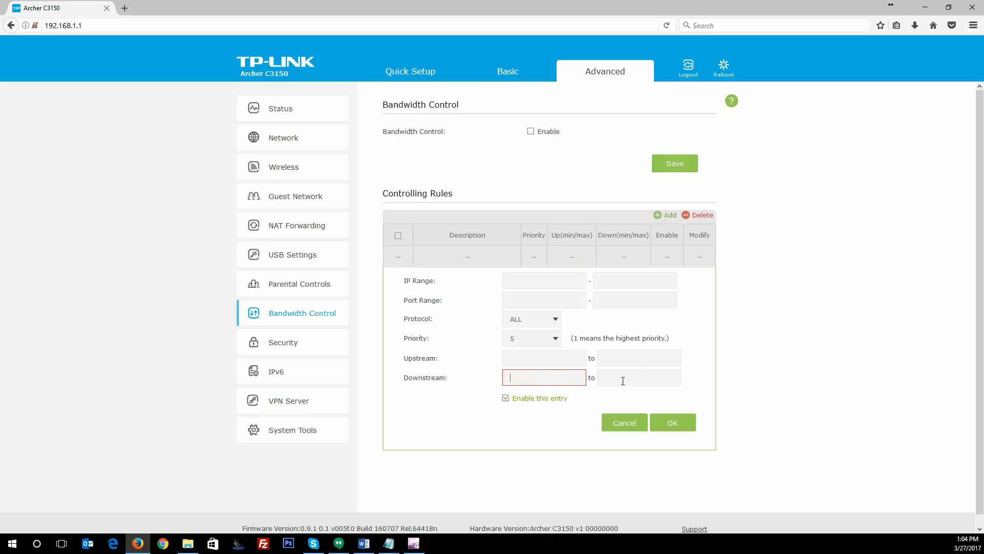
mouse_move(613, 314)
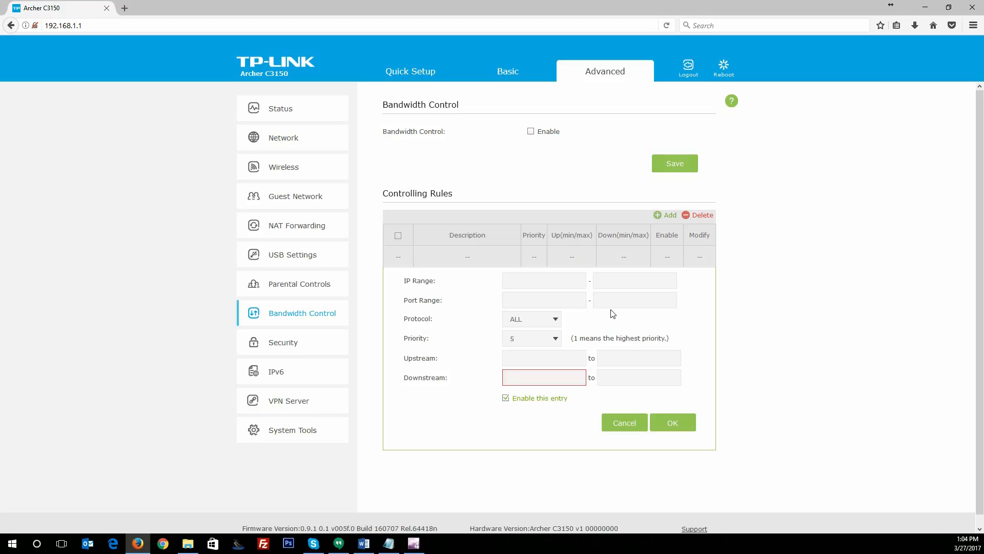
mouse_move(550, 219)
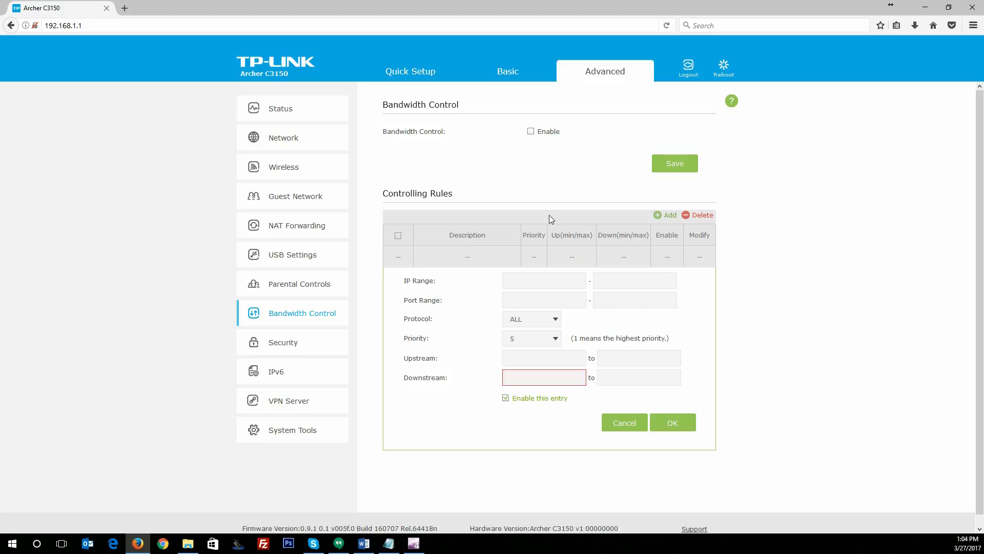
mouse_move(542, 262)
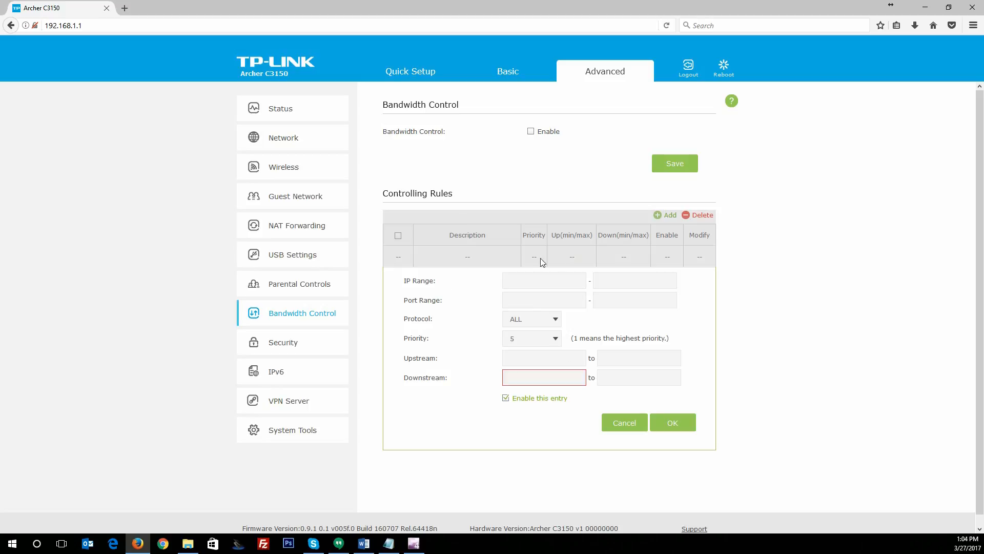
click(543, 300)
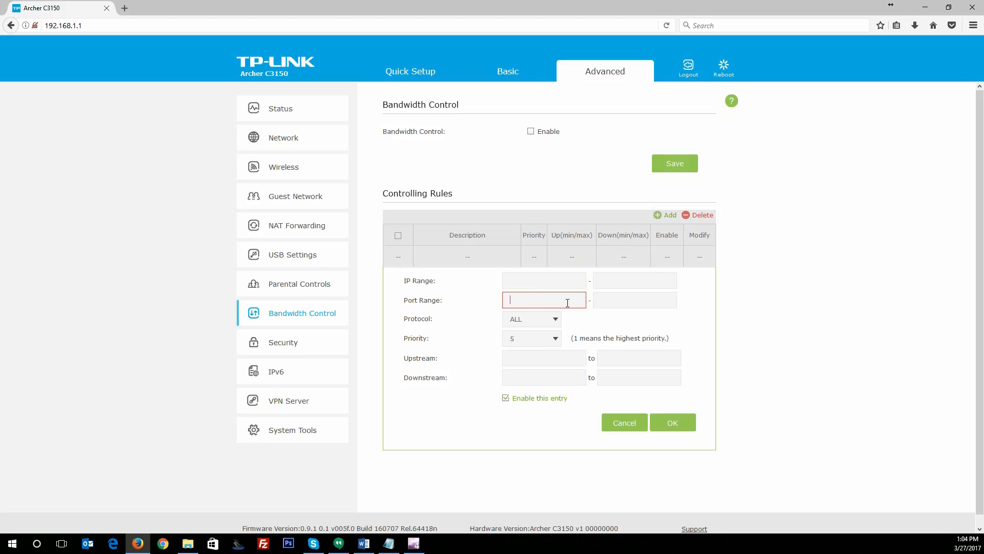
click(543, 281)
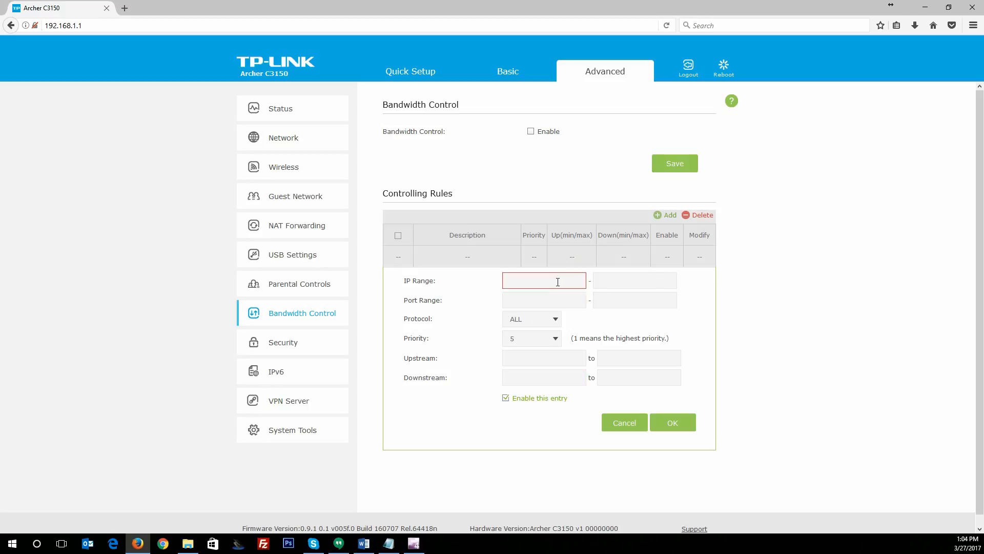
click(672, 421)
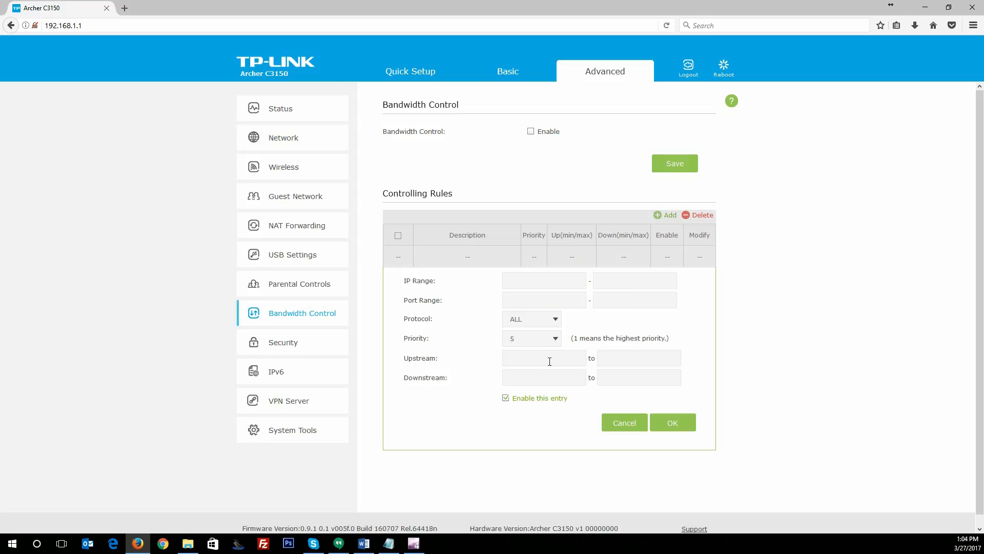
click(639, 358)
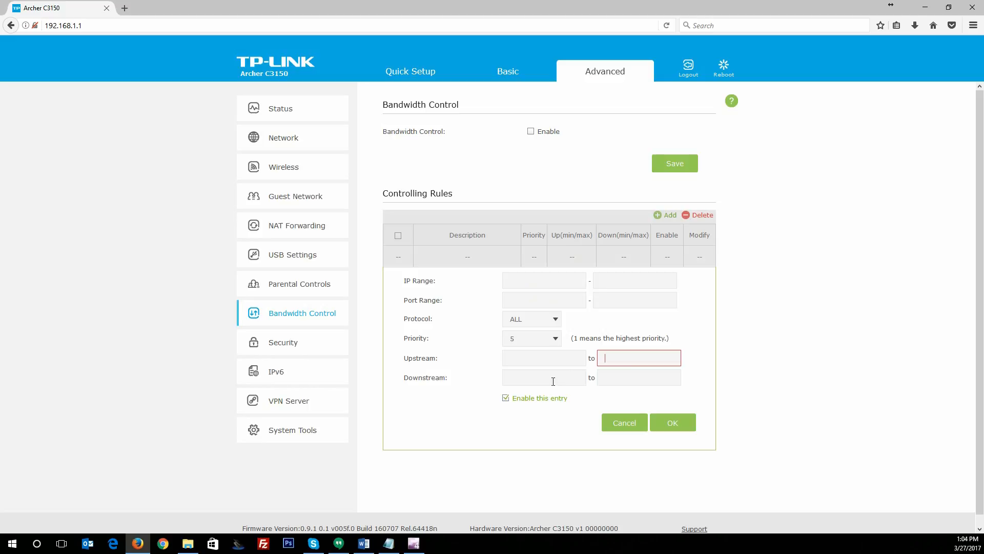
mouse_move(283, 343)
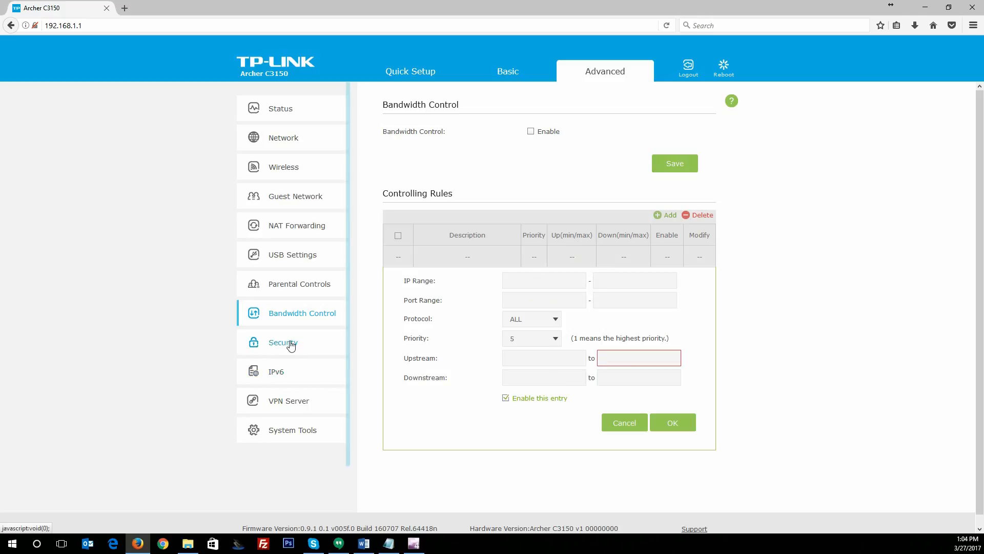
click(283, 342)
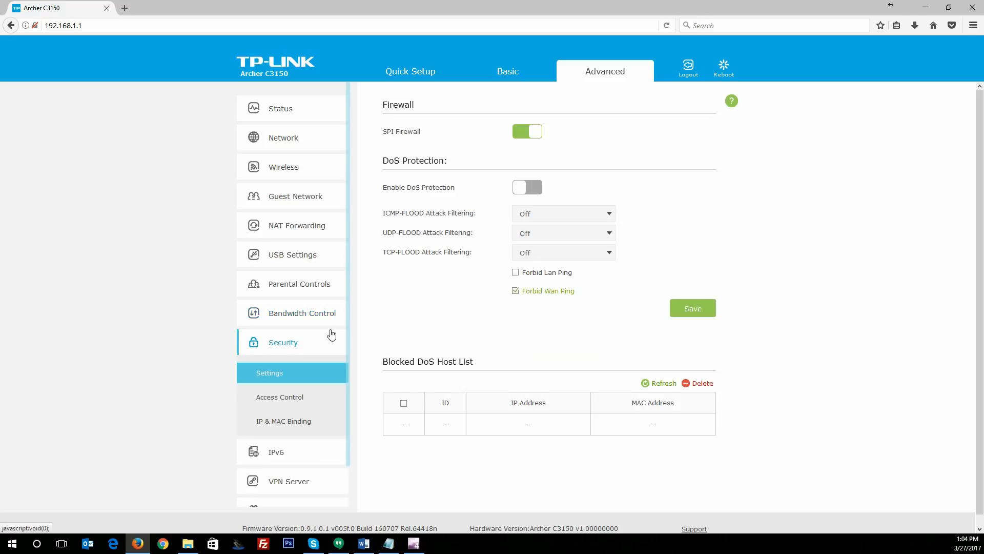
mouse_move(318, 138)
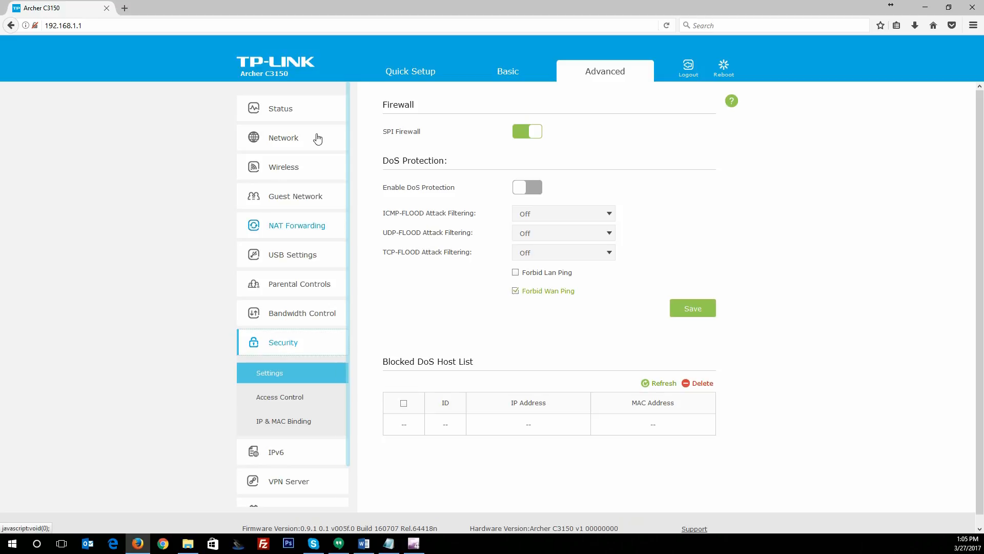
mouse_move(409, 147)
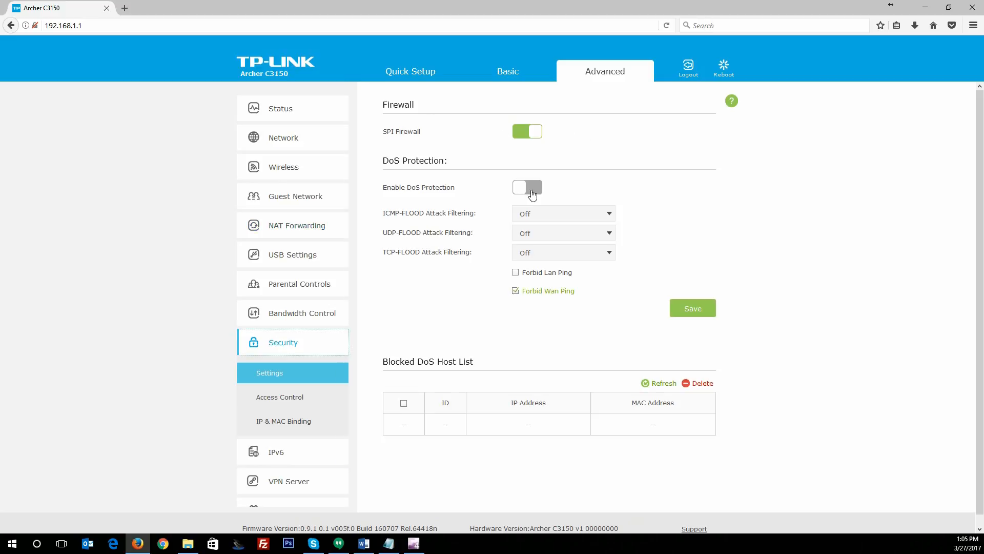
mouse_move(483, 258)
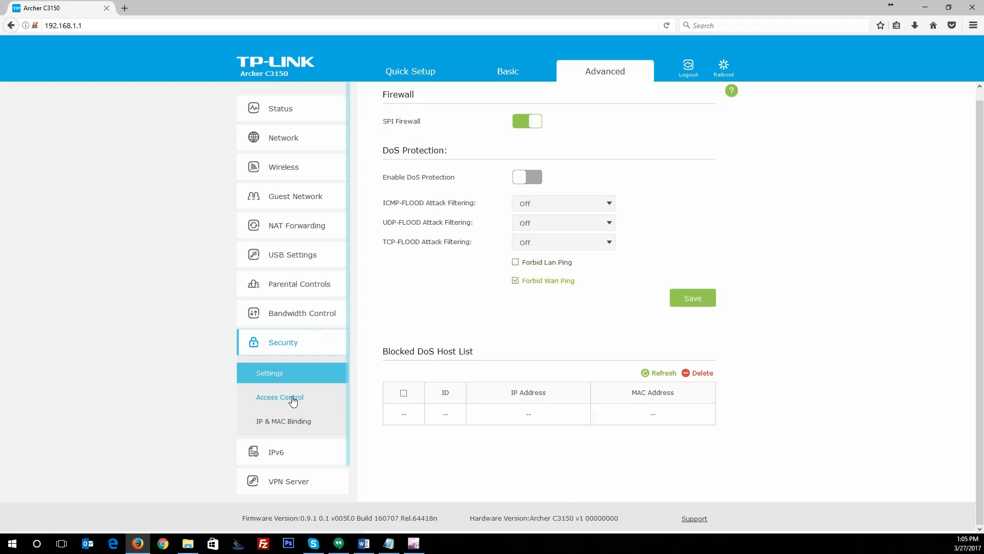
Show the Access Control page: off, Blacklist mode, five online devices
click(278, 397)
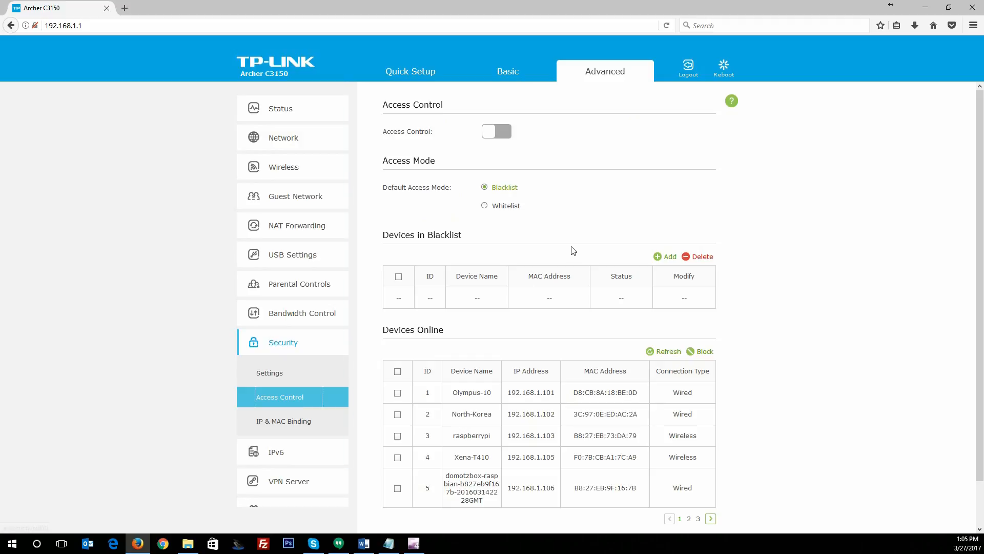
Page through the online devices list and tick then untick the device with ID 6
scroll(down, 3)
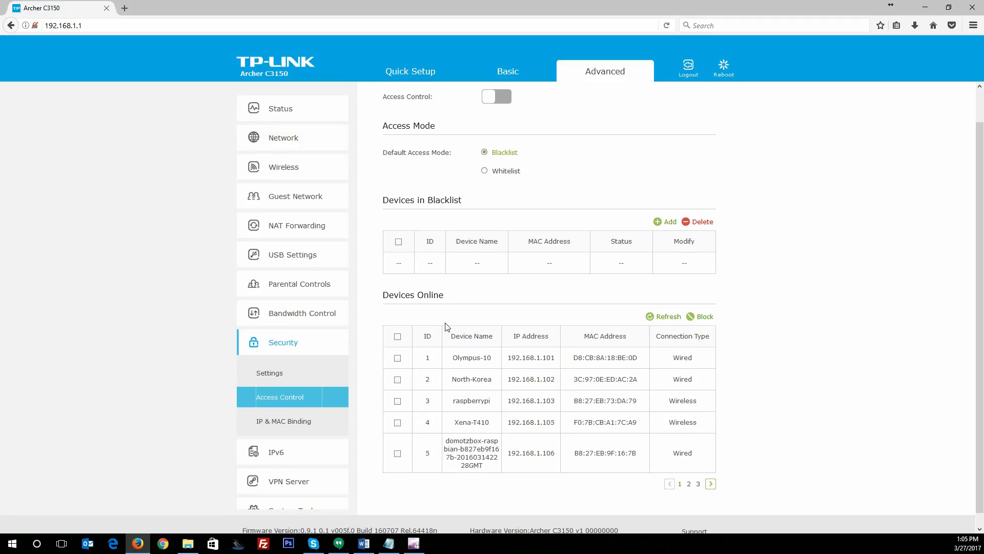
scroll(down, 3)
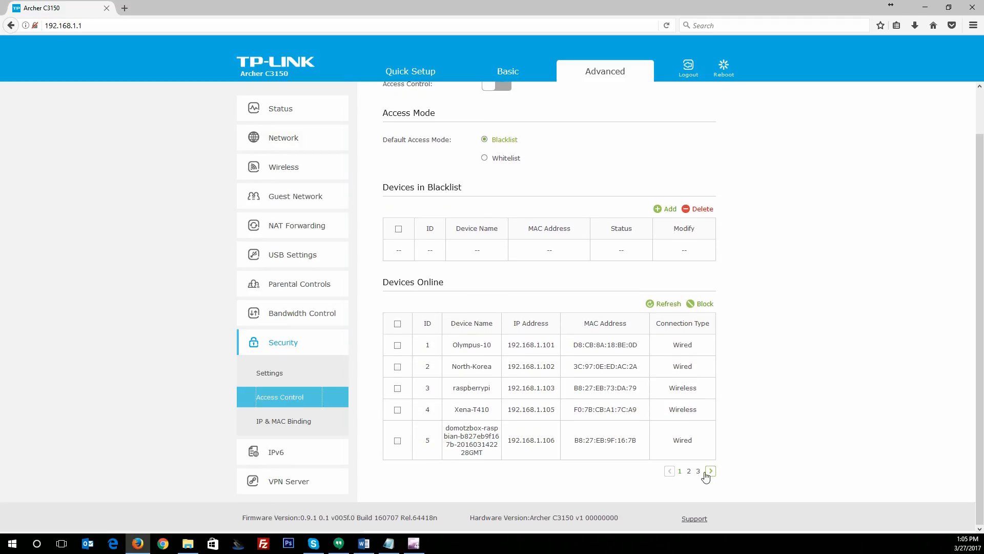
click(710, 470)
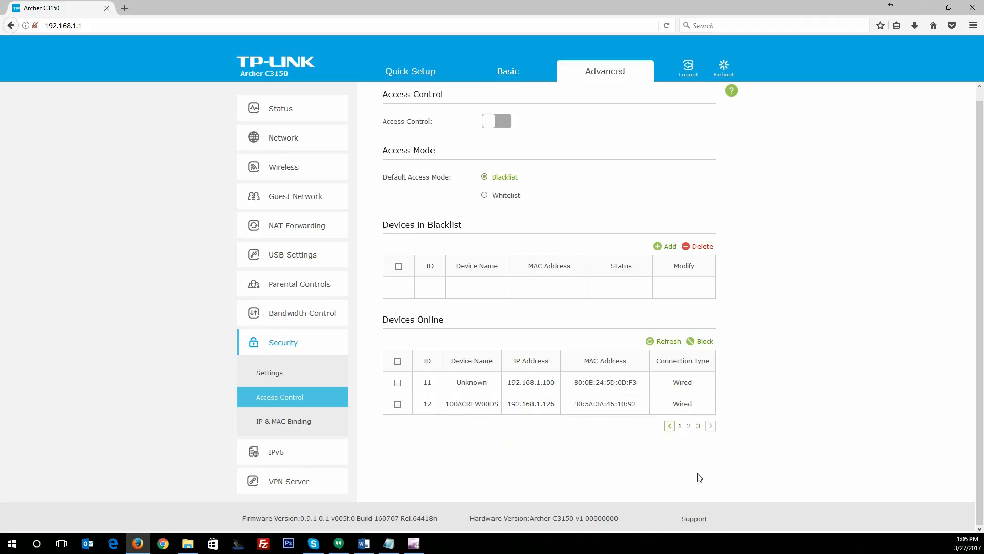
click(678, 426)
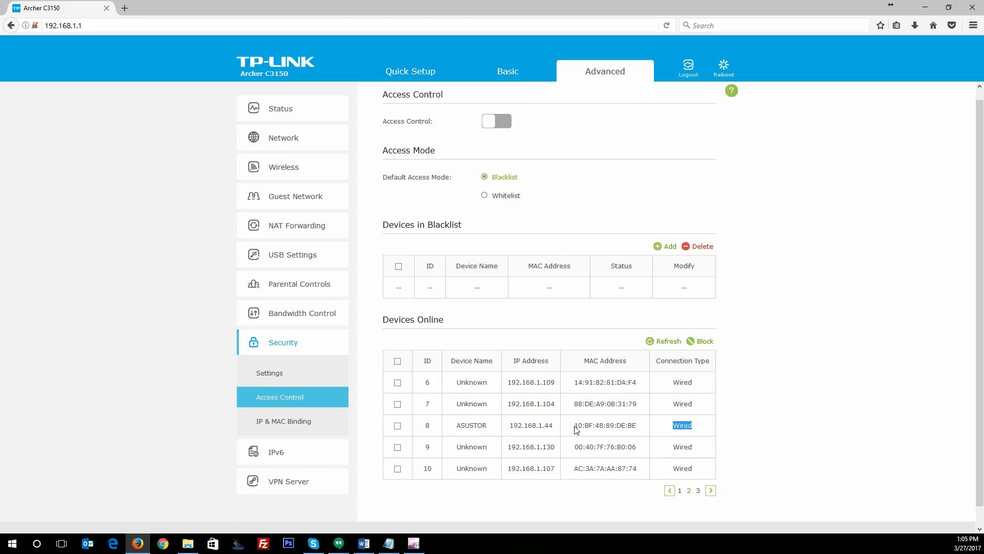
click(398, 381)
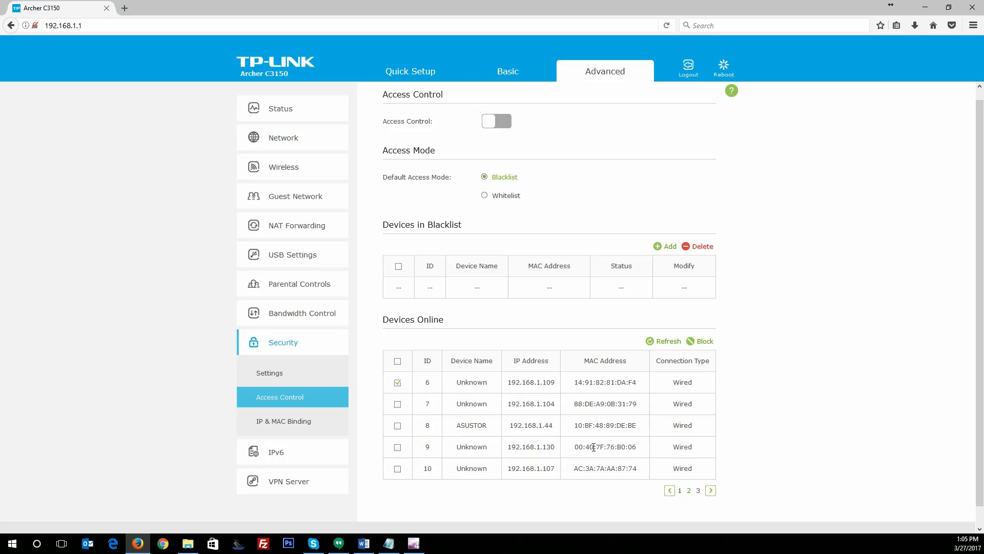
click(398, 382)
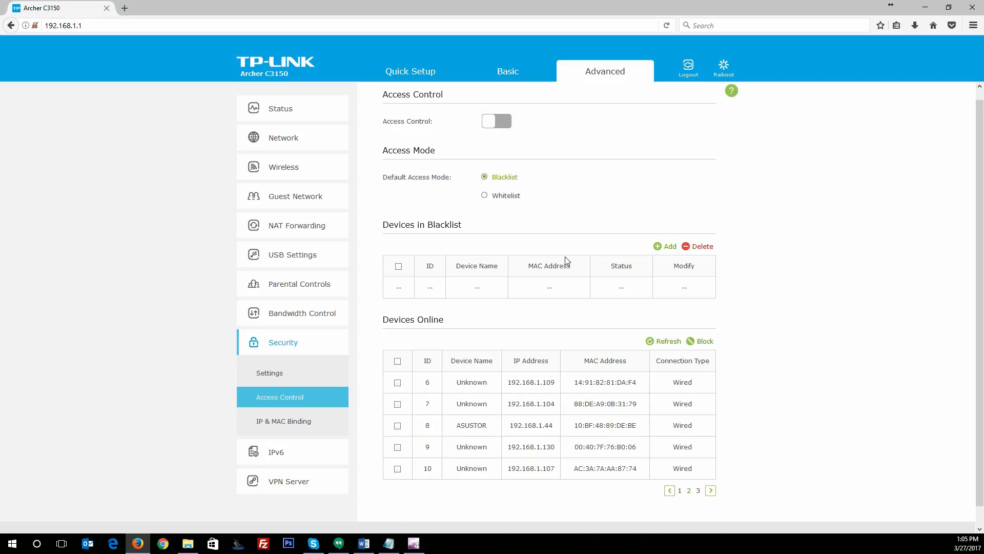
scroll(up, 3)
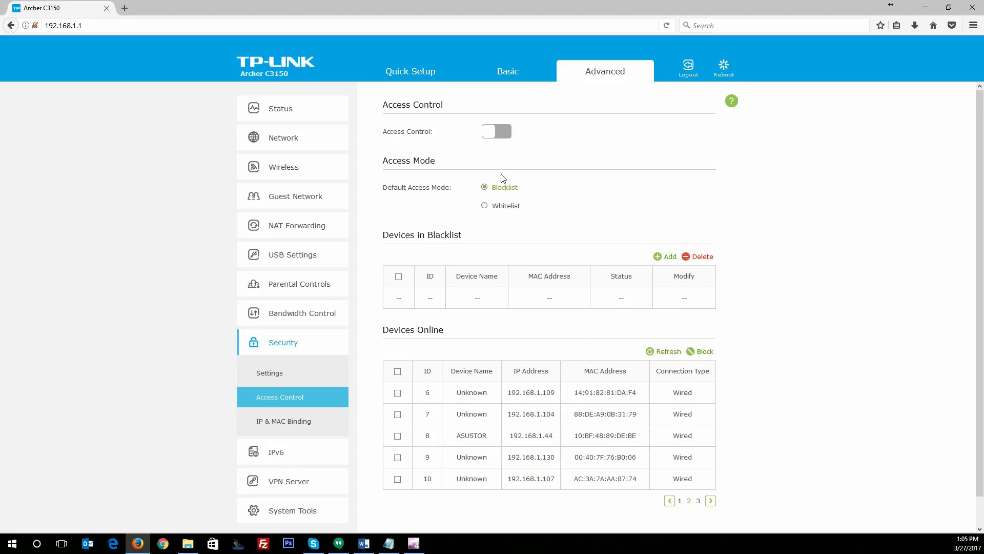
mouse_move(550, 224)
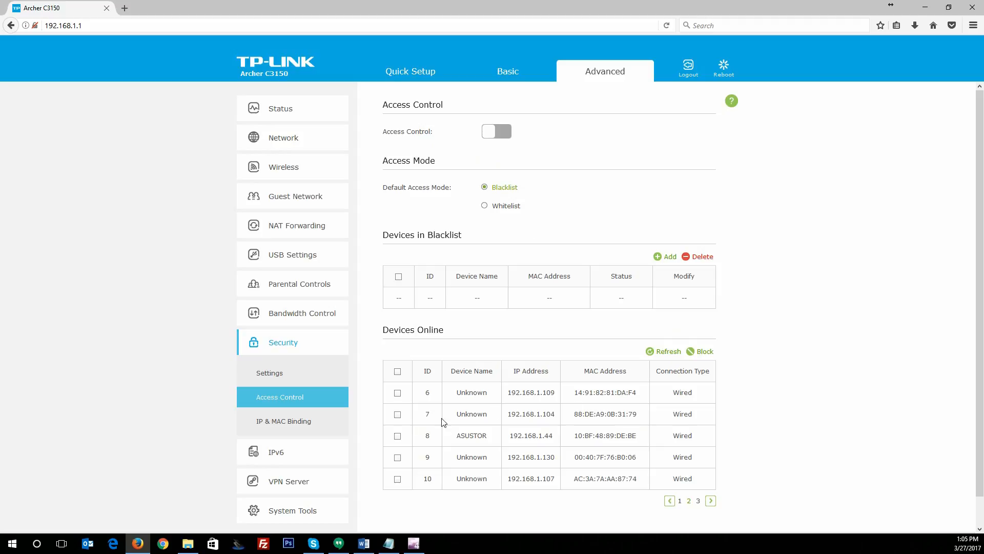
Show the IP & MAC Binding page with binding off and five ARP devices
click(282, 421)
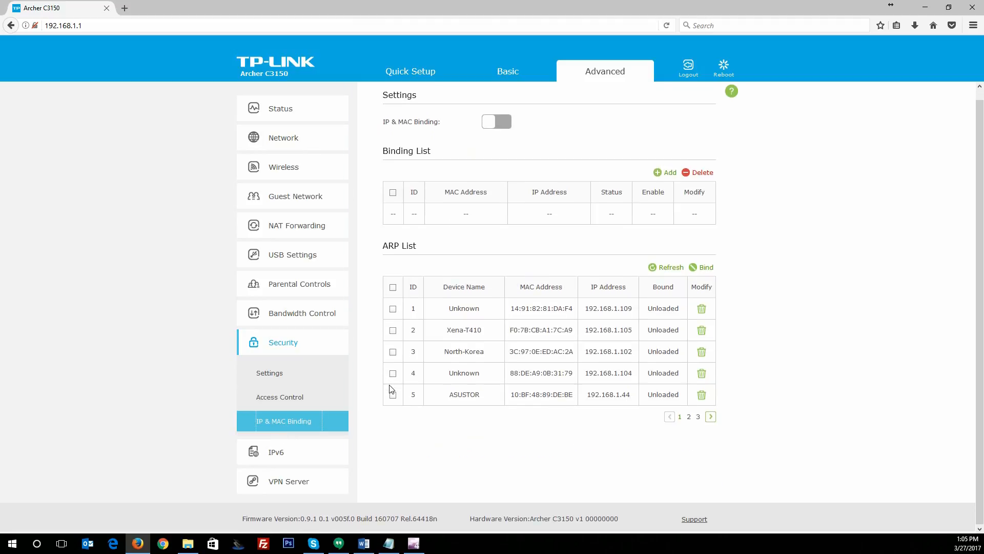
mouse_move(375, 418)
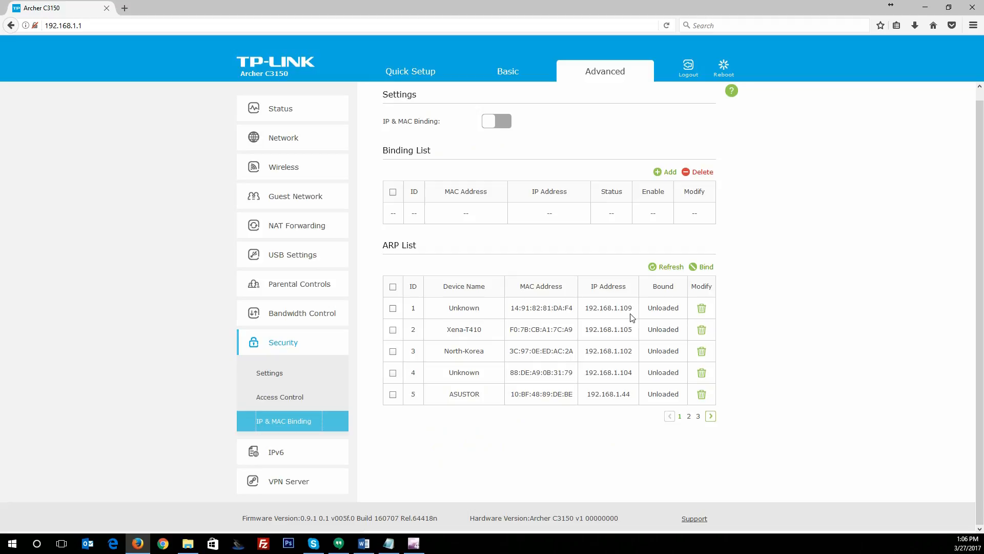
mouse_move(610, 331)
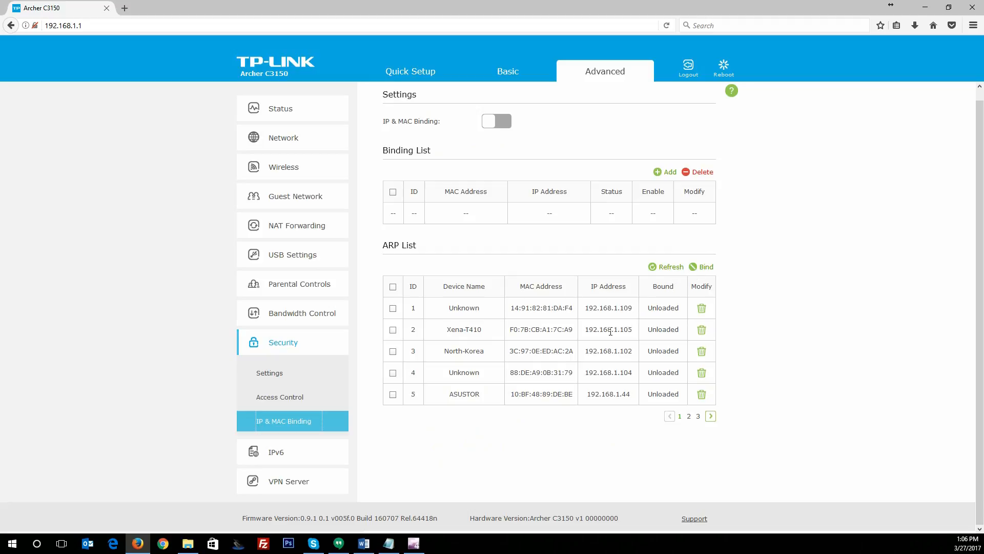
mouse_move(275, 451)
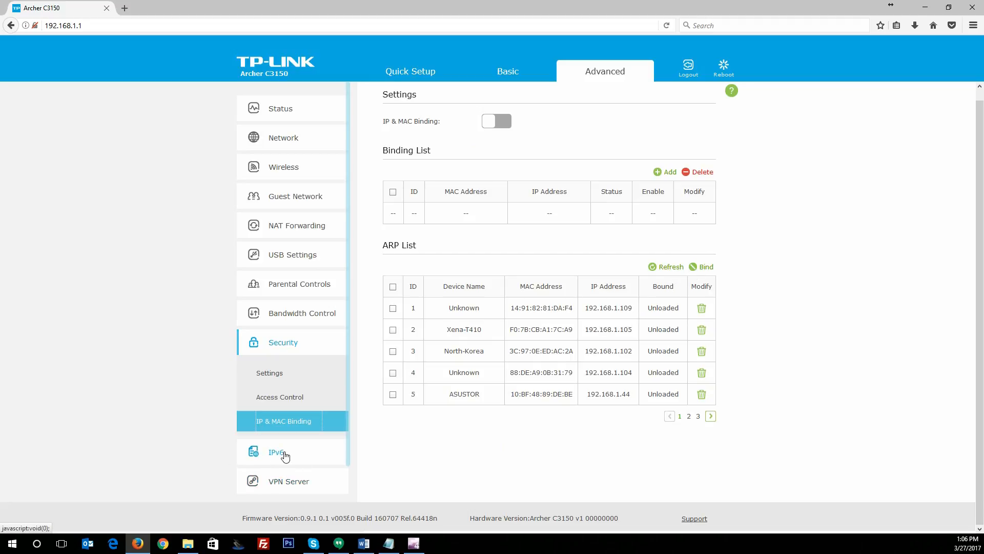
Show the IPv6 settings page with IPv6 disabled and RADVD LAN addressing
click(276, 451)
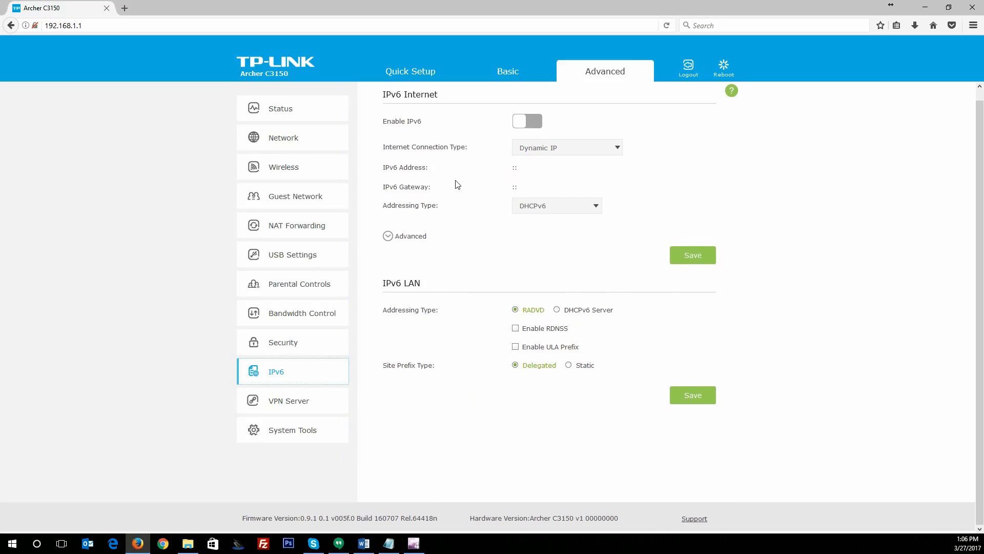
mouse_move(532, 133)
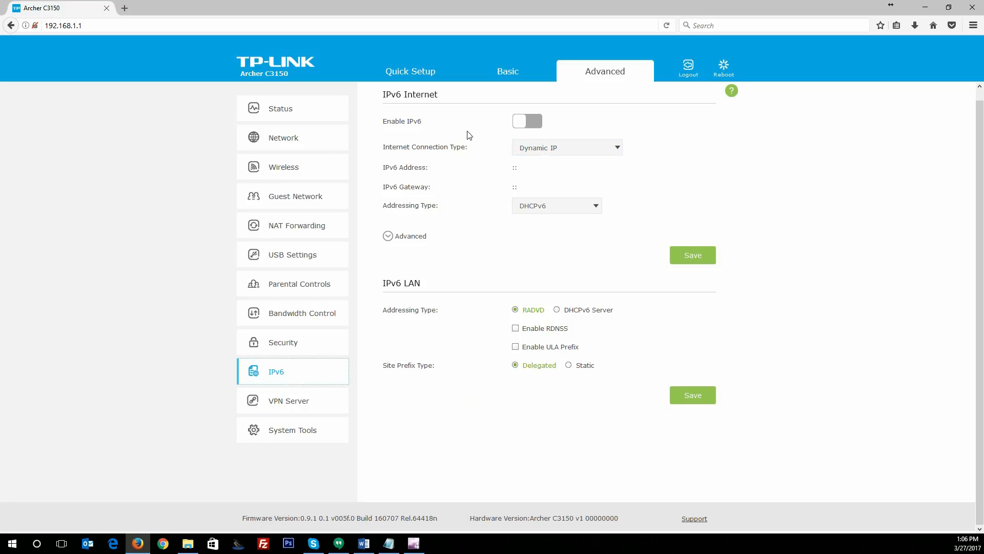
mouse_move(572, 316)
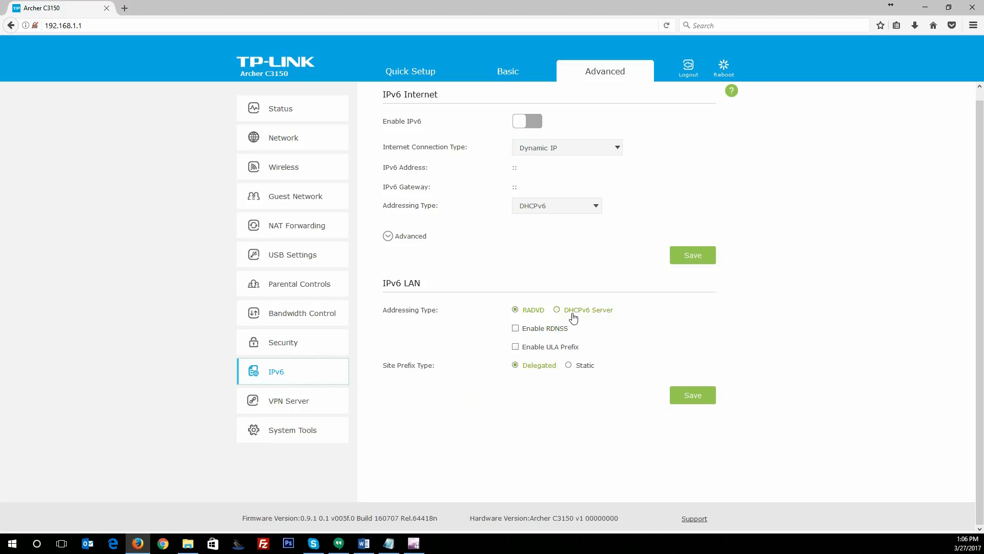
mouse_move(296, 414)
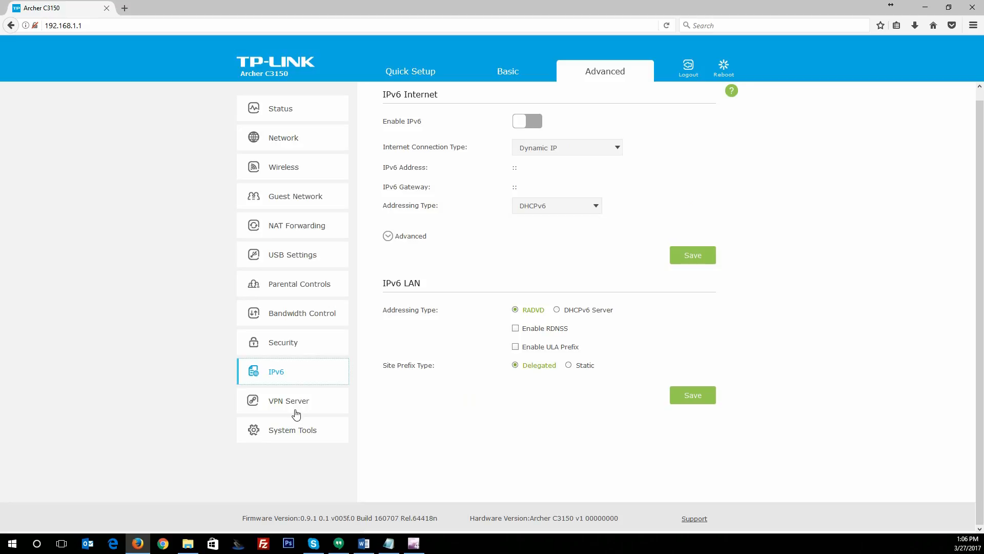
mouse_move(288, 401)
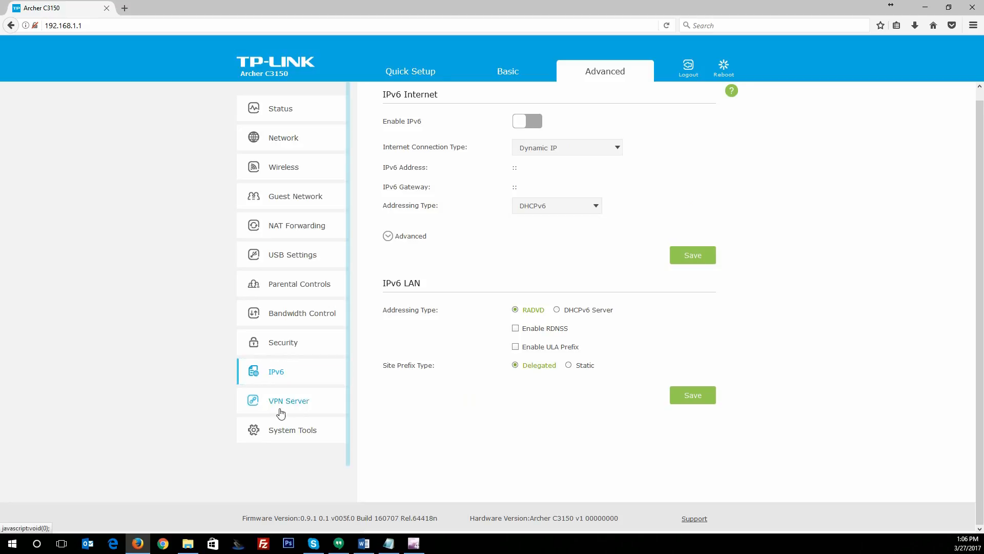
Show the OpenVPN server page, not enabled and no certificate generated
click(289, 401)
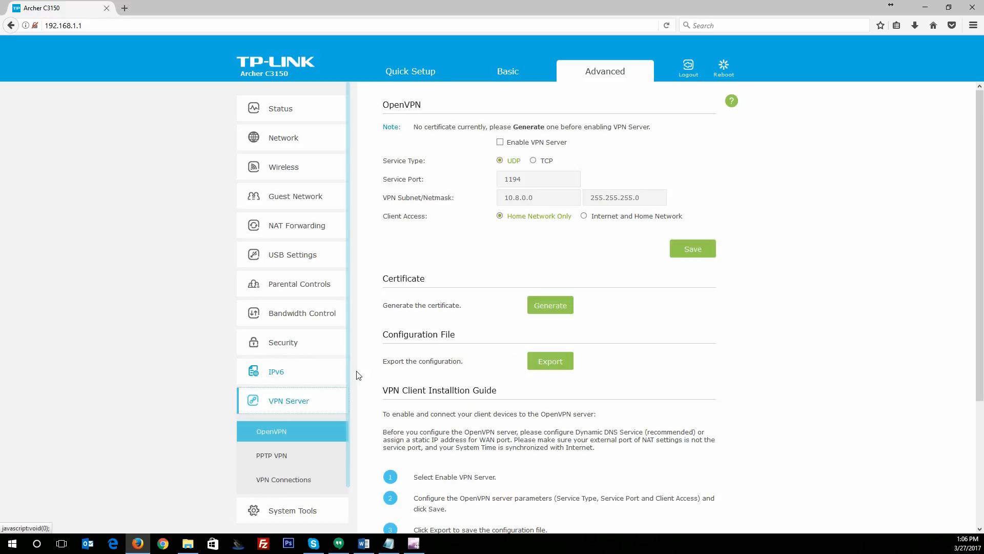
mouse_move(378, 322)
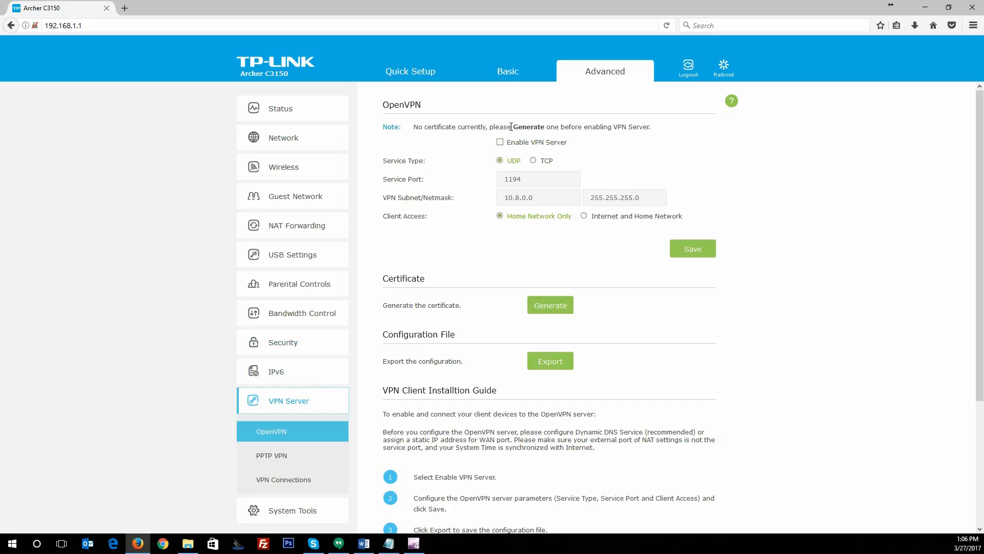
mouse_move(469, 369)
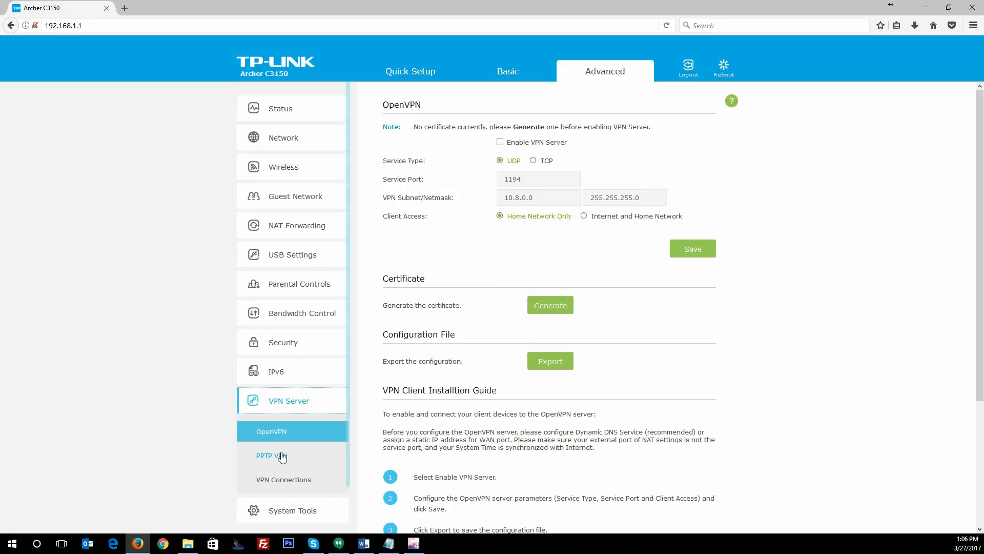
View the PPTP VPN and VPN Connections pages, then the System Tools Time Settings page
click(270, 455)
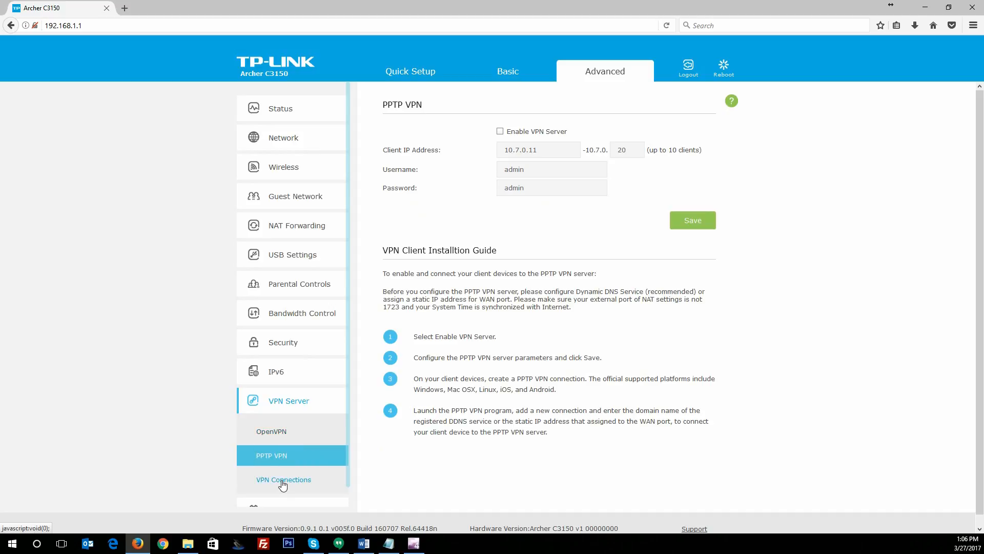
click(283, 479)
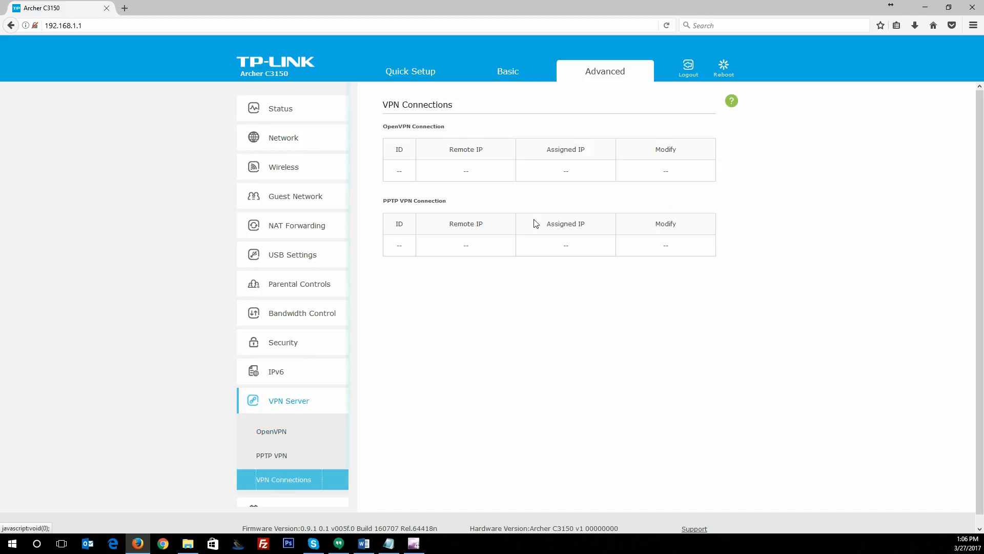
mouse_move(305, 440)
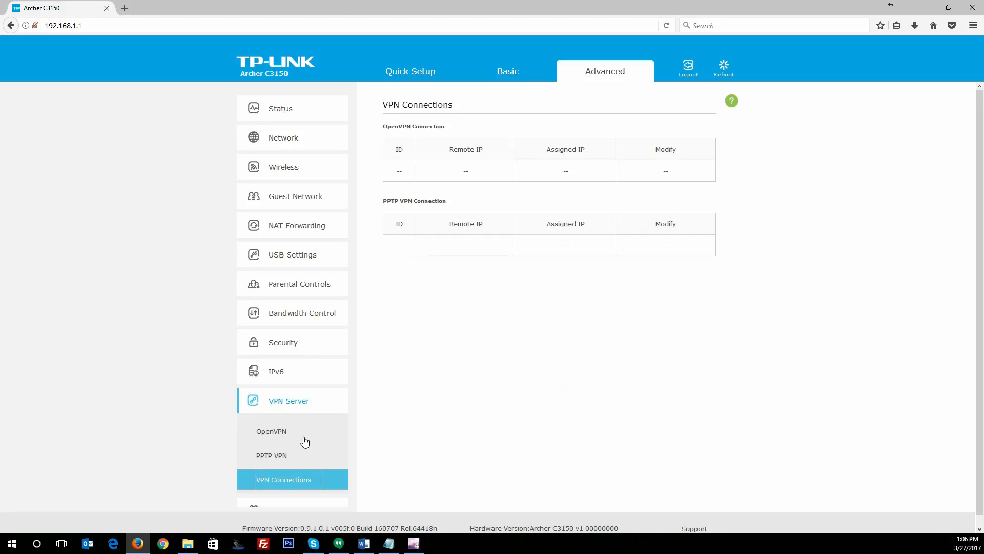
scroll(down, 3)
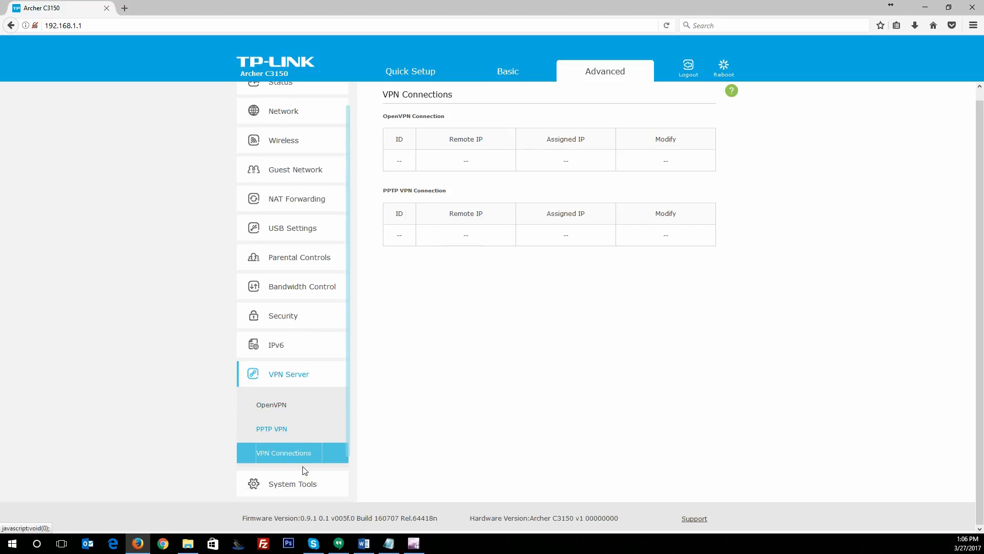
click(292, 483)
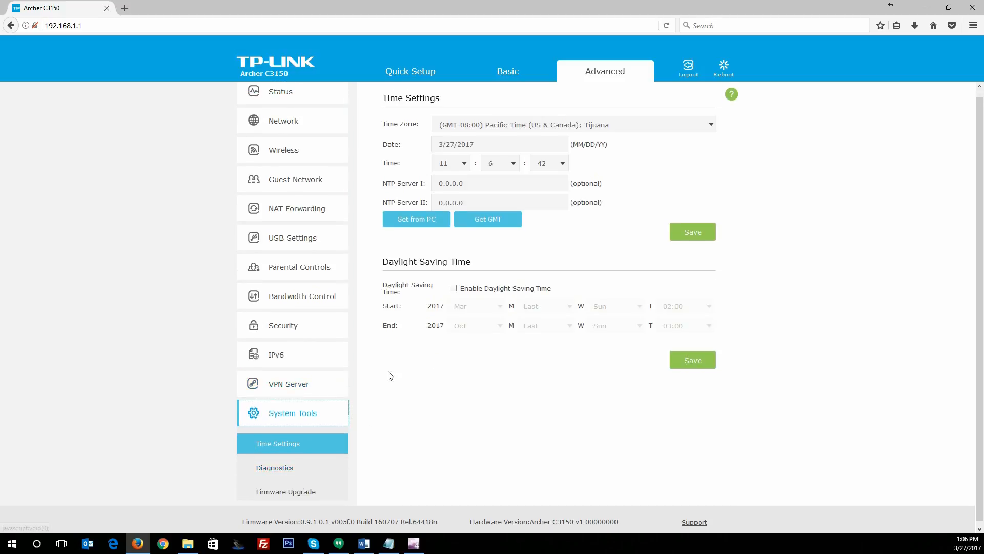
View the Diagnostics page with its advanced ping and traceroute options expanded
scroll(down, 3)
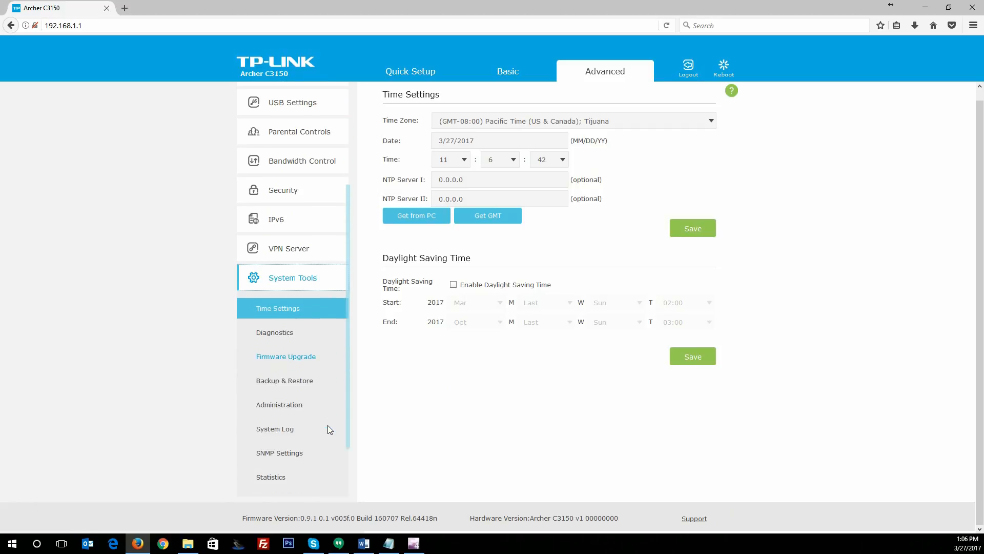
scroll(down, 3)
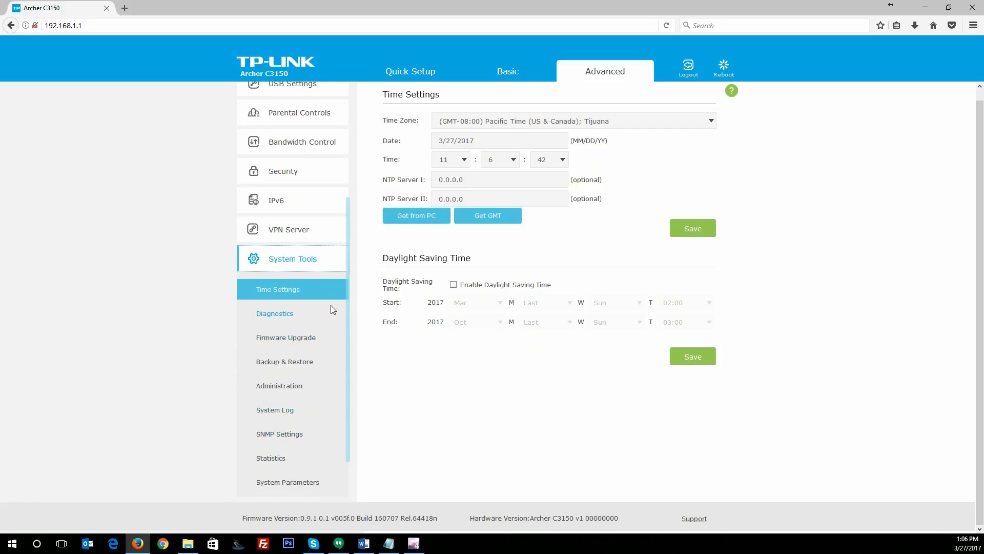
mouse_move(496, 278)
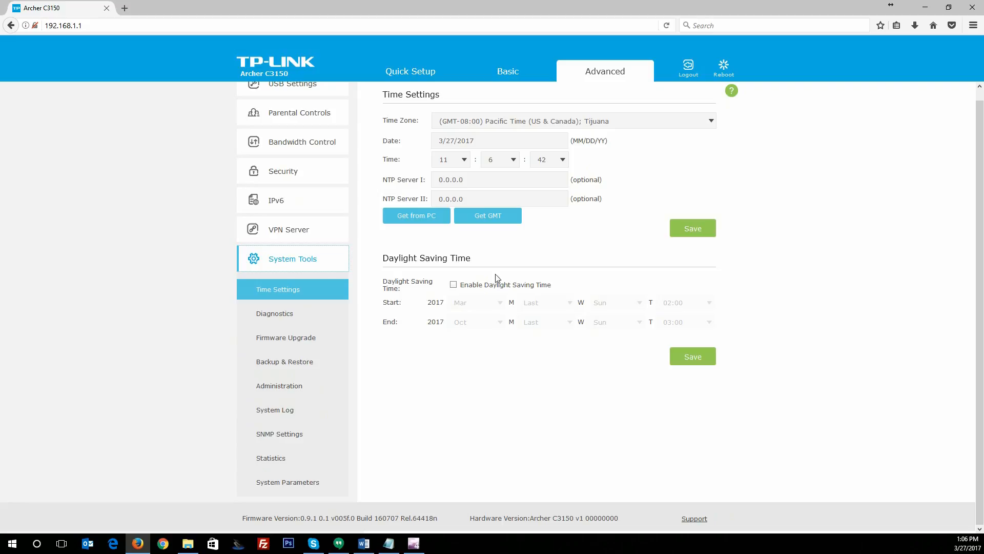
click(274, 313)
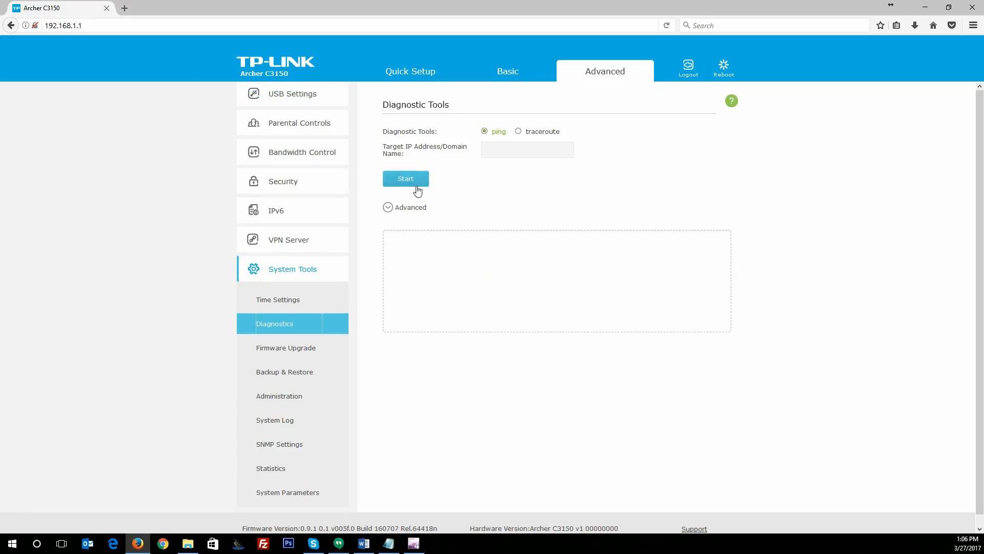
click(405, 207)
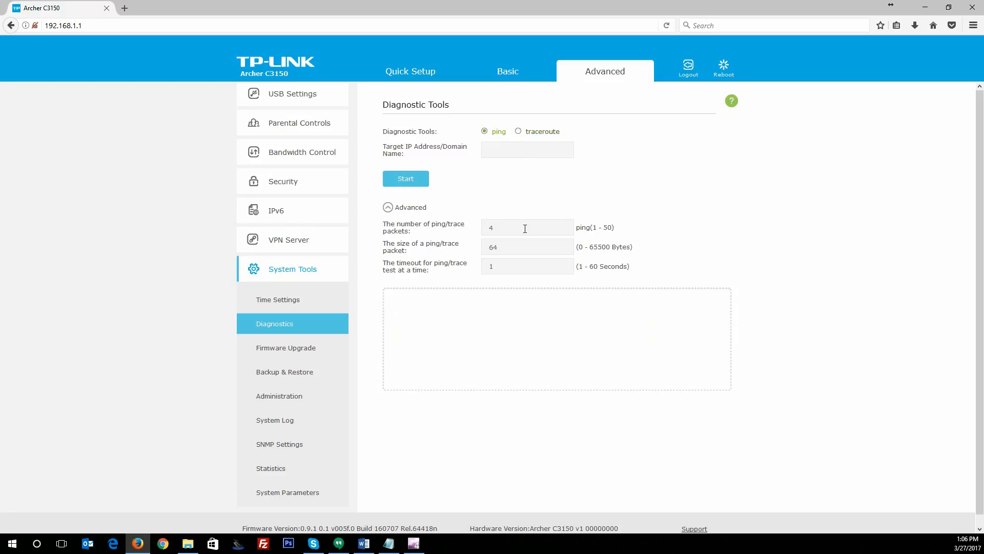
mouse_move(404, 295)
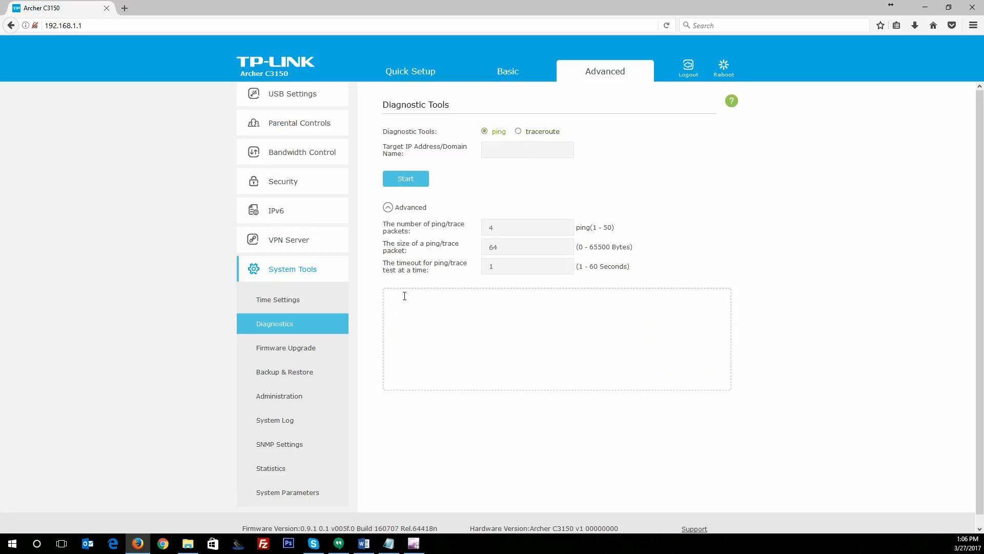
View the Firmware Upgrade, Backup & Restore and Administration pages in turn
click(286, 347)
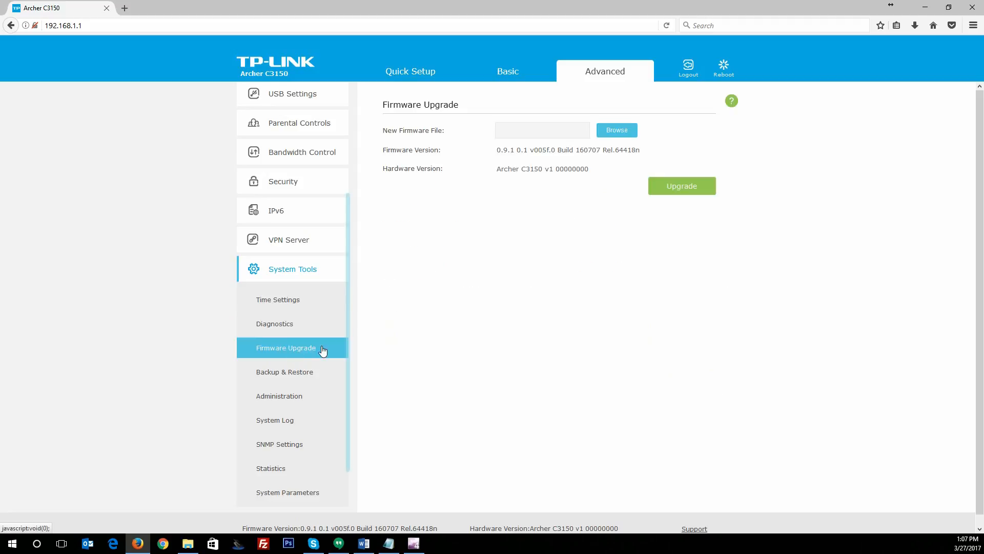
click(284, 371)
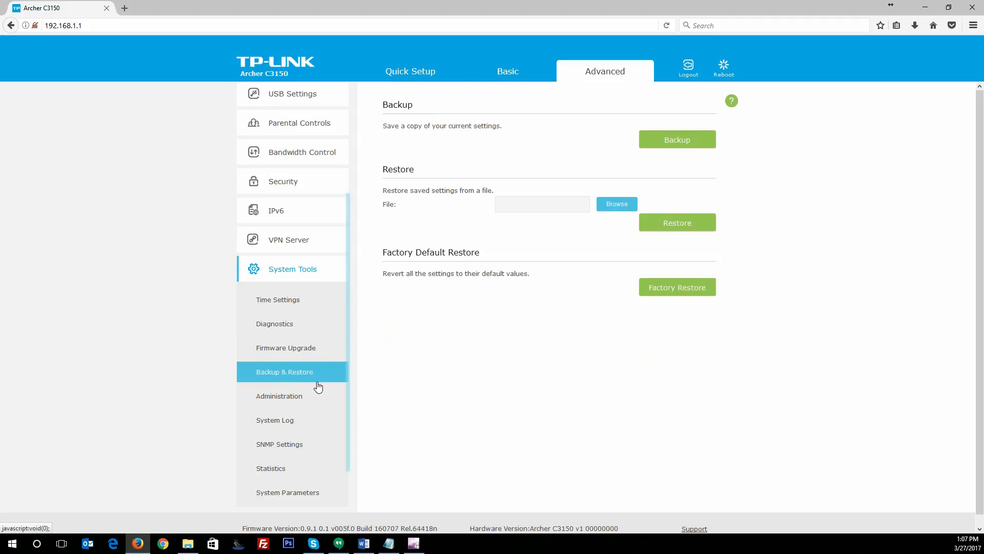
mouse_move(332, 389)
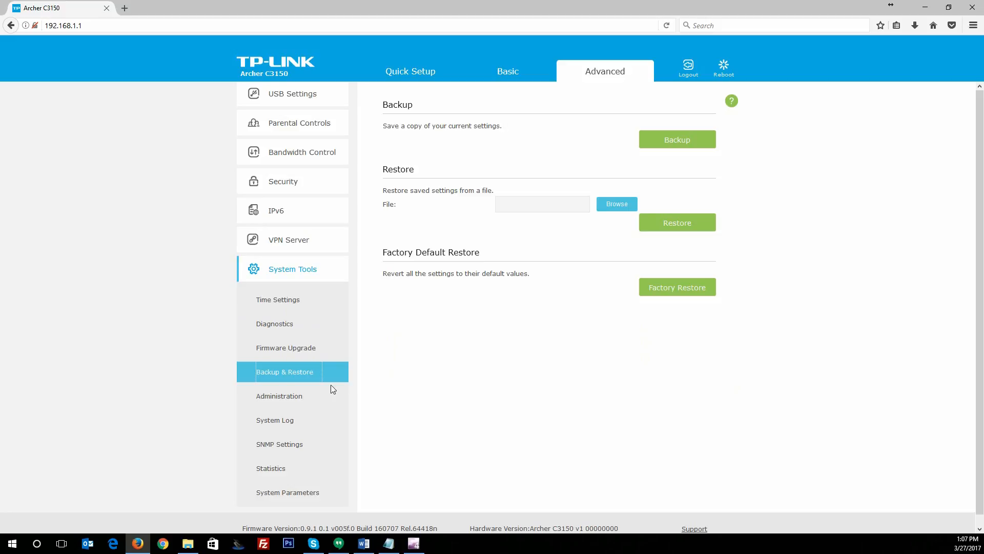
mouse_move(286, 403)
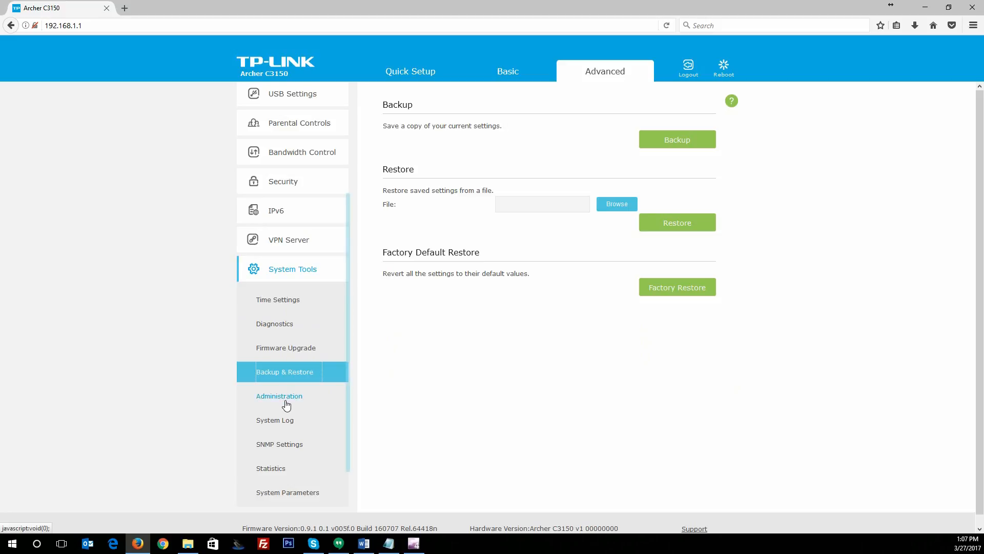
click(278, 396)
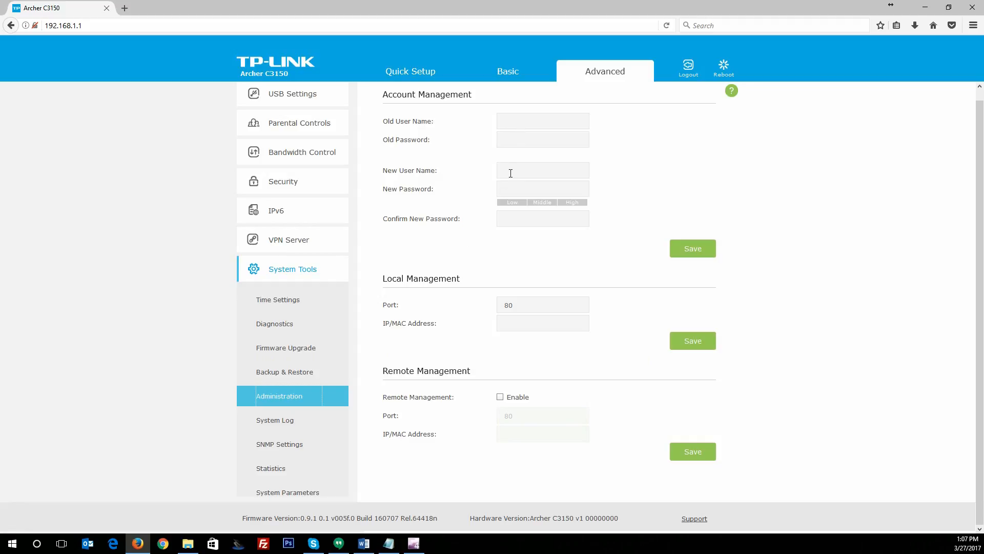
mouse_move(451, 396)
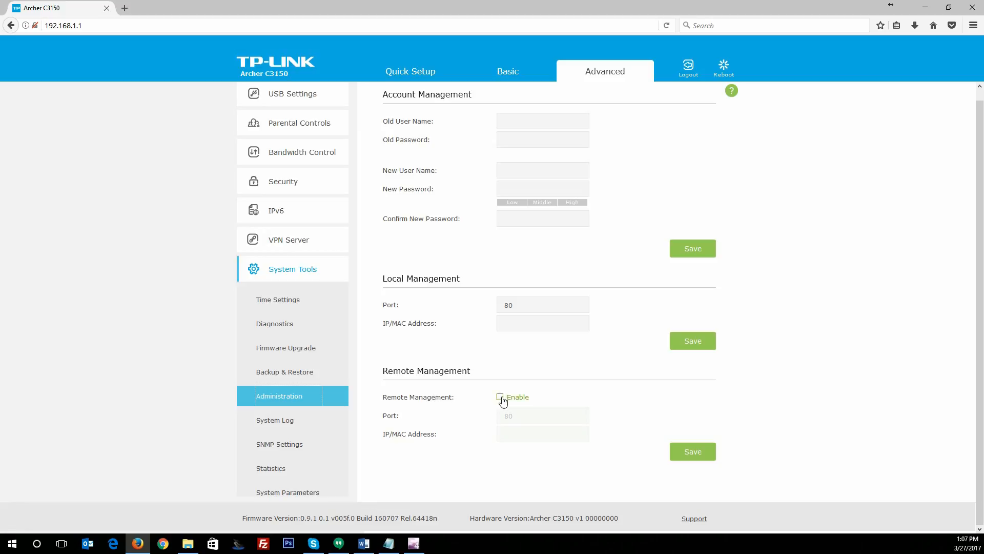
mouse_move(465, 333)
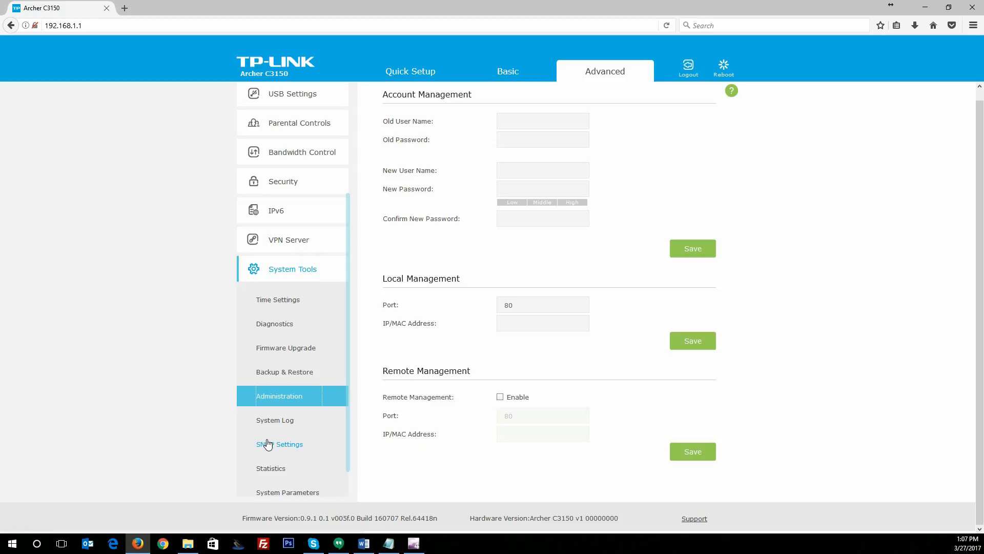
mouse_move(500, 396)
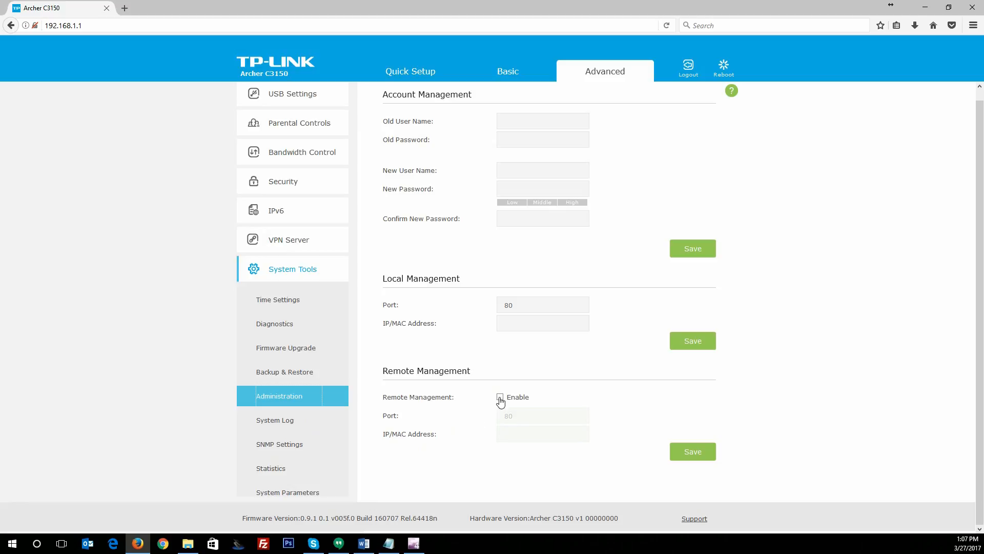
View the System Log page listing DHCP notice entries
click(499, 397)
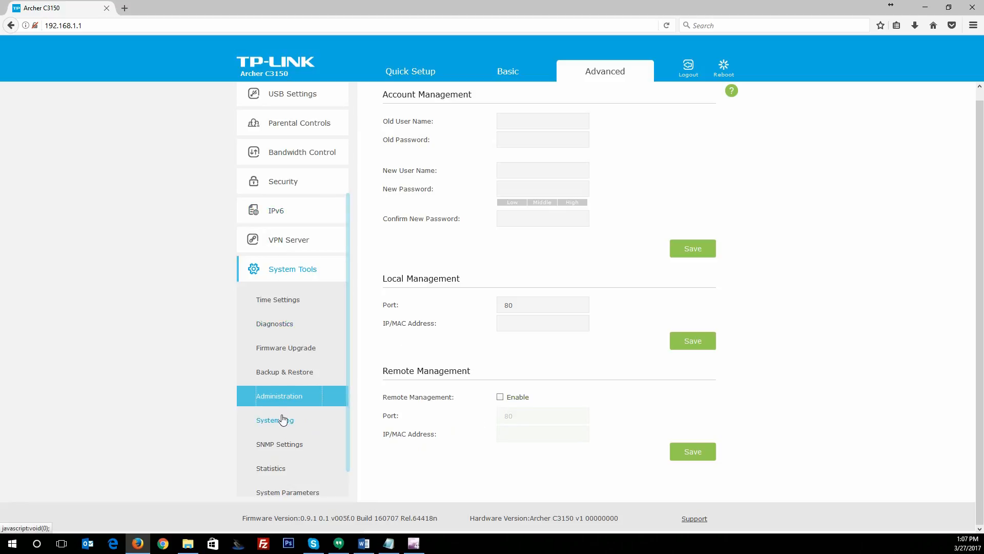
mouse_move(288, 197)
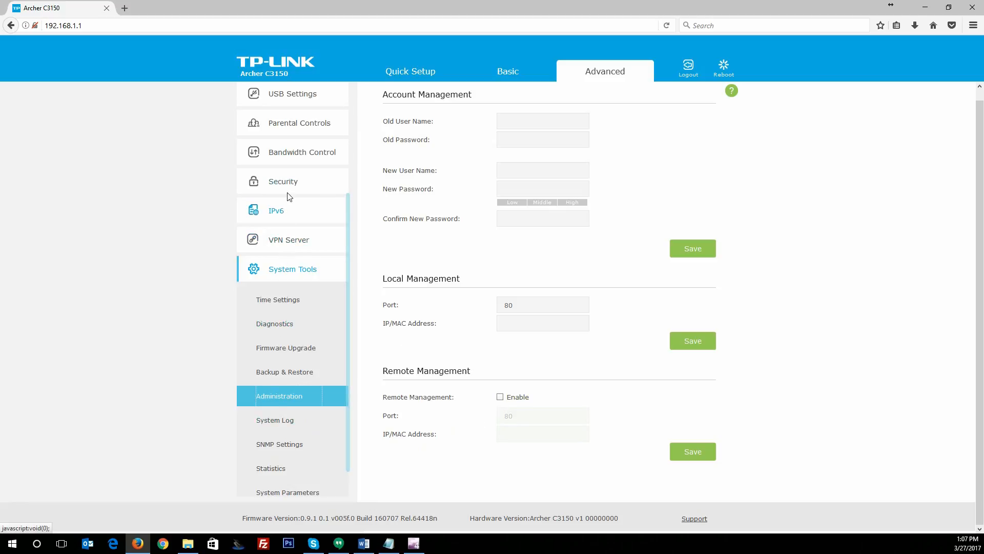
click(275, 420)
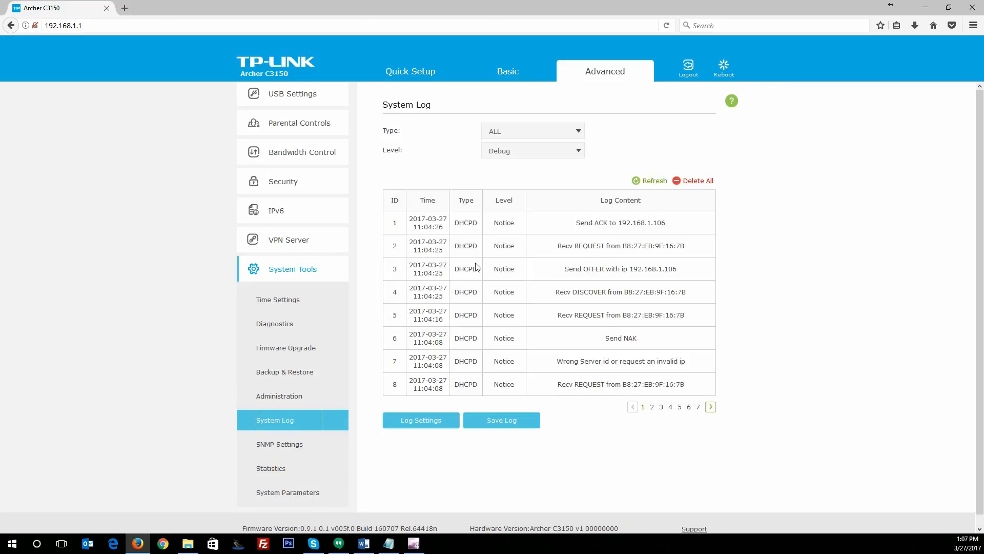
Jump to the last log page, then view the Traffic Statistics list
scroll(up, 3)
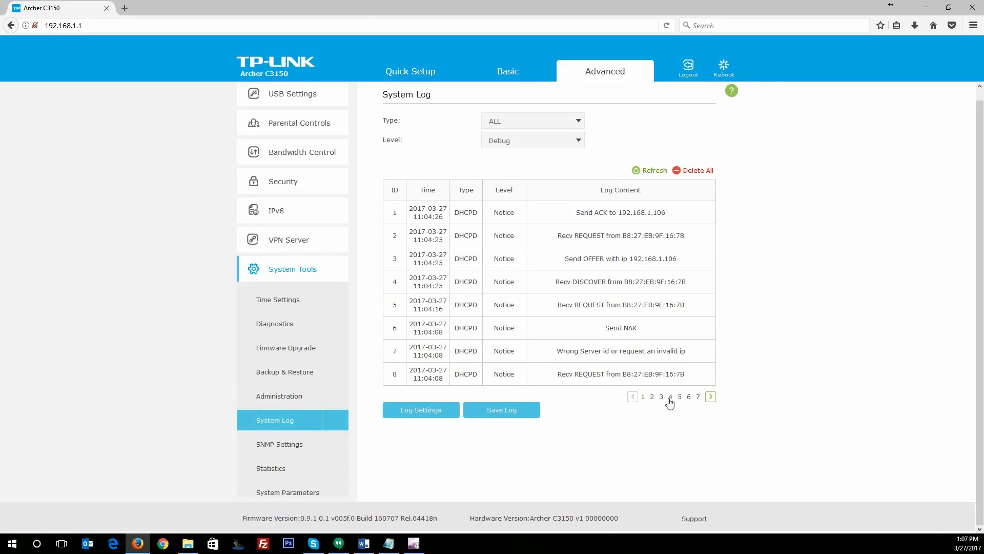
click(709, 395)
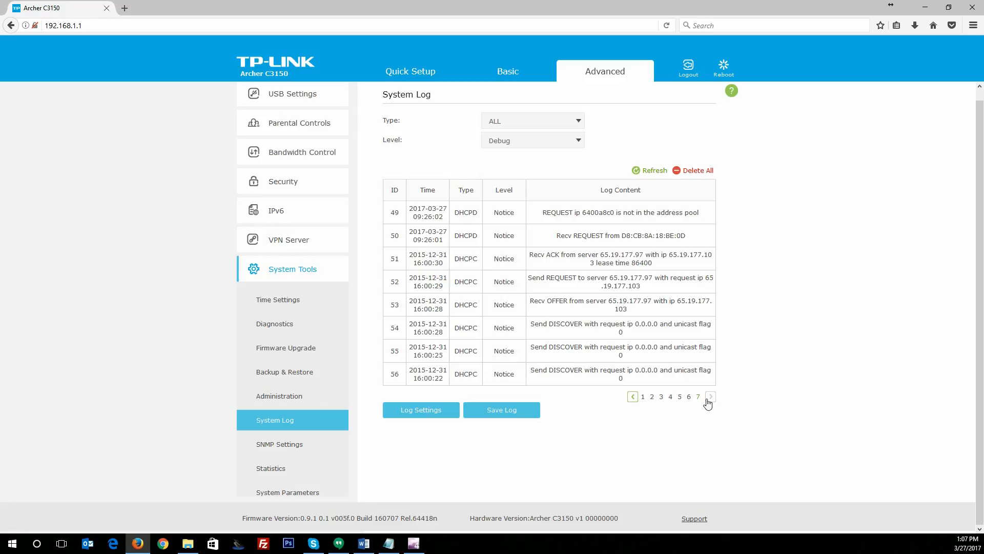
mouse_move(279, 444)
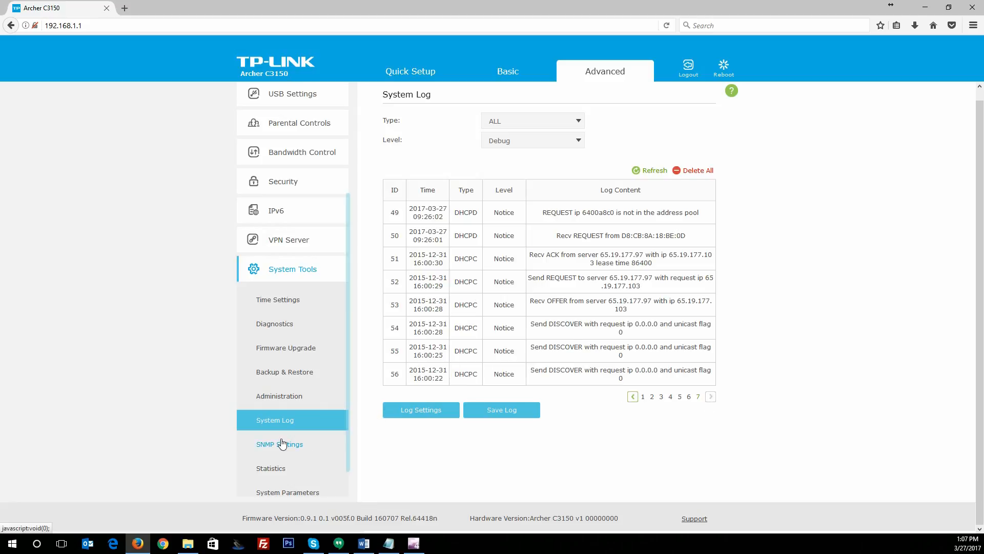
click(279, 444)
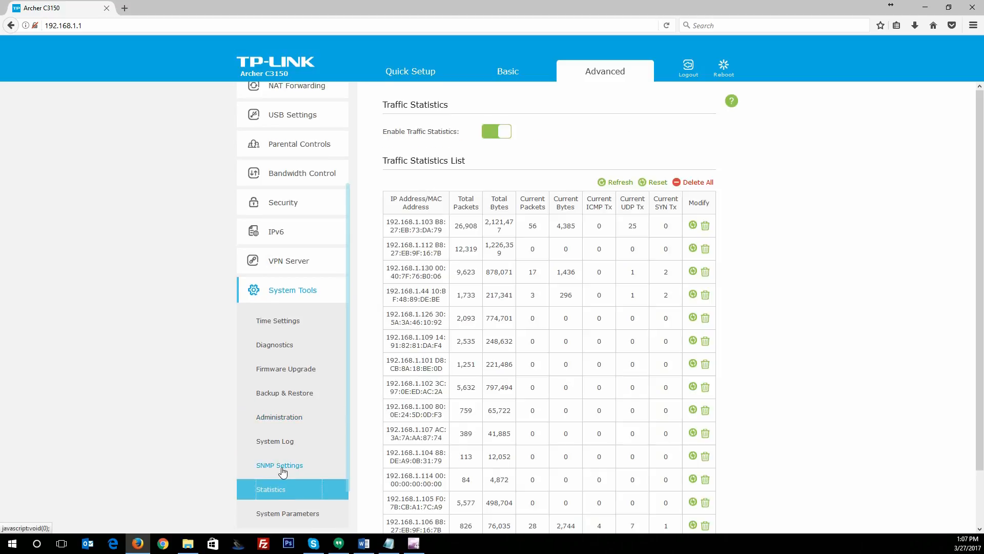
scroll(down, 3)
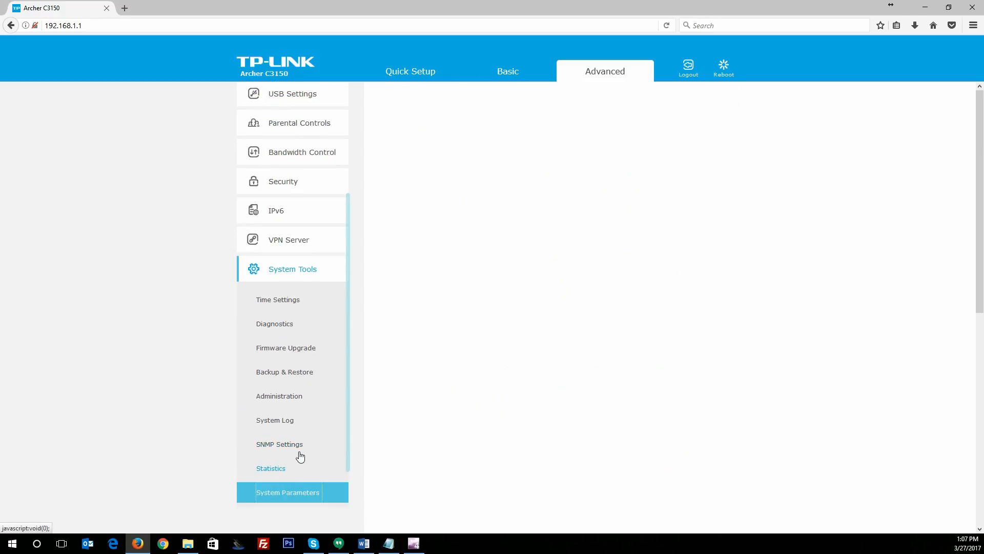
Review the System Parameters sections, then return to the Basic tab Network Map
click(287, 492)
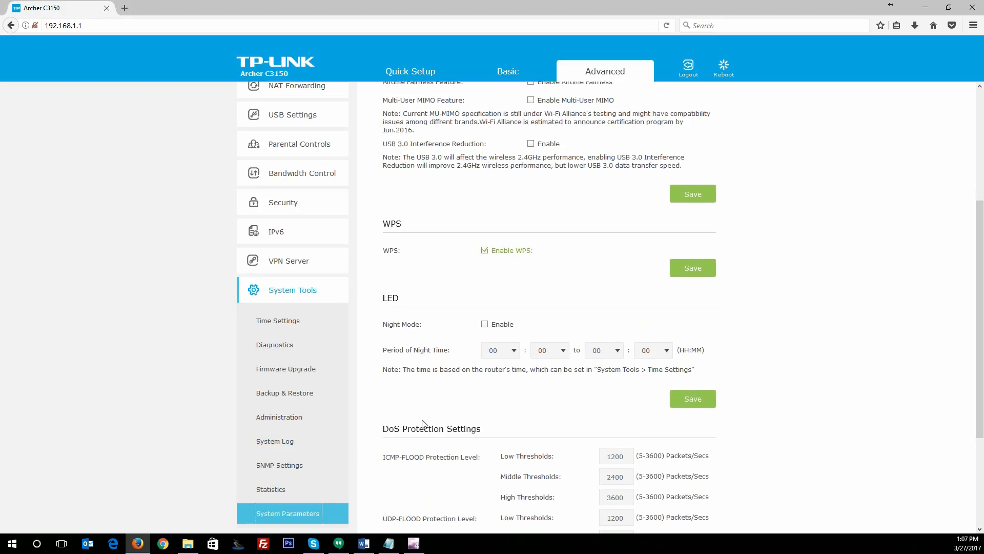
scroll(up, 3)
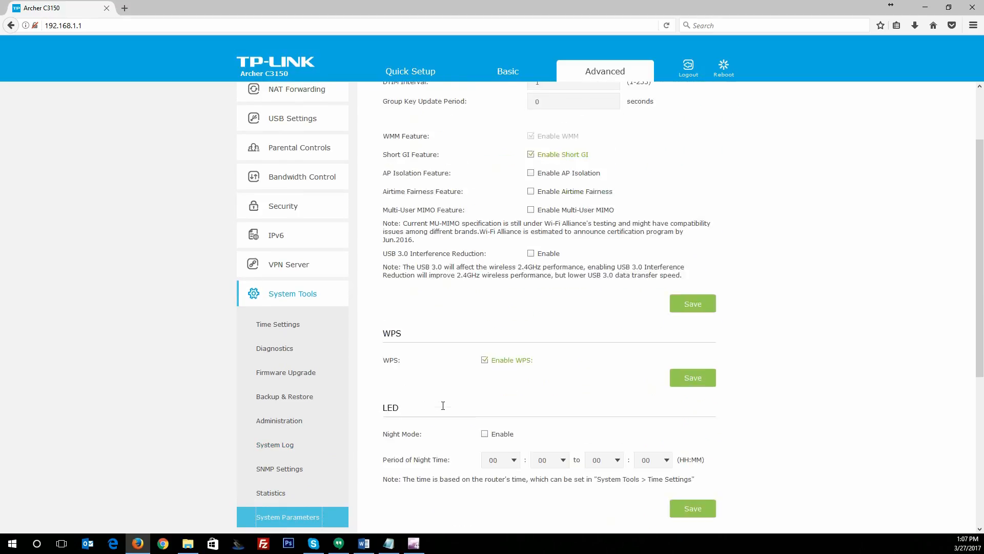
scroll(up, 3)
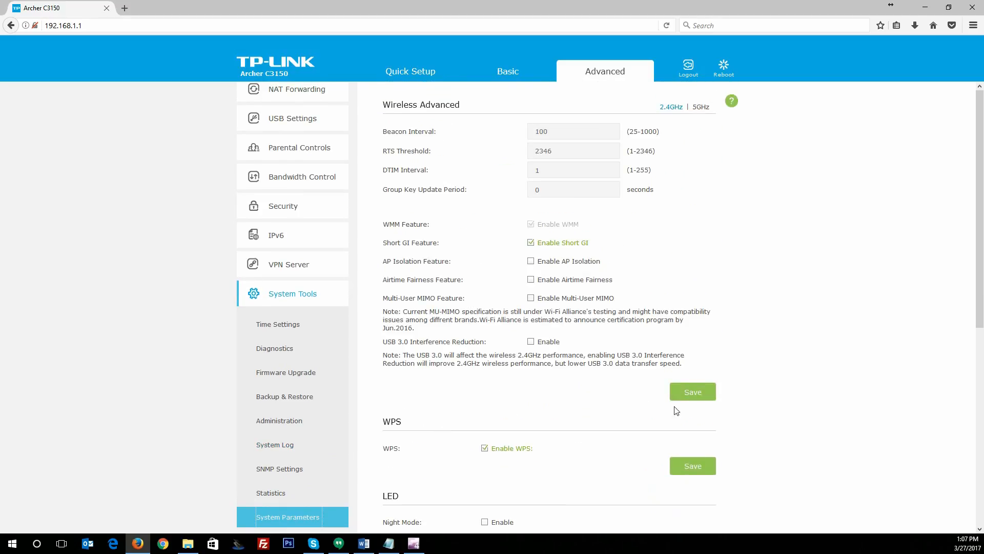
mouse_move(707, 124)
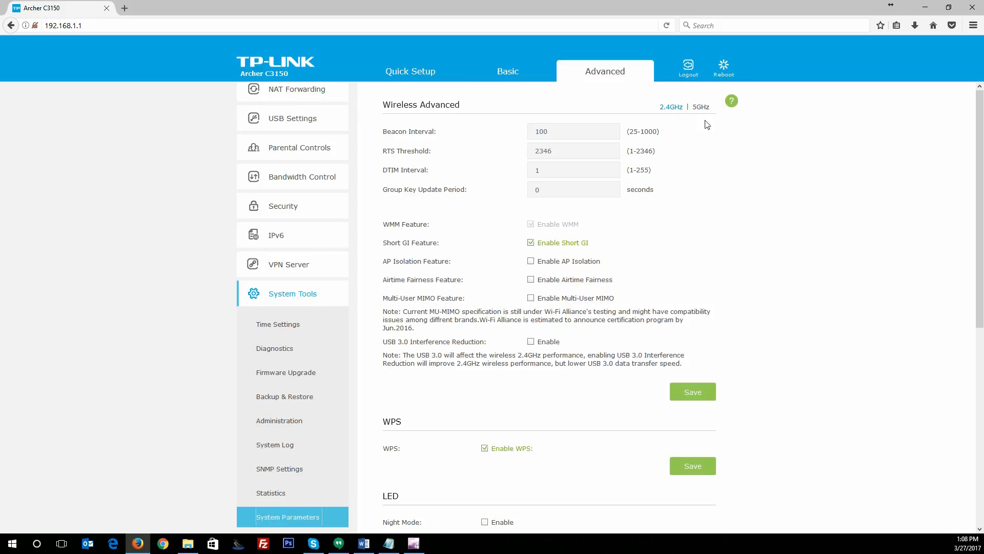
mouse_move(563, 91)
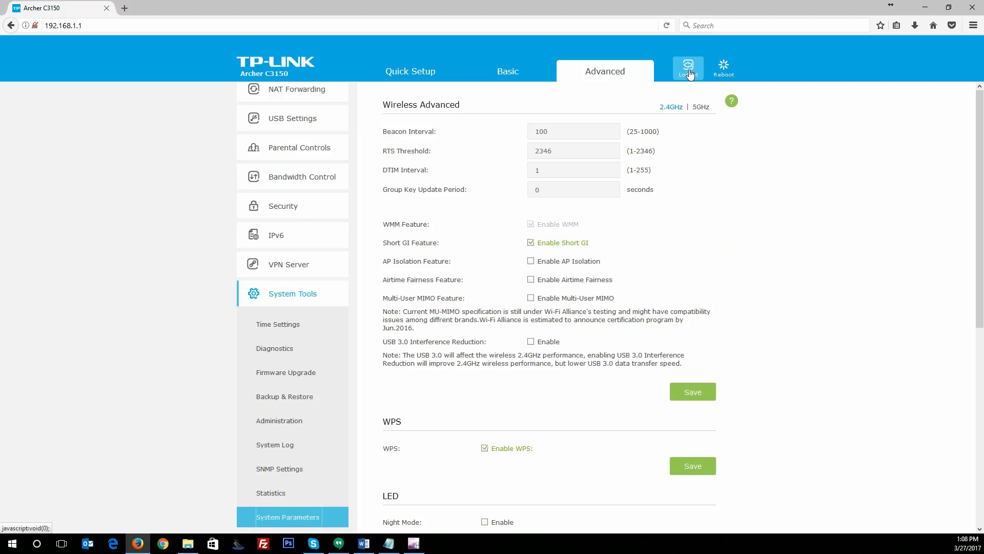
mouse_move(483, 208)
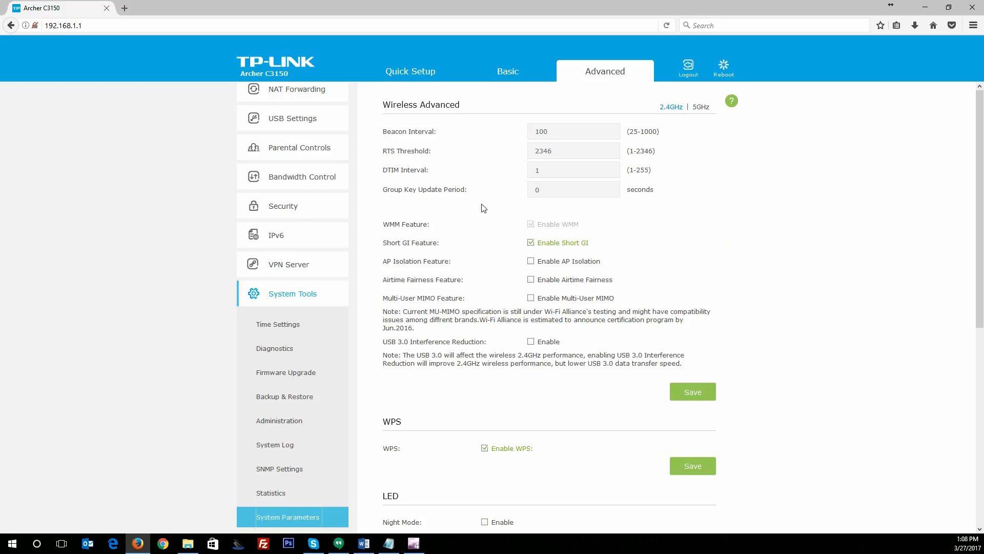
mouse_move(722, 68)
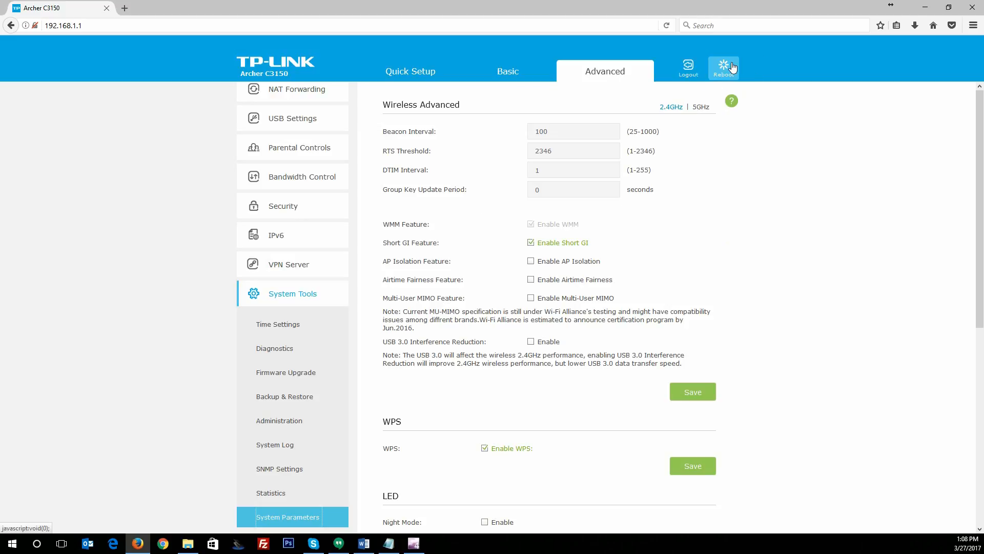
scroll(up, 3)
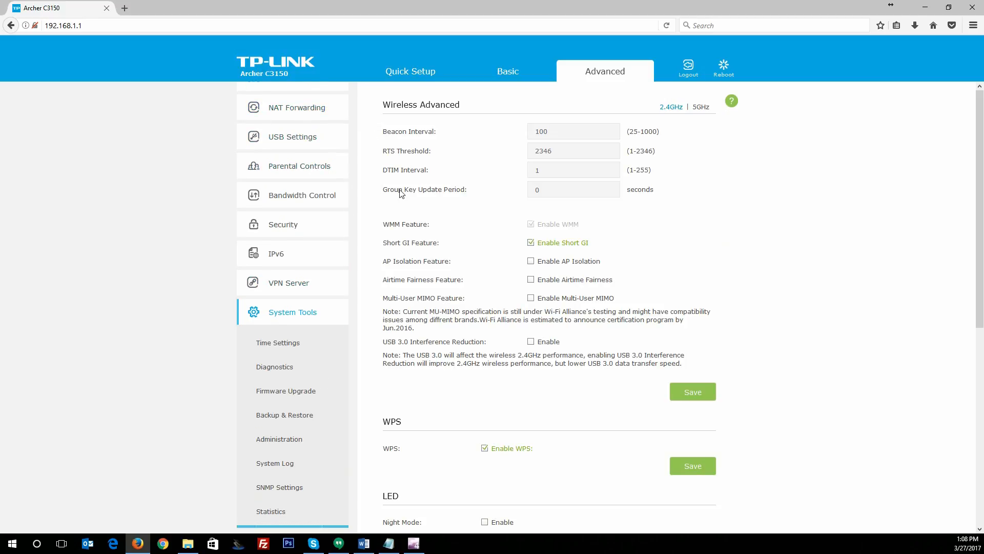
click(507, 71)
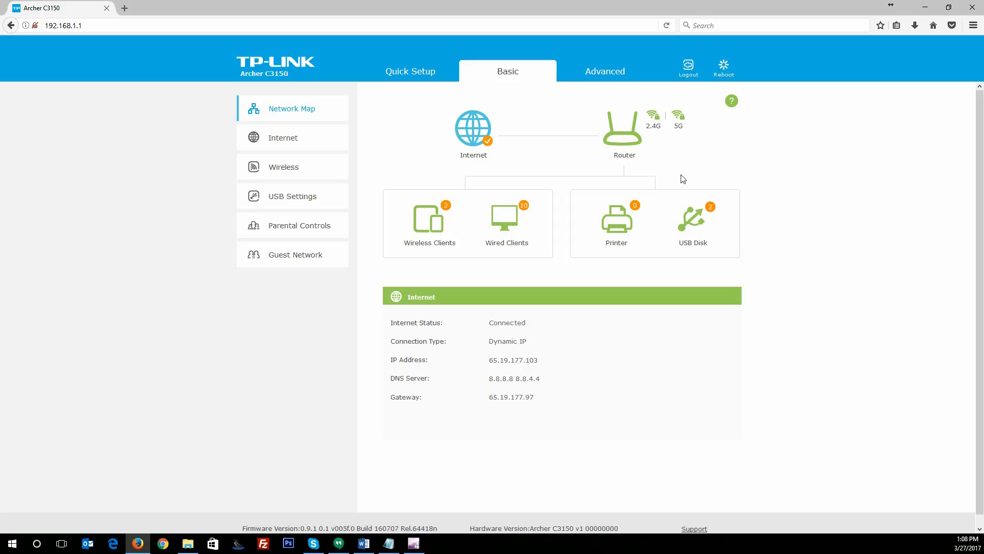
mouse_move(690, 190)
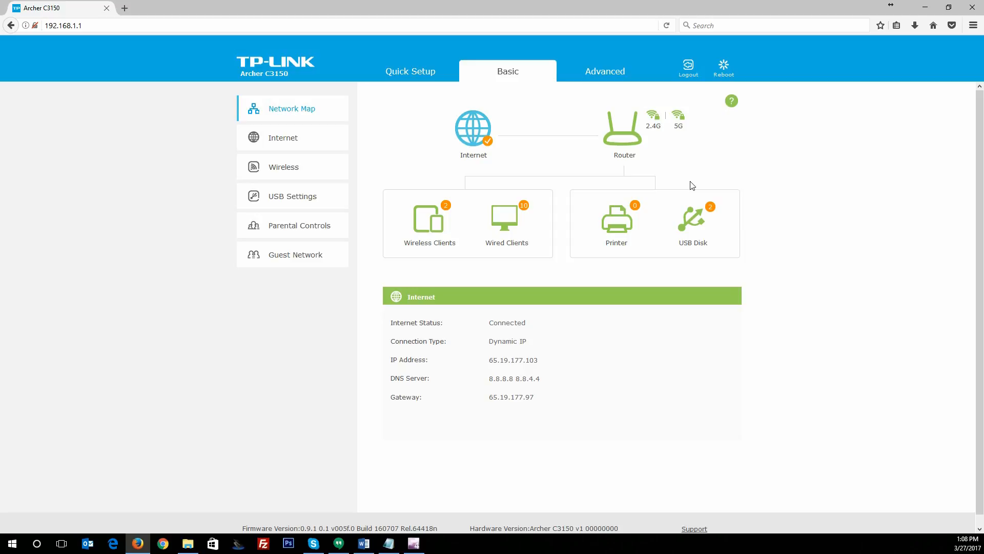
mouse_move(723, 186)
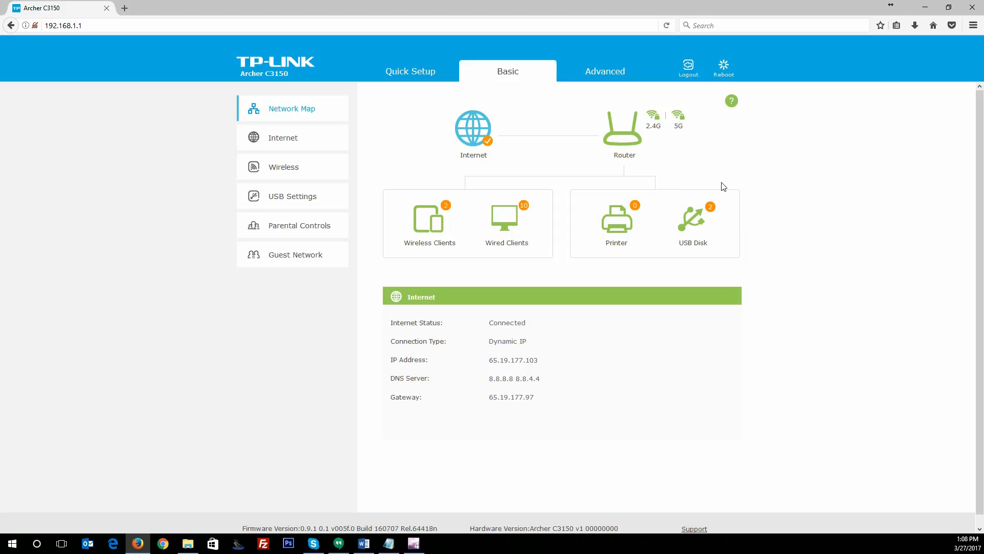
mouse_move(761, 201)
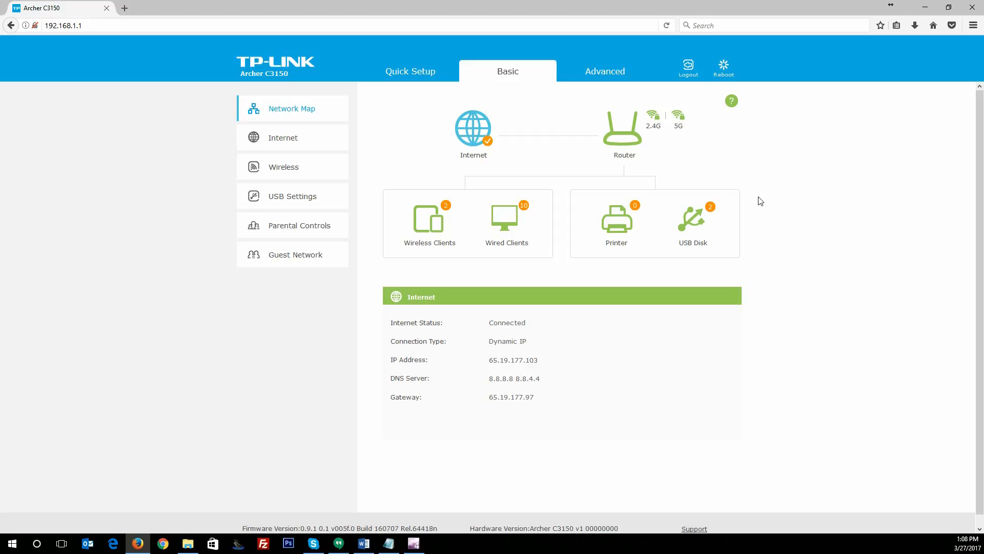
mouse_move(768, 204)
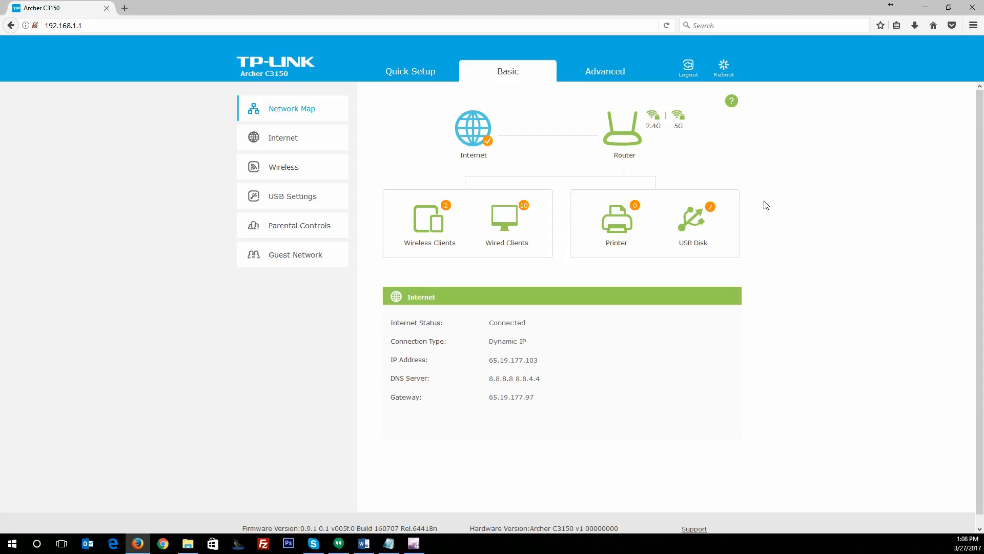
mouse_move(762, 200)
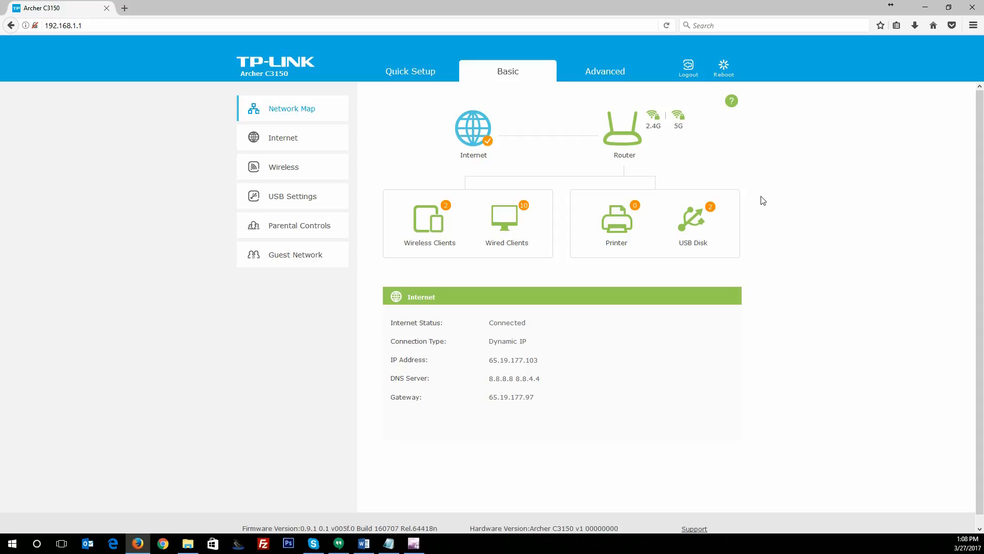
mouse_move(752, 267)
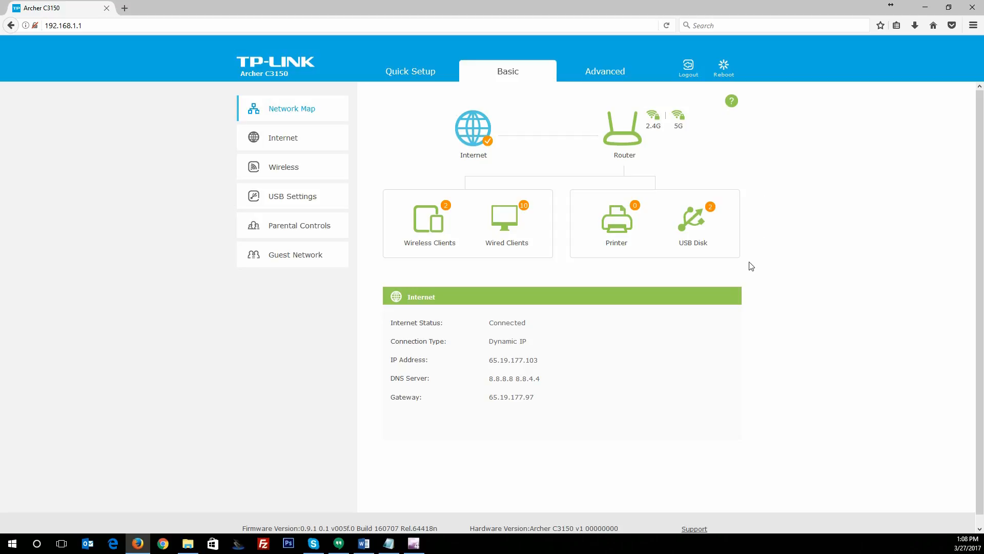
mouse_move(774, 221)
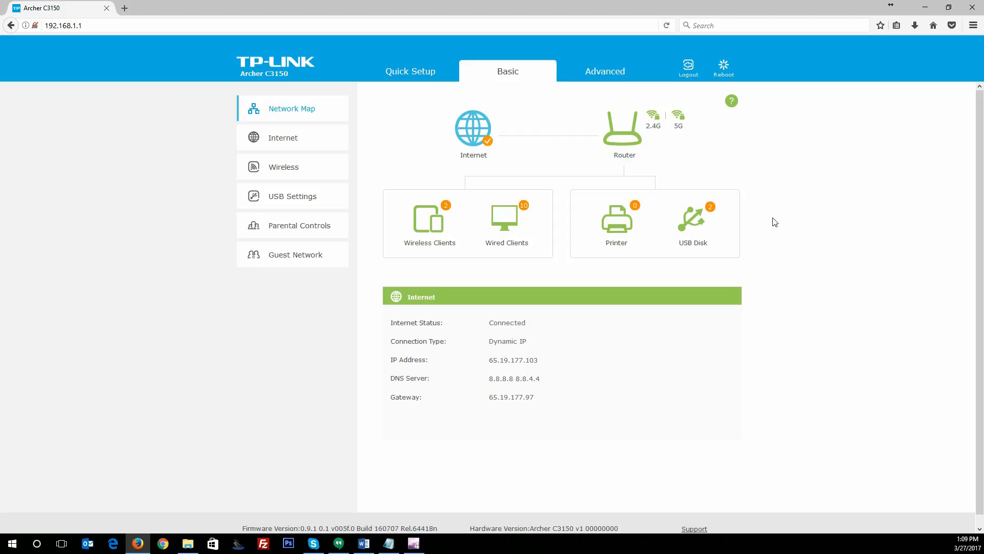
mouse_move(752, 176)
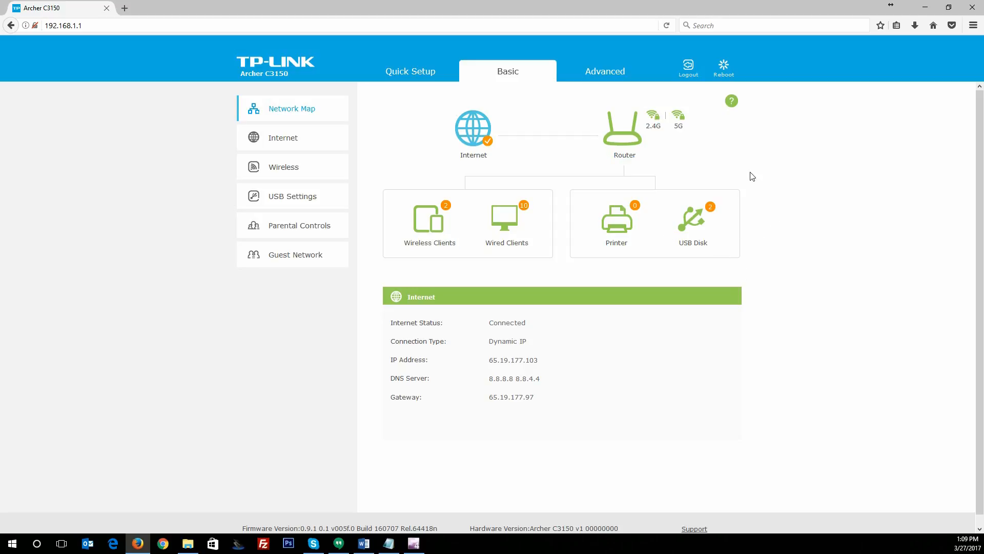
mouse_move(446, 363)
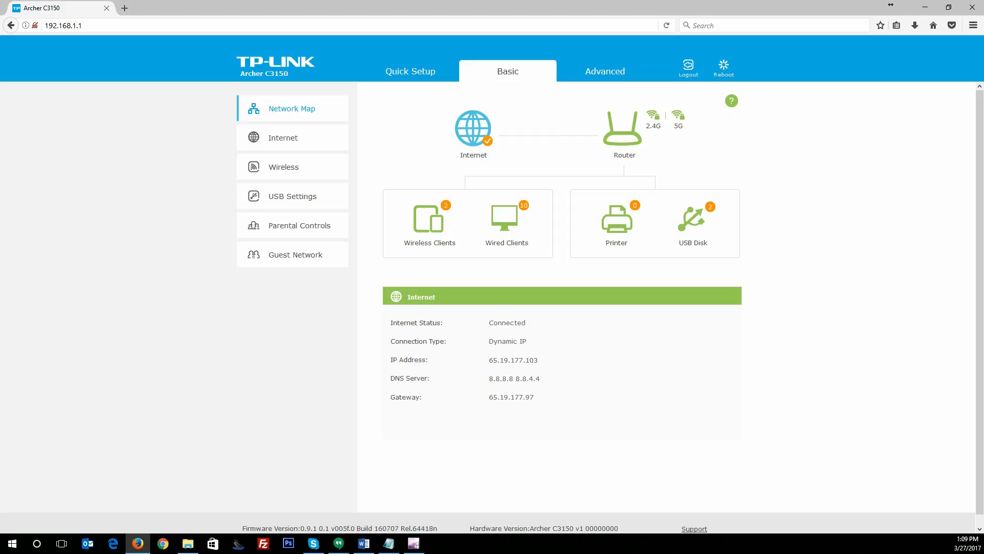
mouse_move(354, 443)
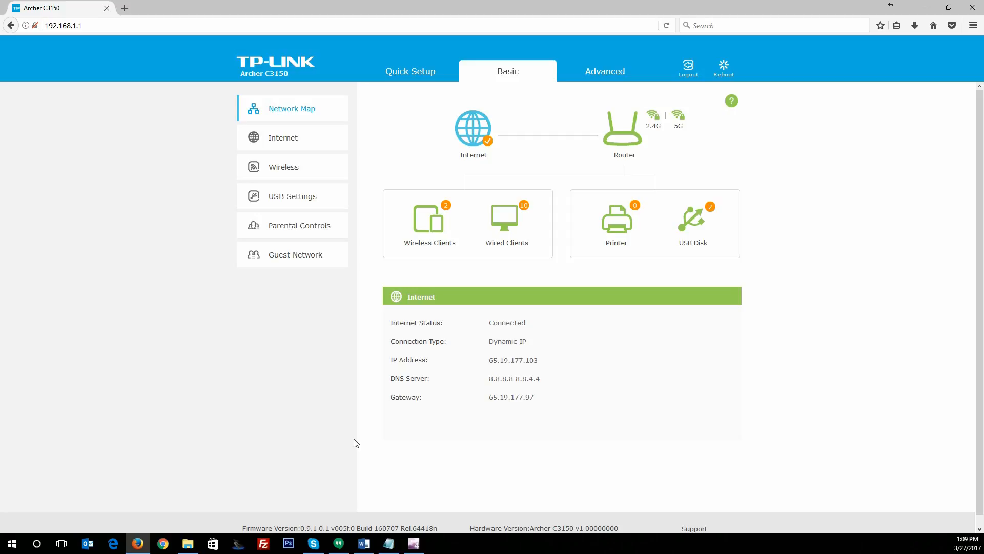